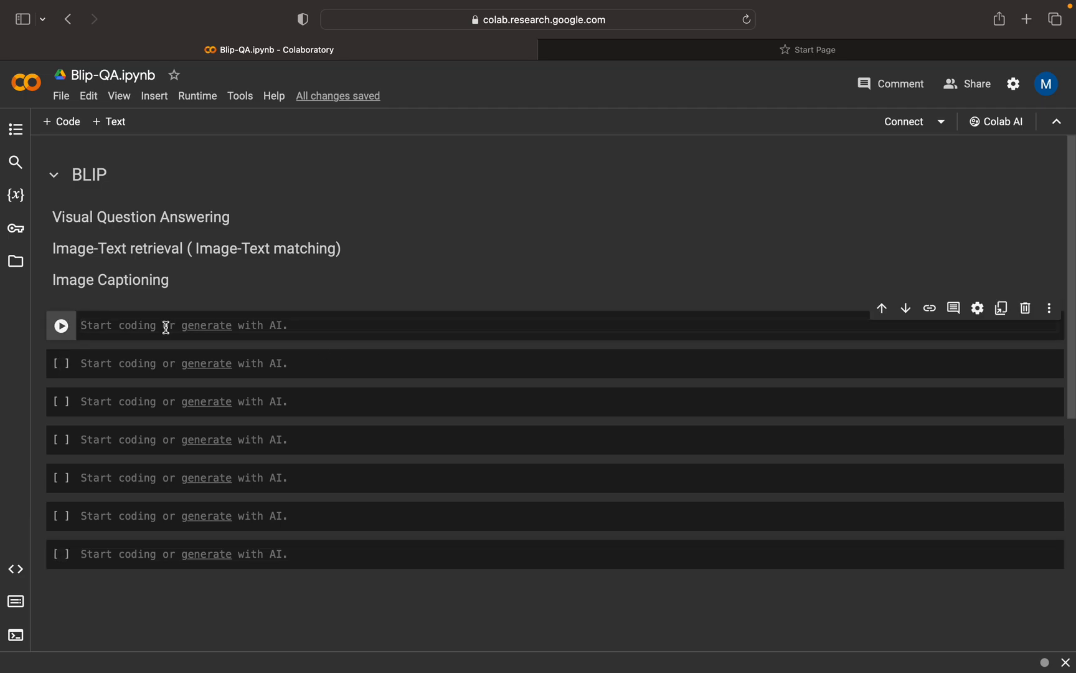
- Write 'from PIL import Image' in the first code cell, fixing a typo
text(from)
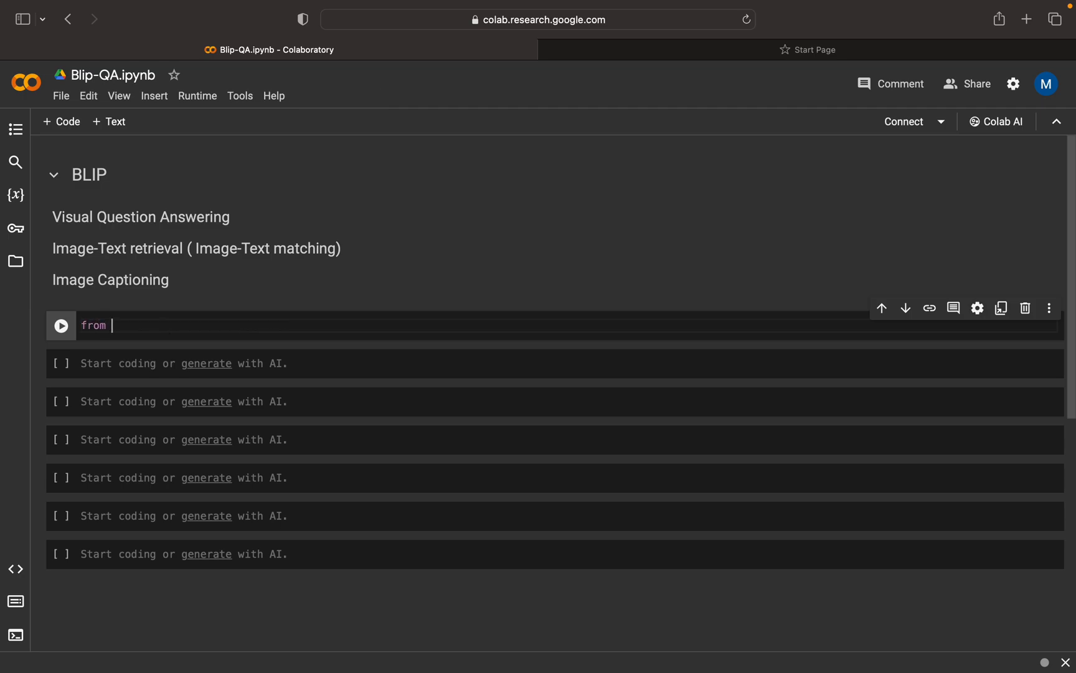
text(PIL im)
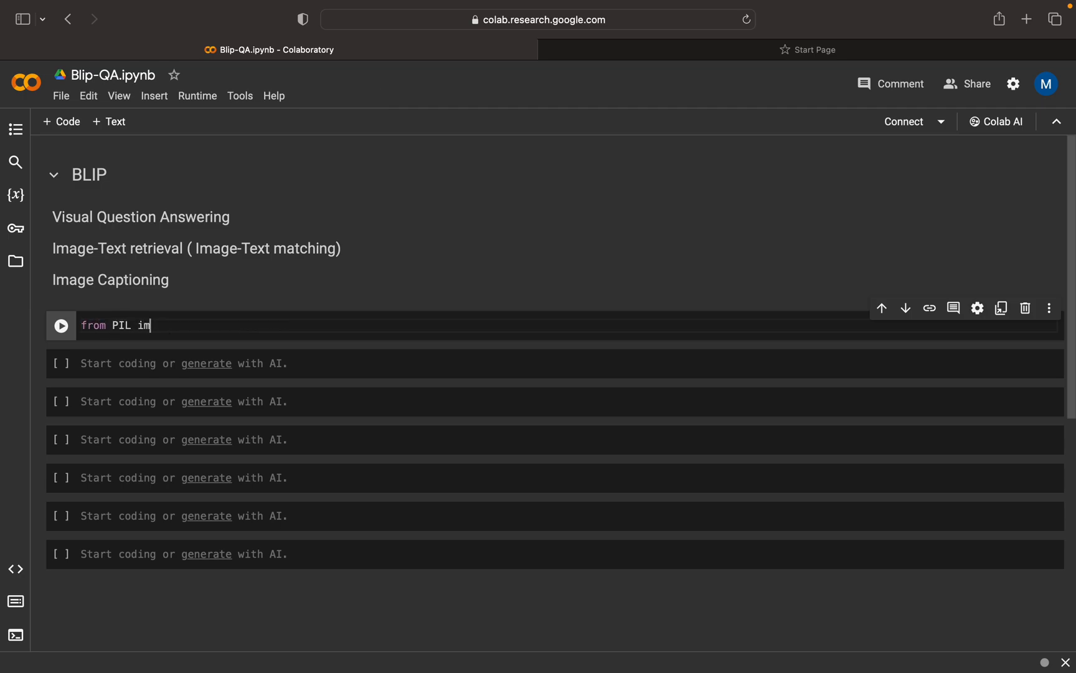
key(Backspace)
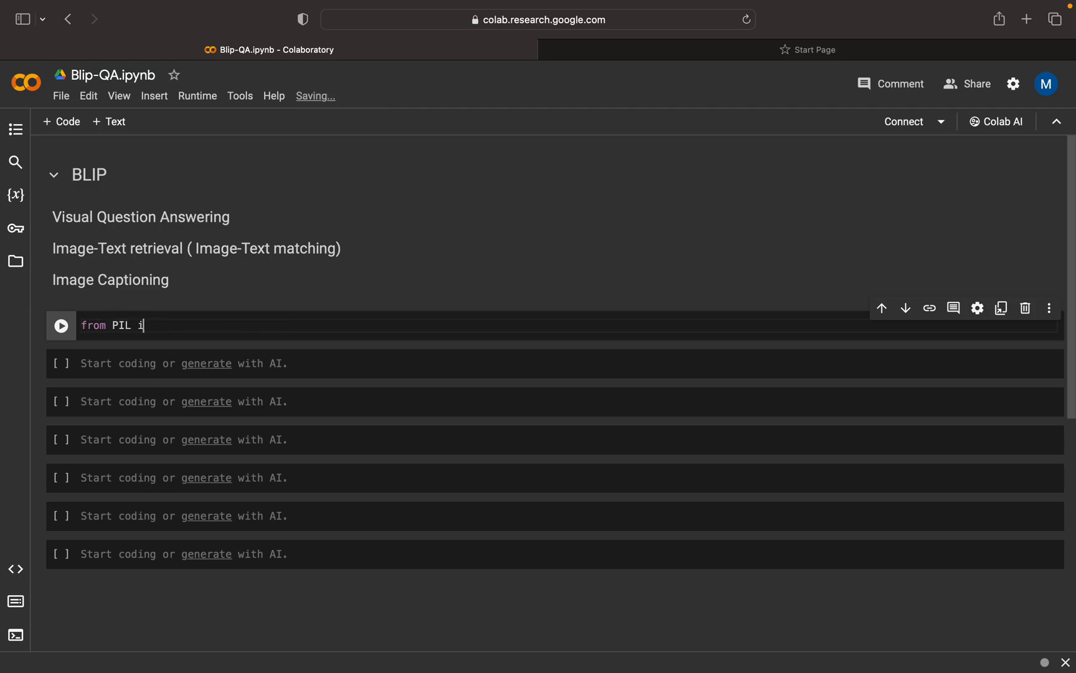
text(mport Image)
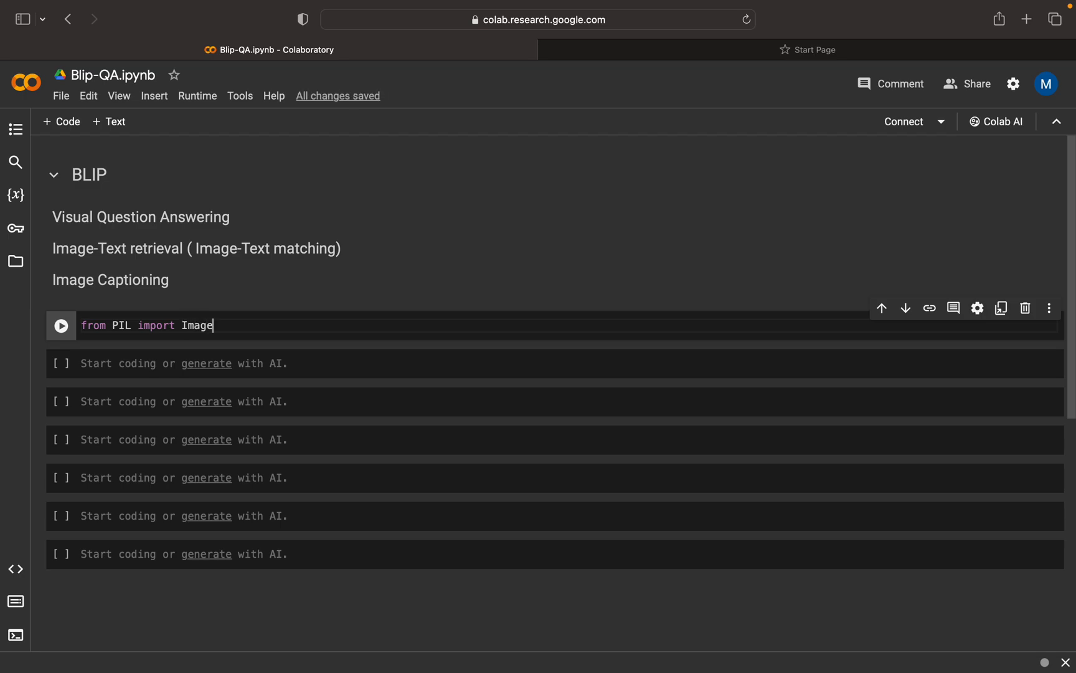
- Add 'from transformers import AutoProcessor, BlipForQuestionAnswering' and run the cell
text(from)
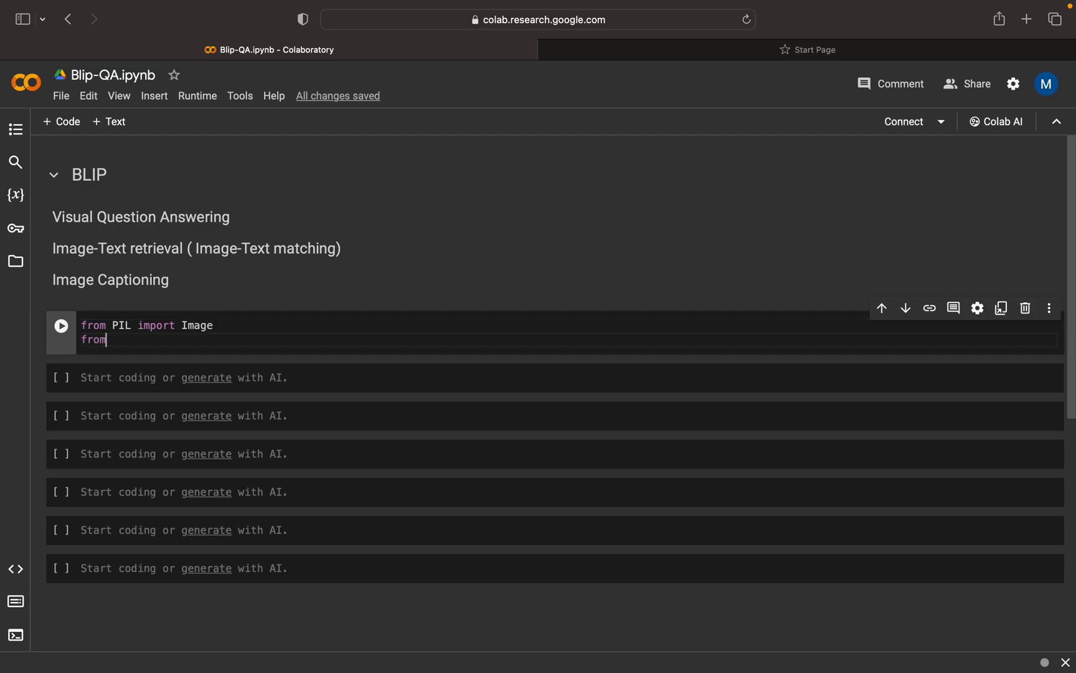
text(transfo)
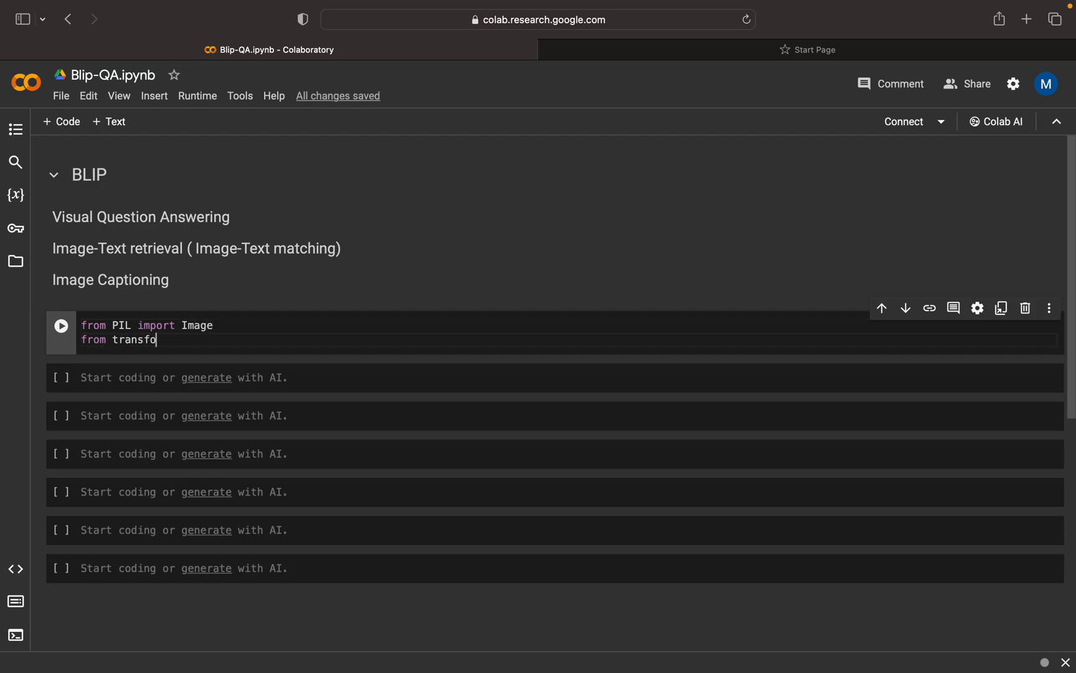
text(rmers)
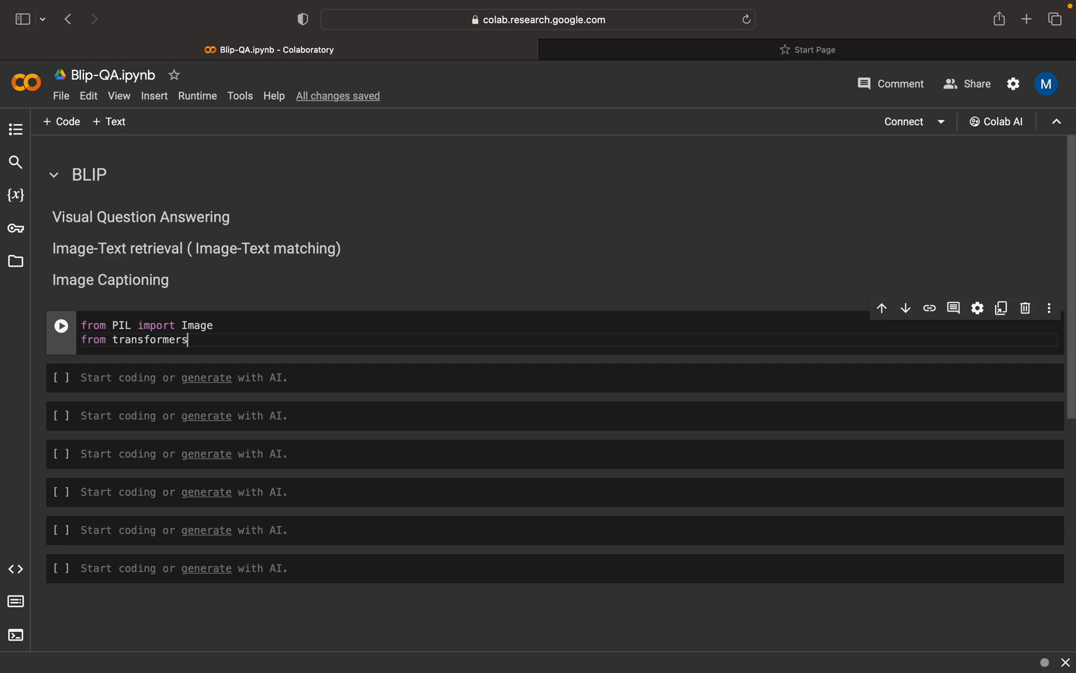
text(import A)
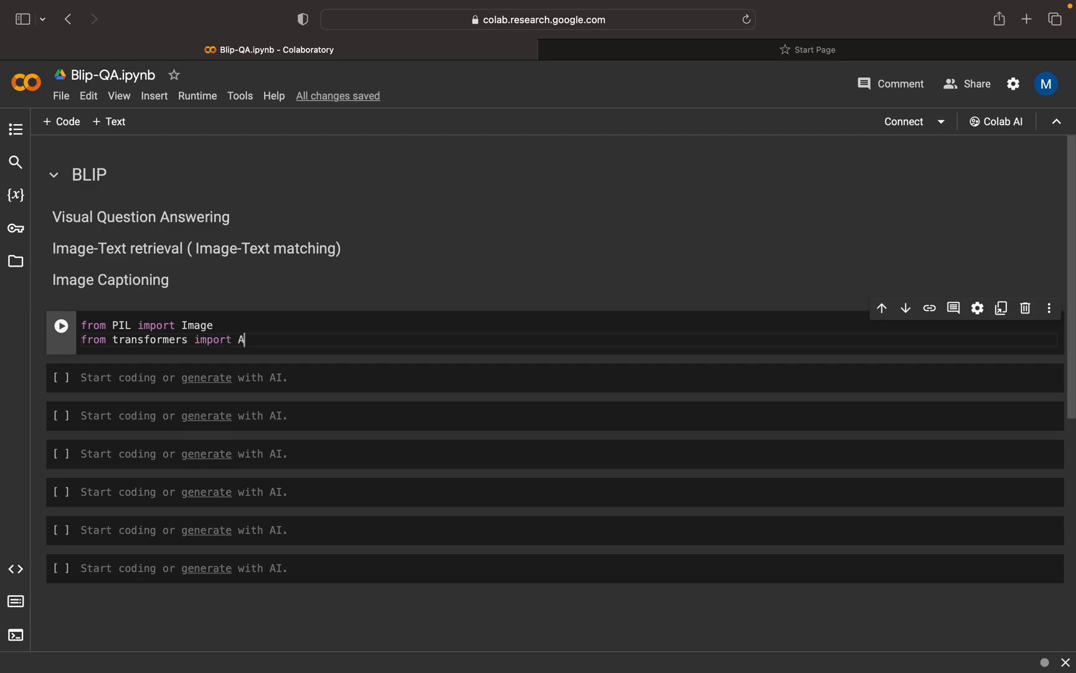
text(utoProces)
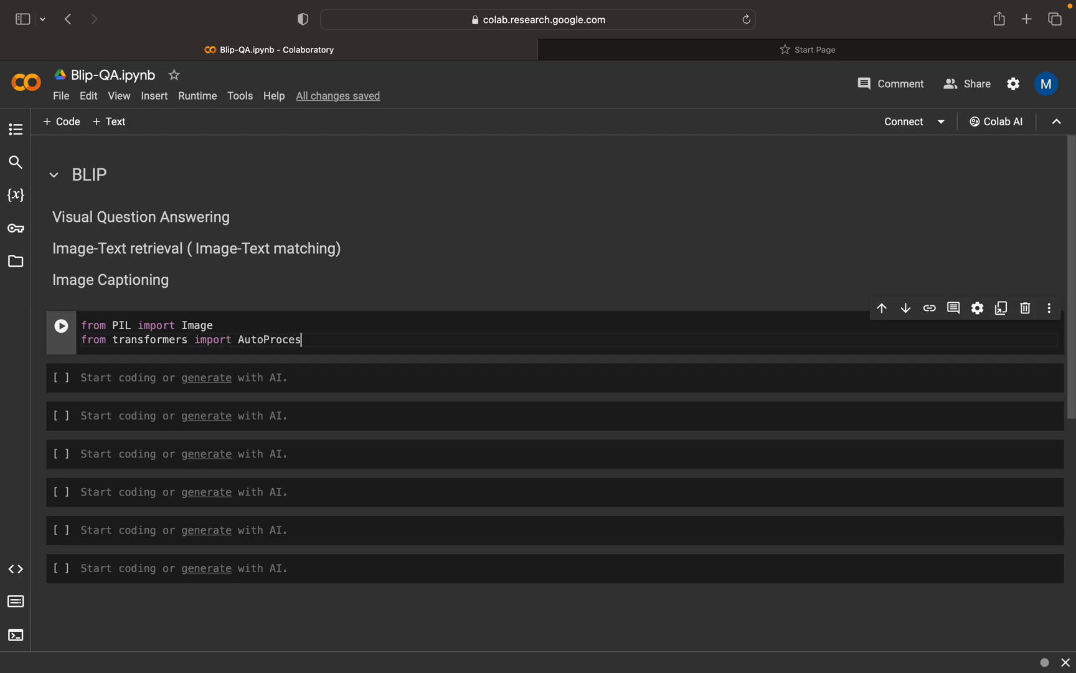
text(sor, Bp)
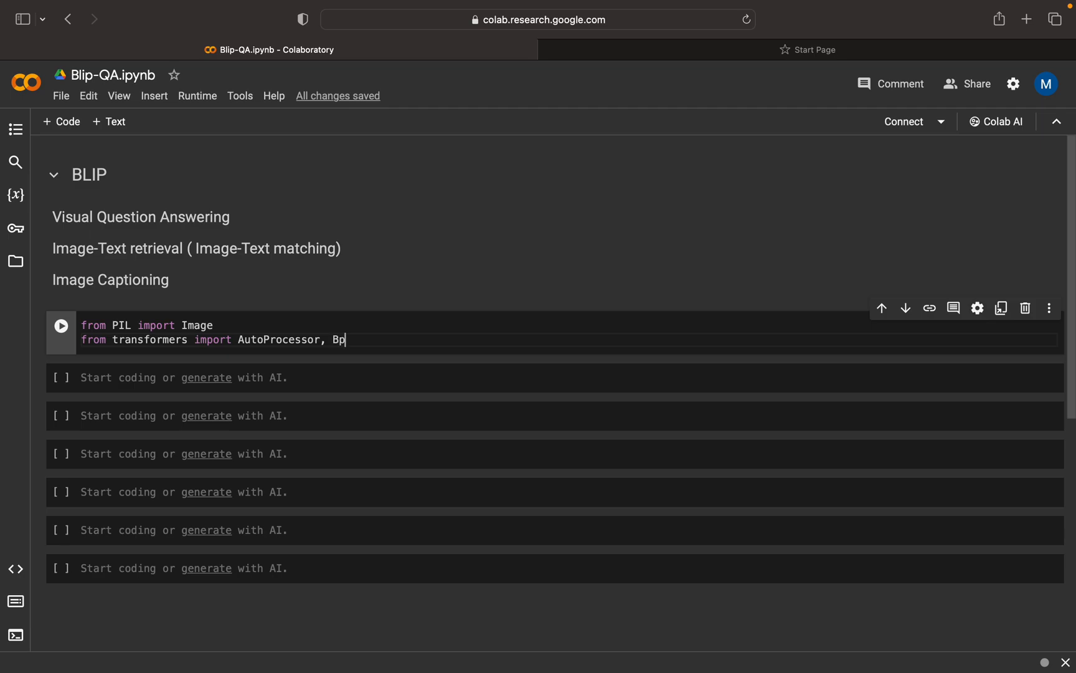
text(lip)
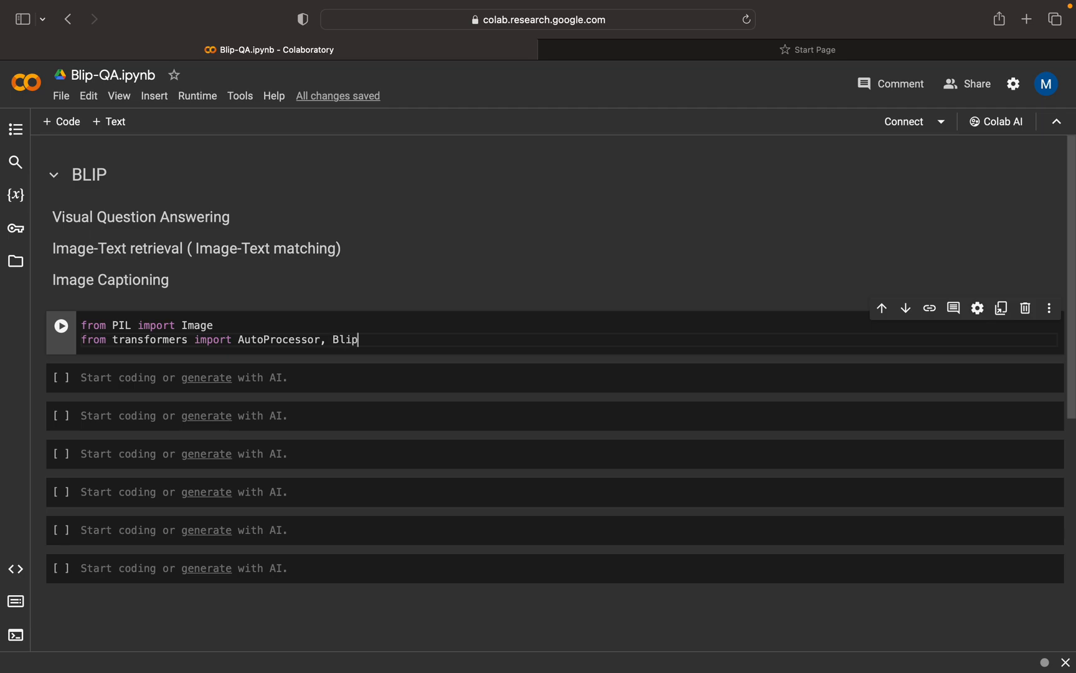
text(ForQue)
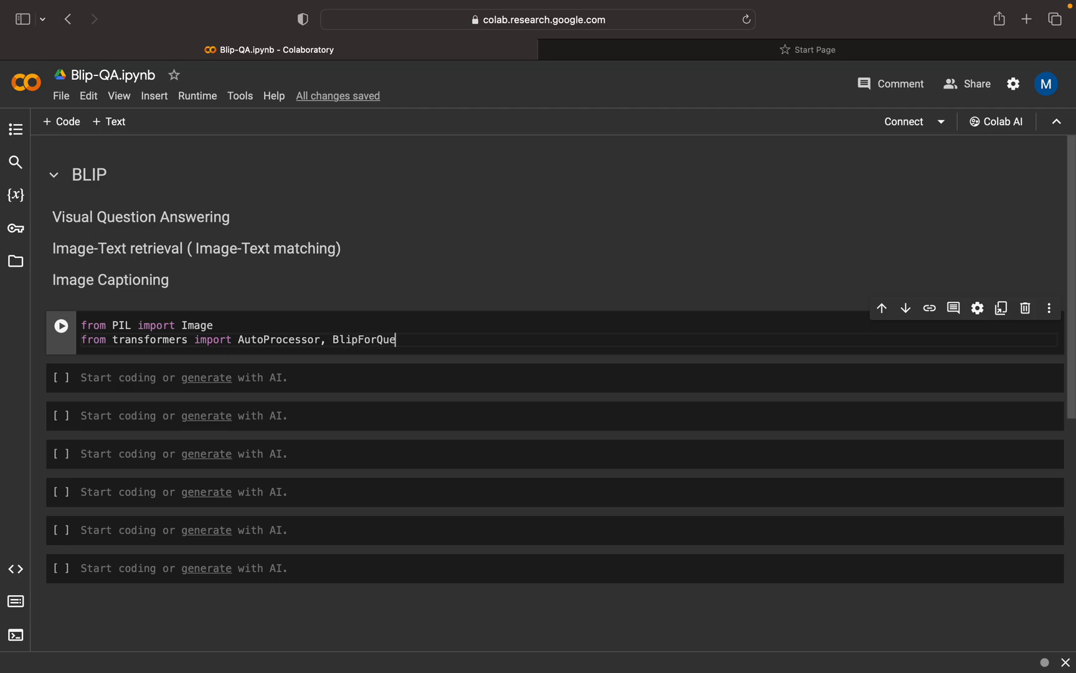
text(stionAns)
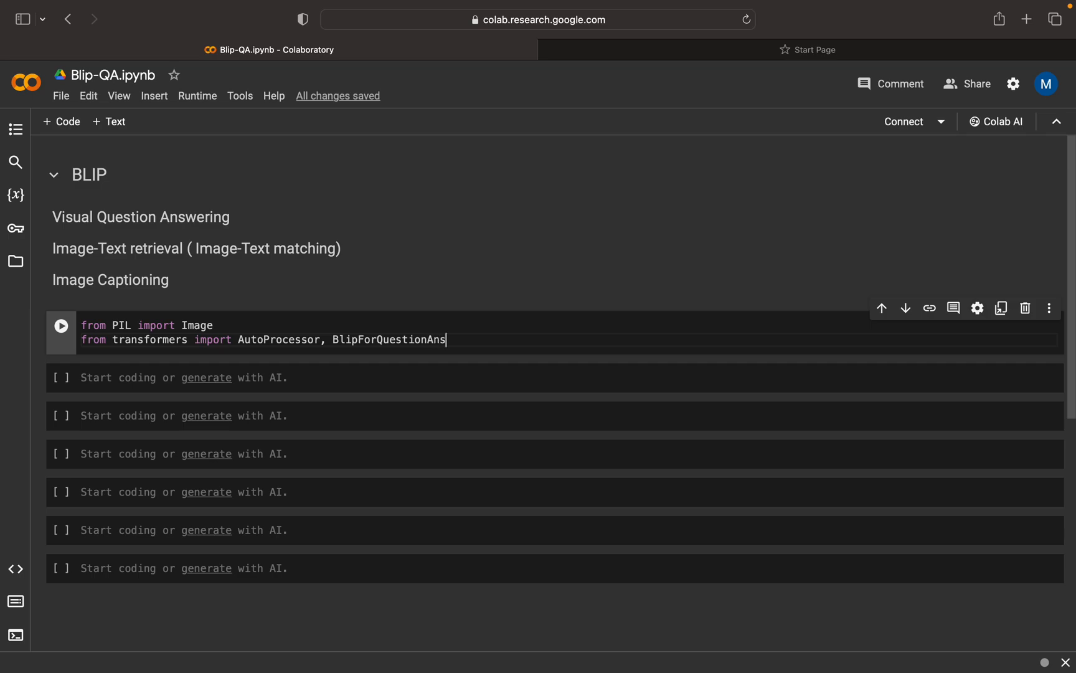
text(wering)
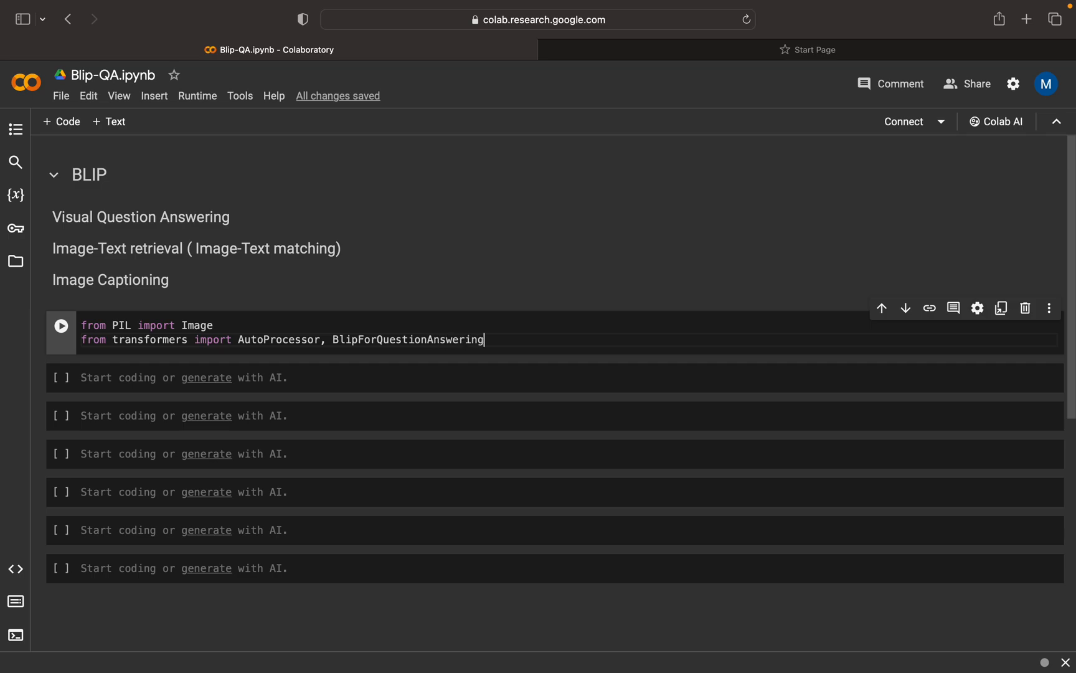
click(61, 326)
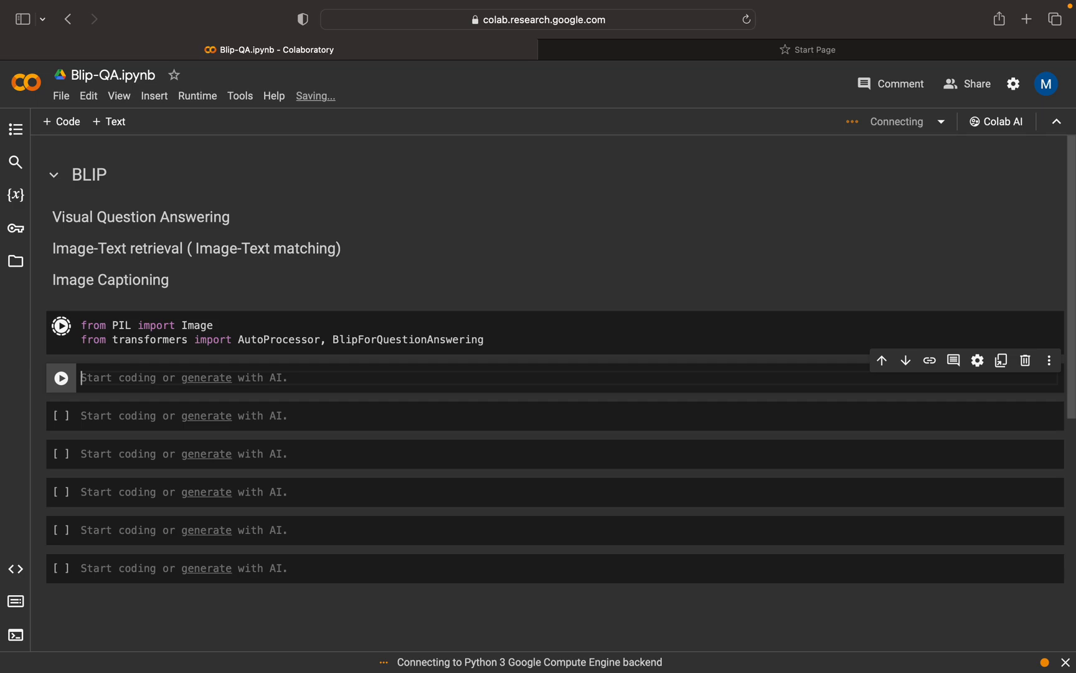
- Add an 'import requests' cell, then begin a url = "" cell and a decode print line
text(impr)
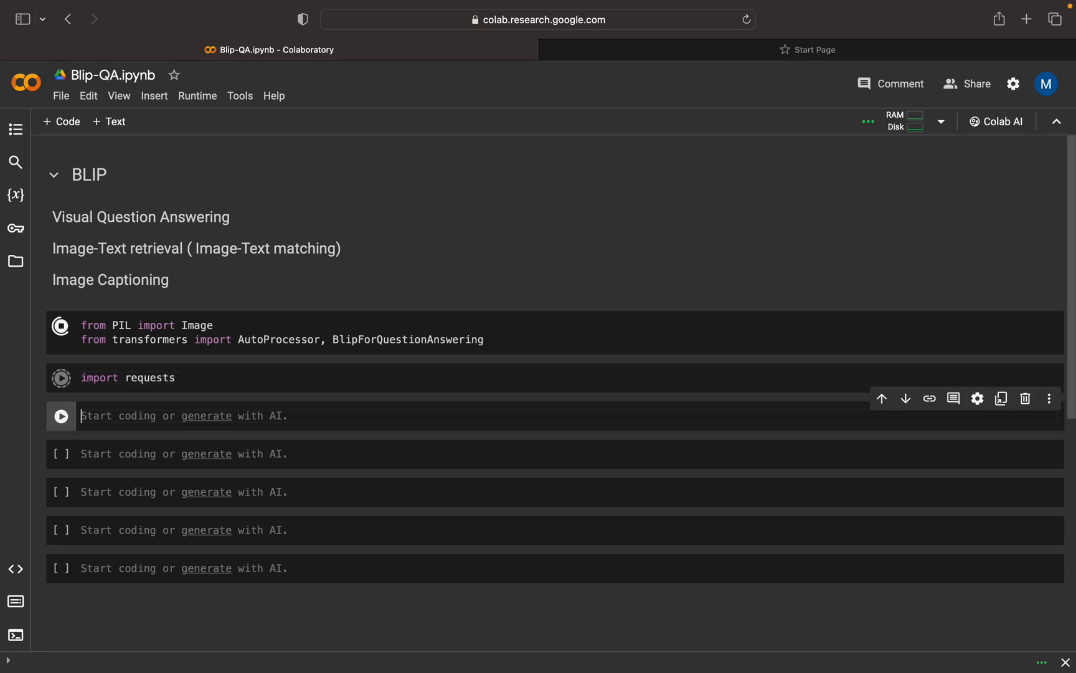
text(url)
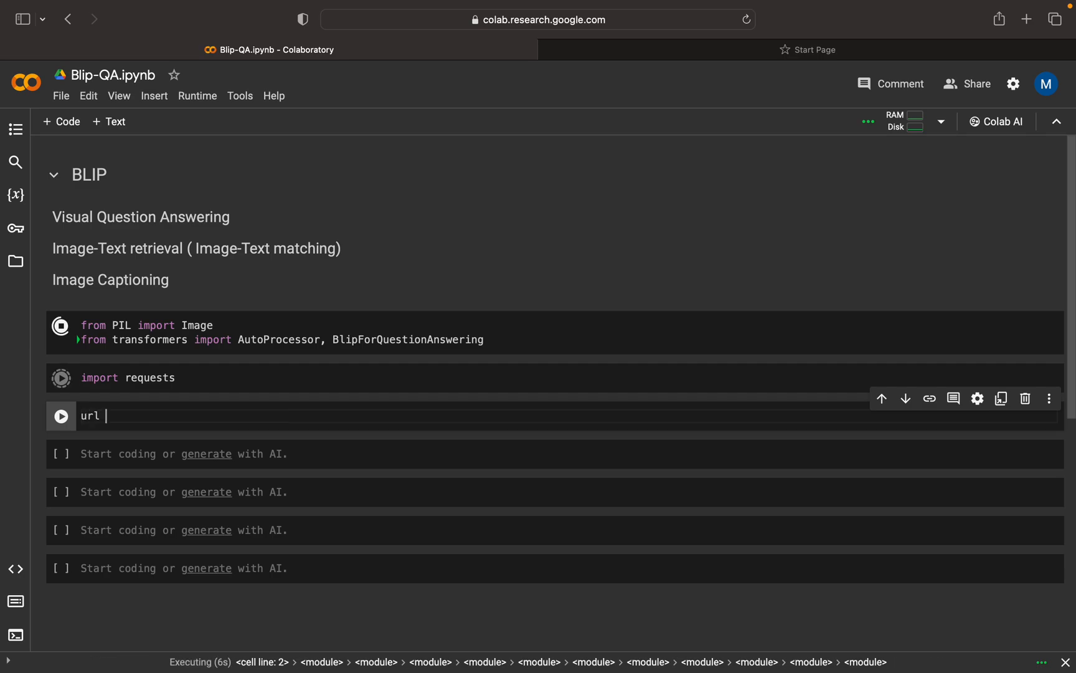
text(= "")
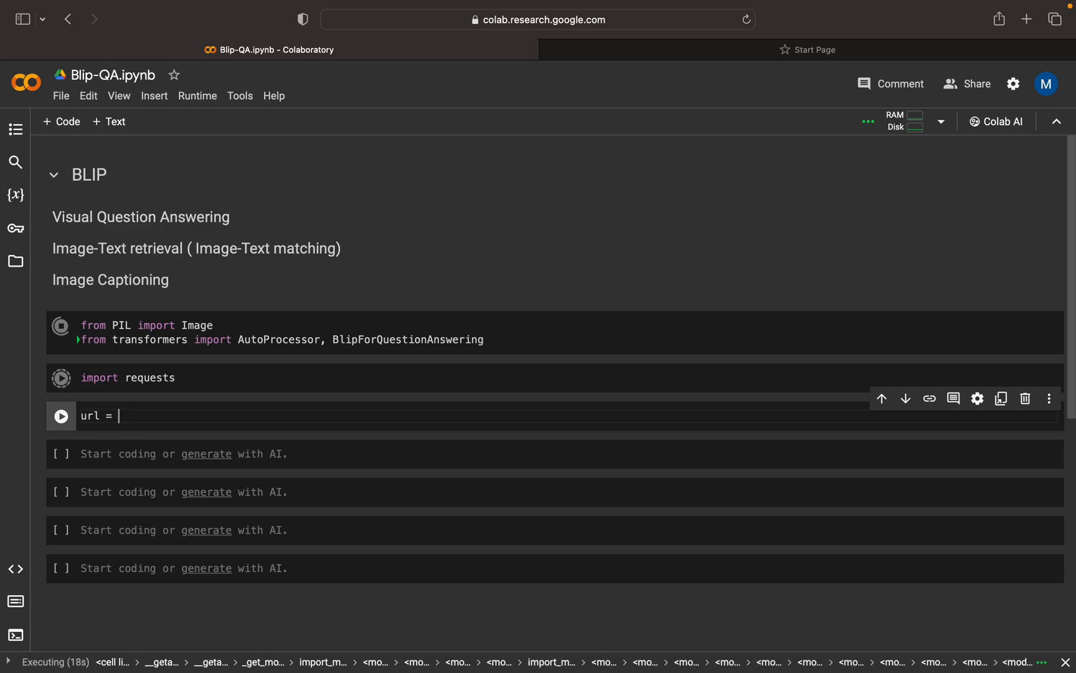
text(print(processor.decode(out[0], skip_special_tokens=True)))
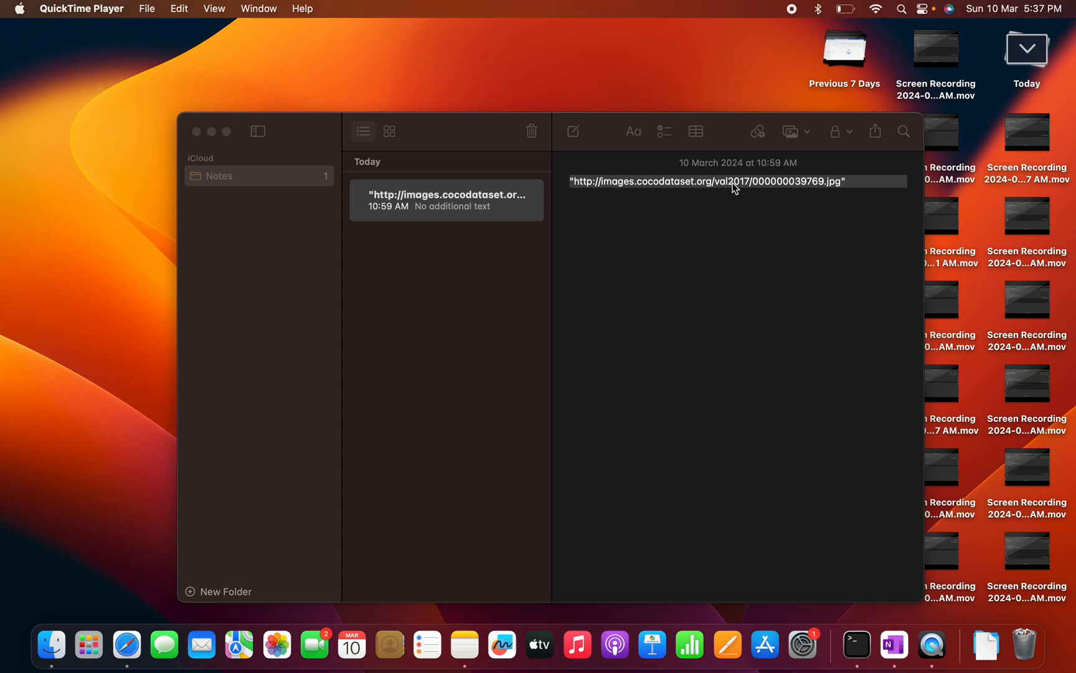
- Select the saved COCO image link in Notes and return to Colab
click(735, 182)
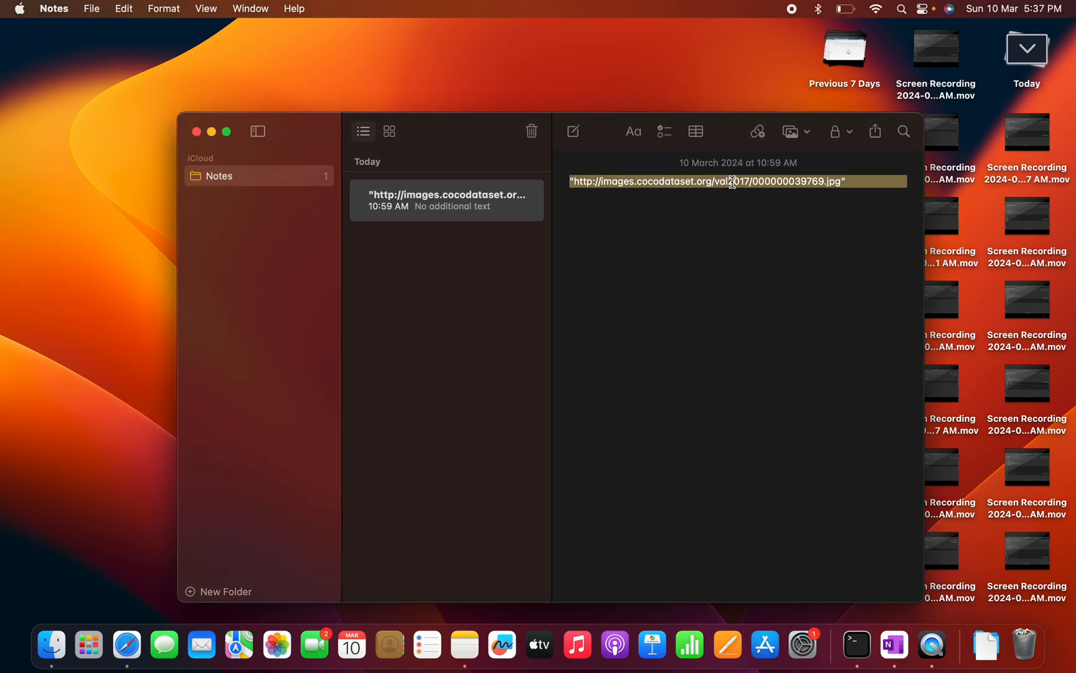
key(cmd+tab)
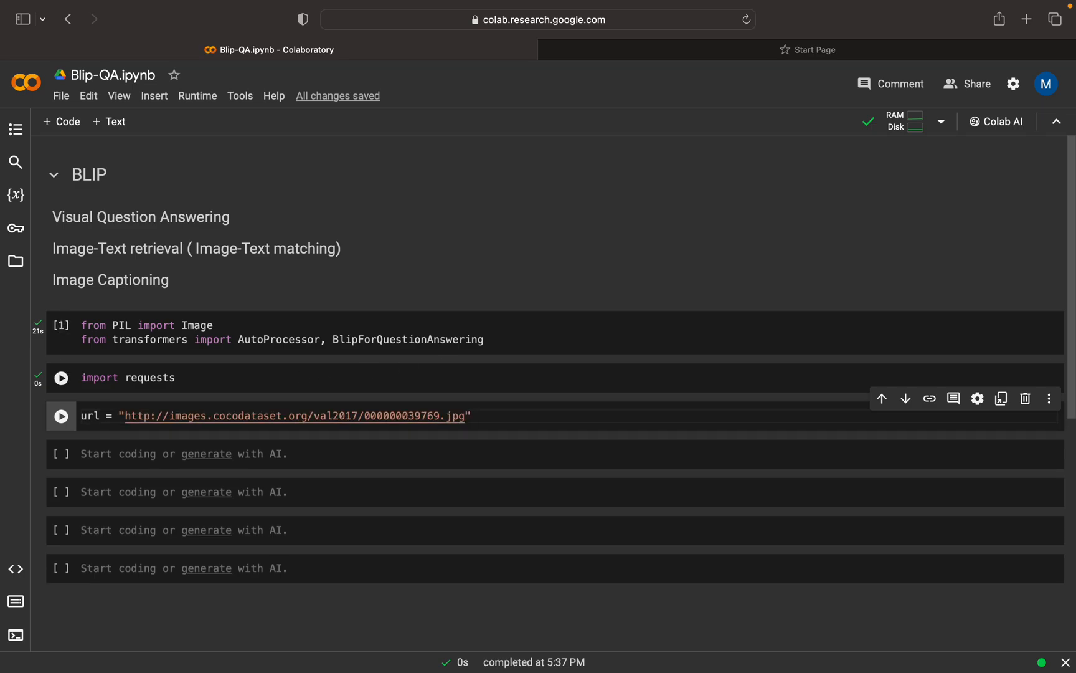
- Run the url cell, then add and run image = Image.open(requests.get(url, stream=True).raw)
click(61, 416)
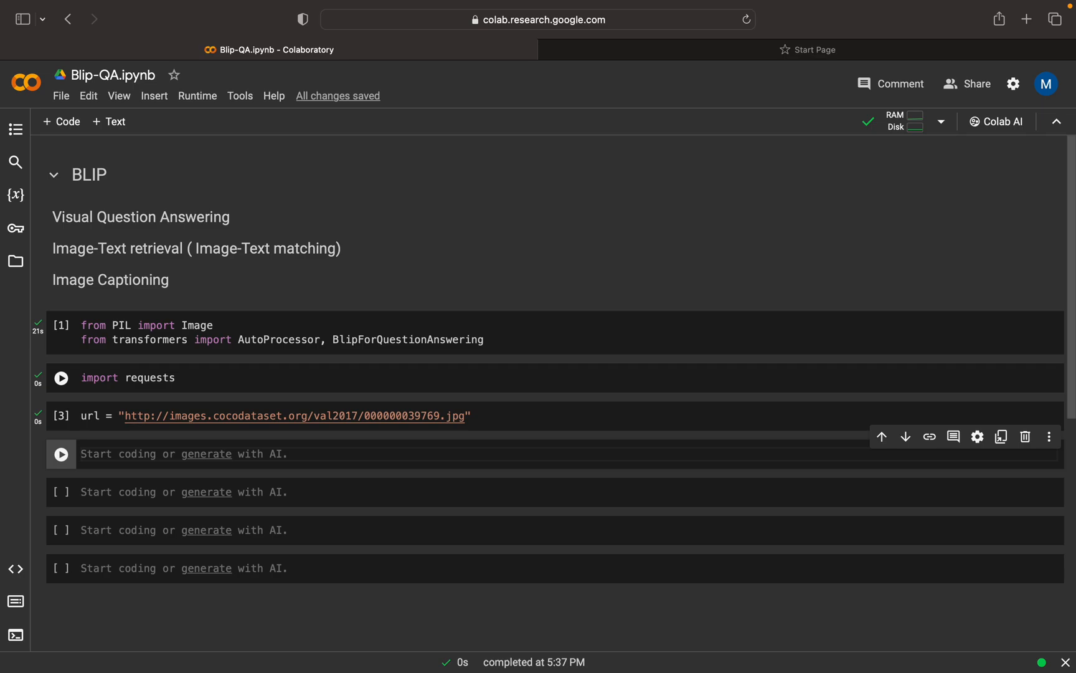
text(i)
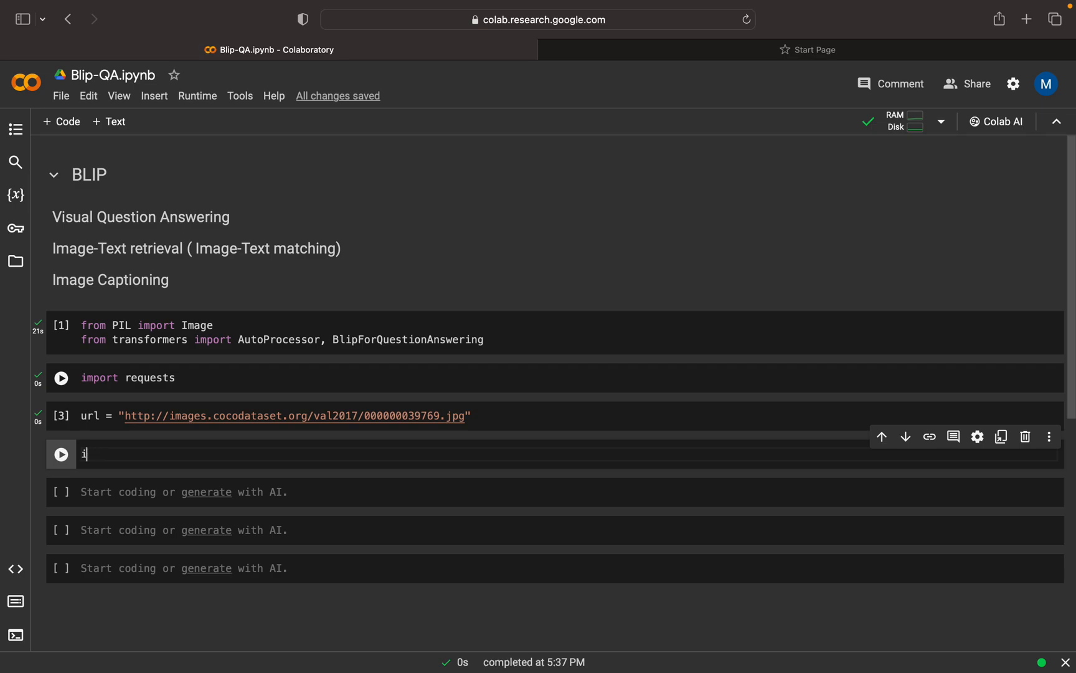
text(mage =)
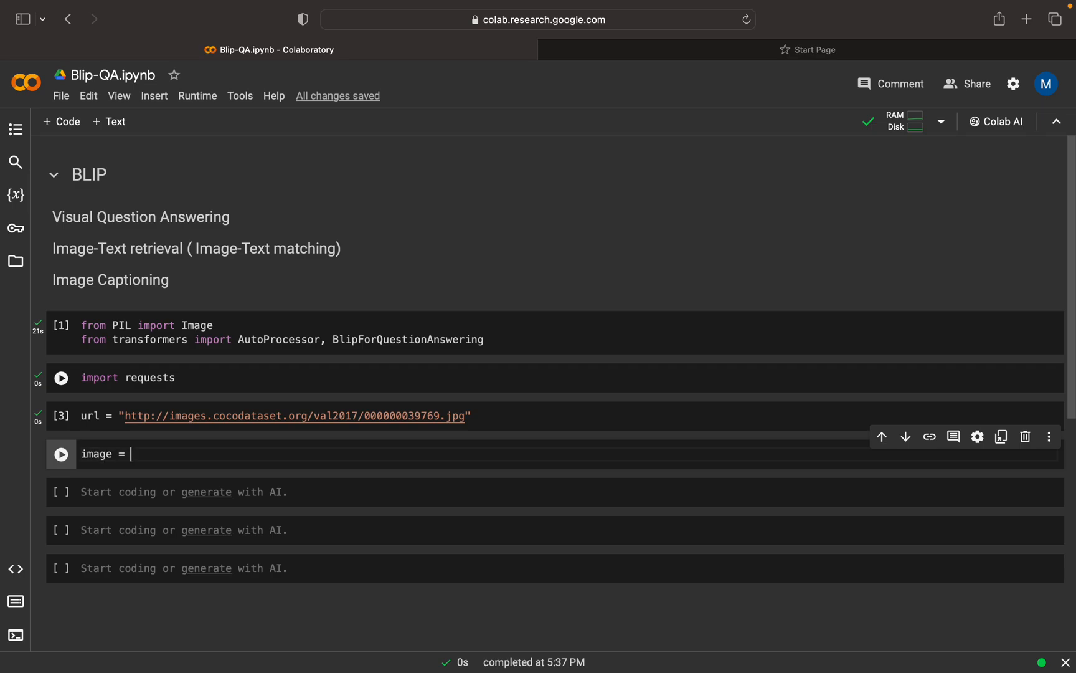
text(Image.o)
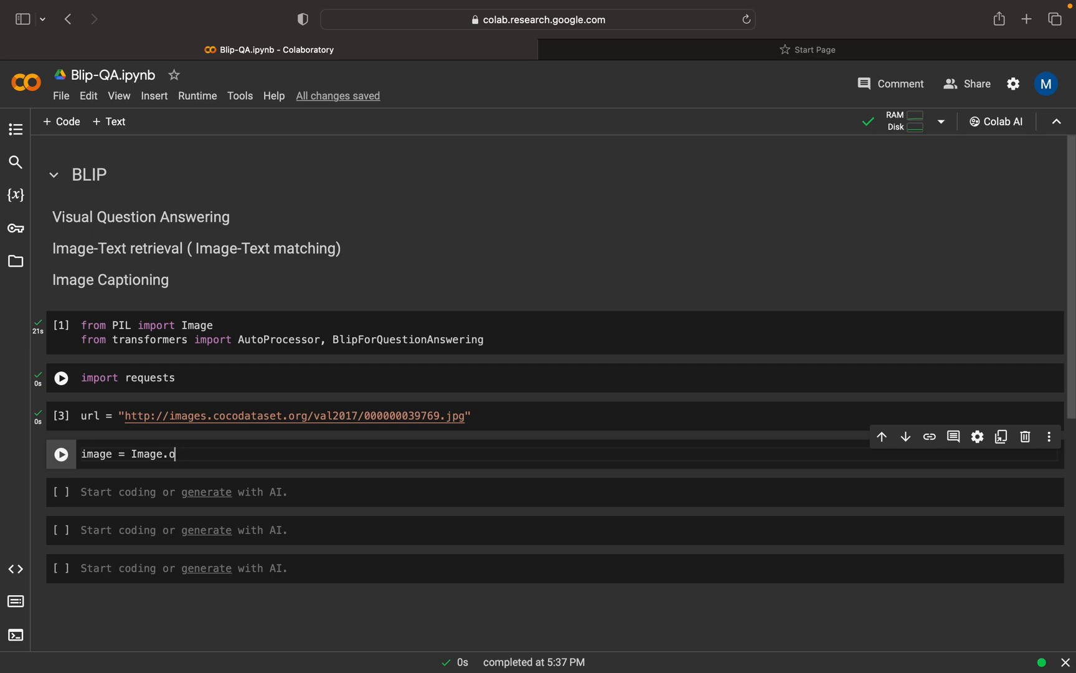
text(pen(requests.g)
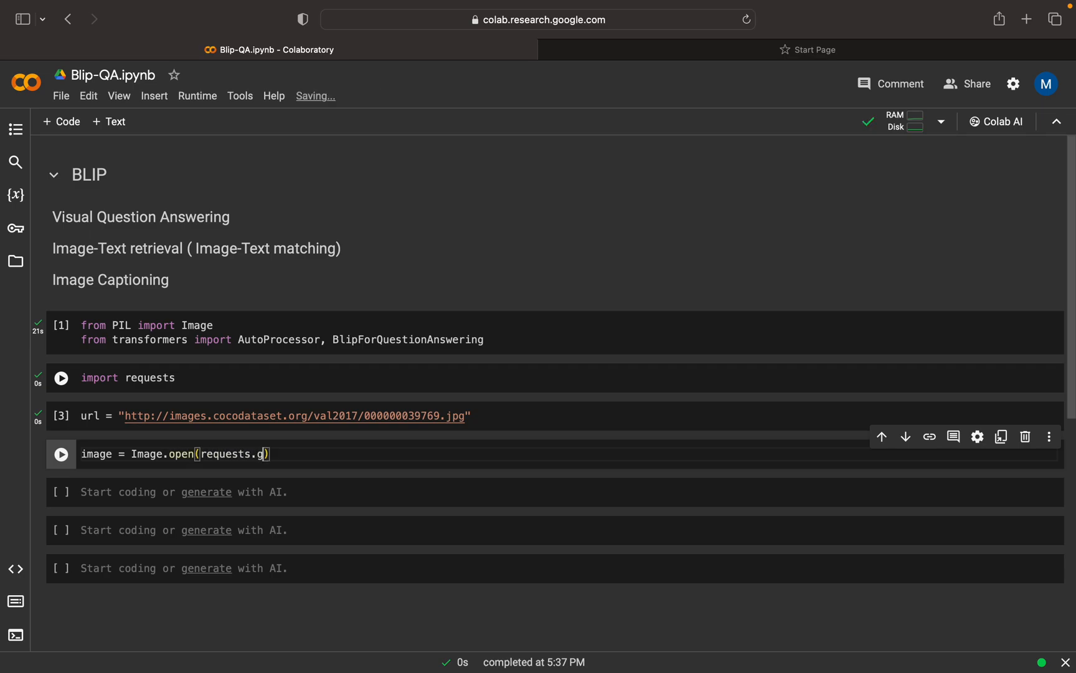
text(et(url, stream)
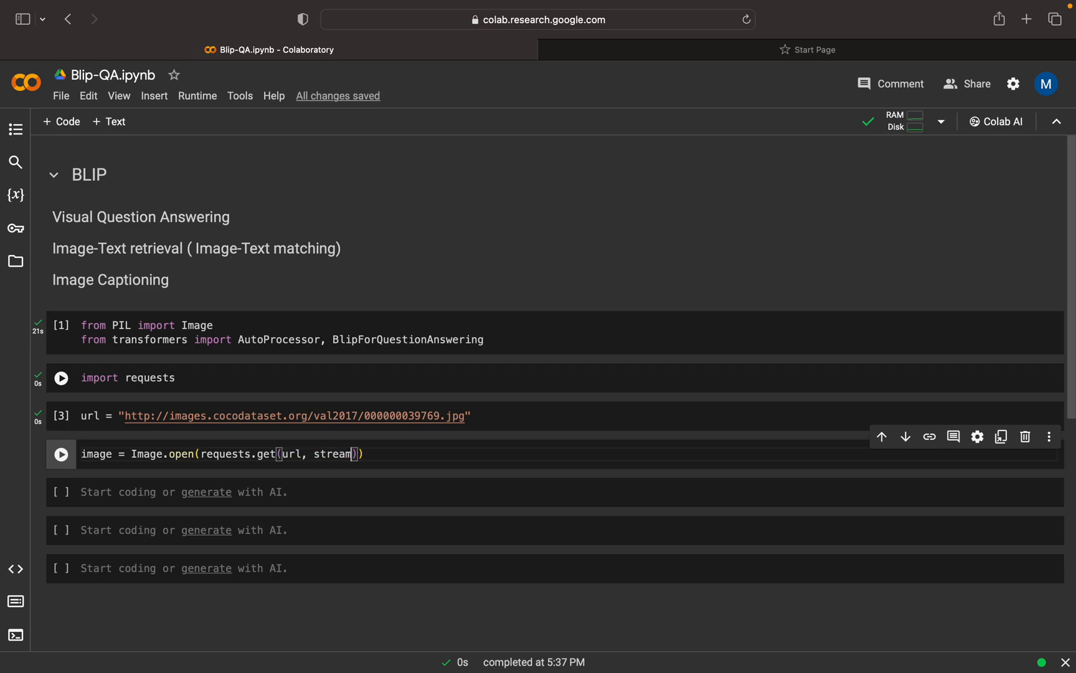
text(=True)
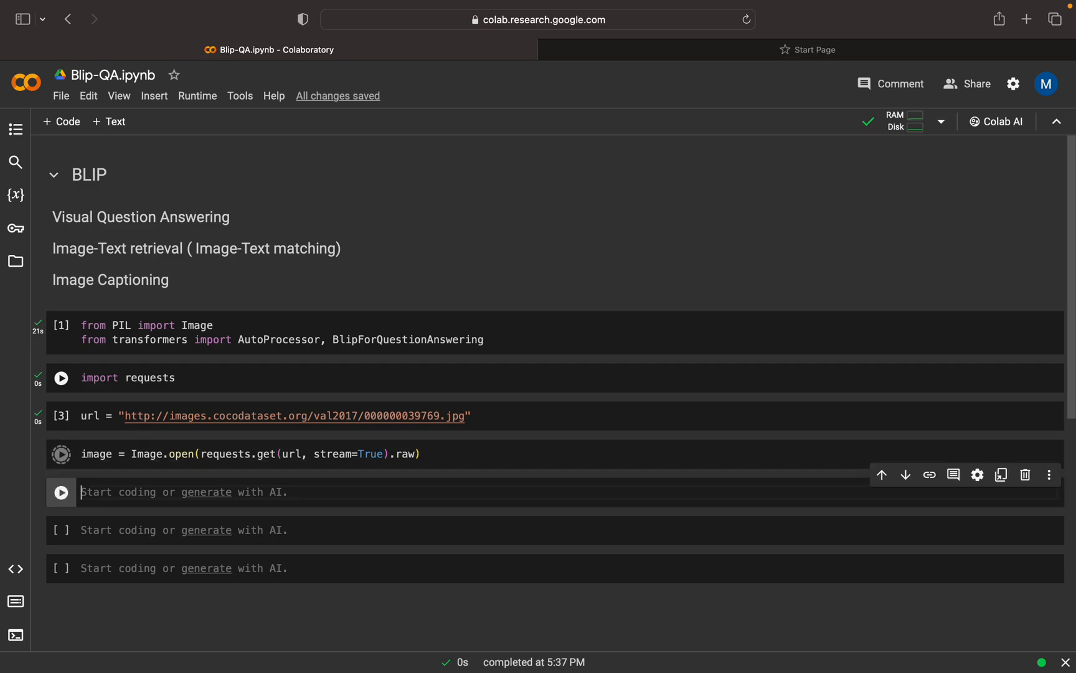
click(61, 452)
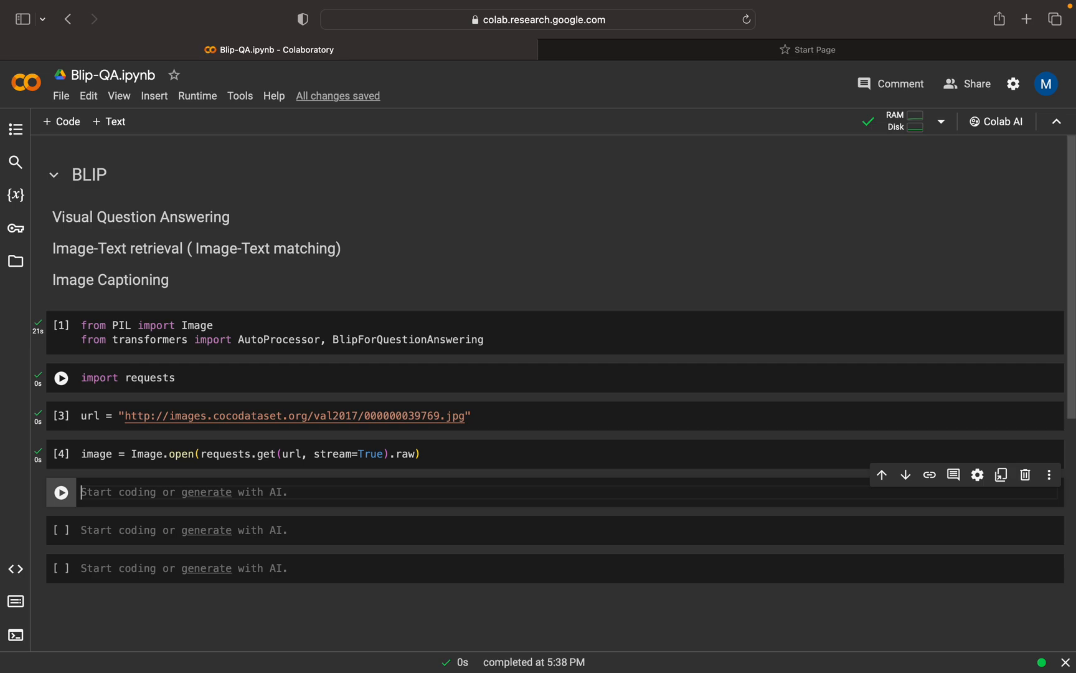
- Set text to the question "How many cats are in the picture?"
text(text)
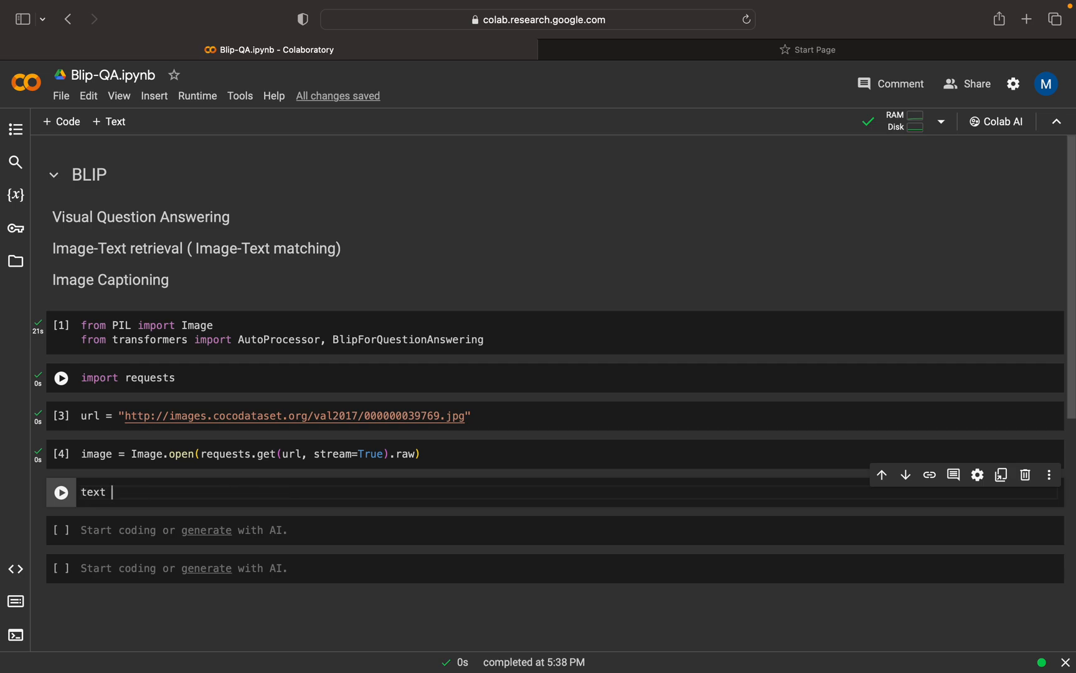
text(= "")
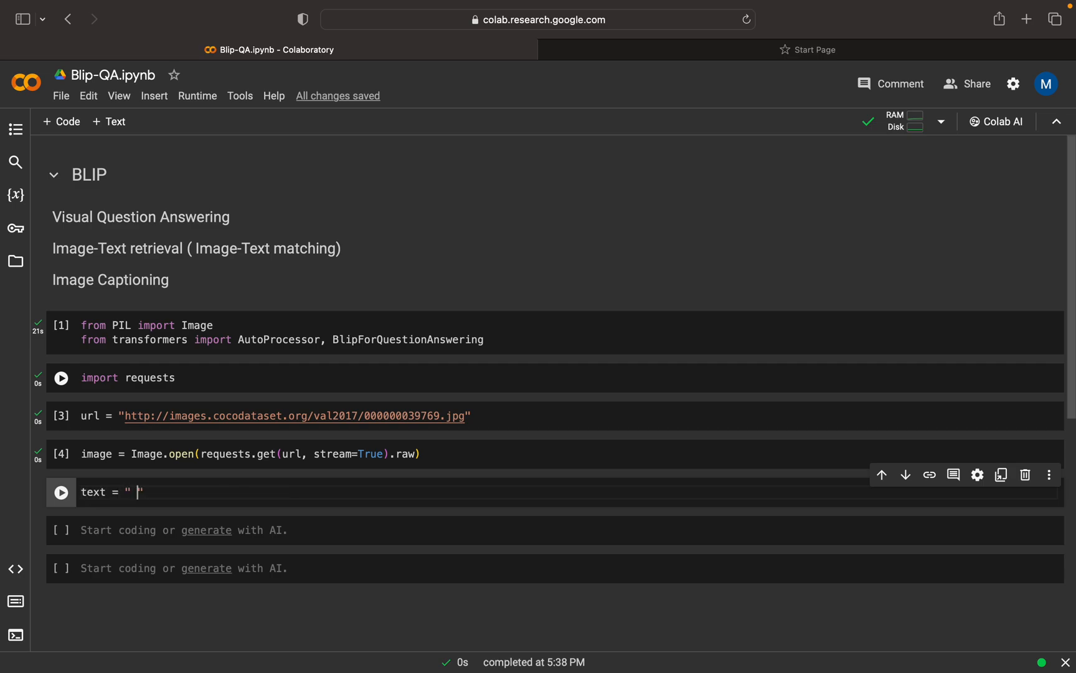
text(How man)
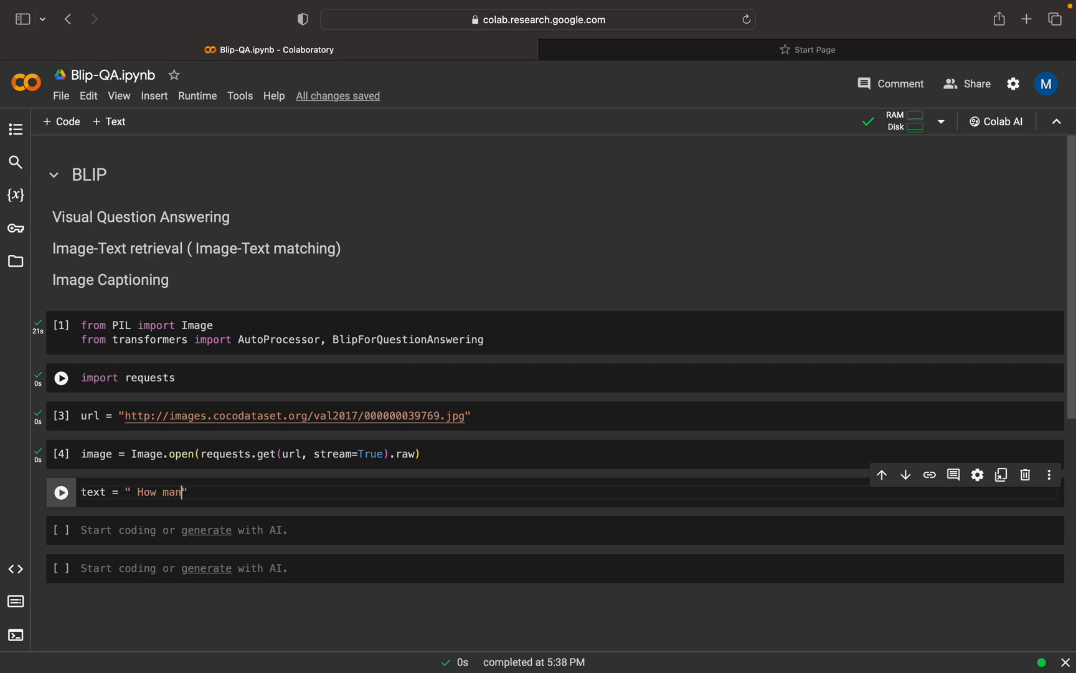
text(y cats are in)
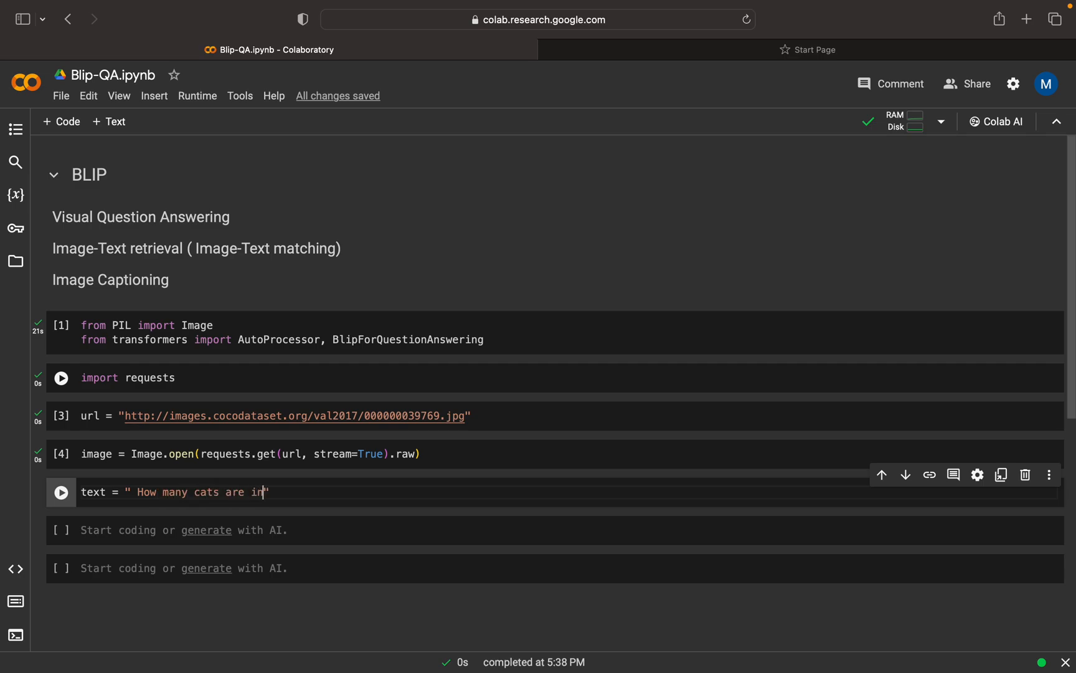
text(the pict)
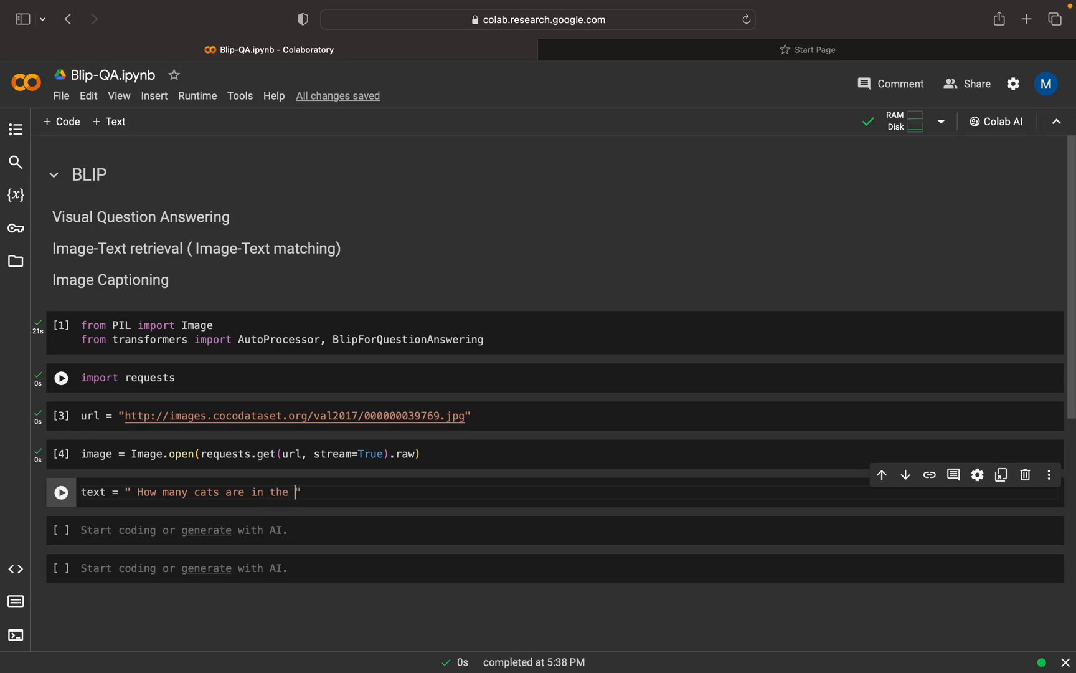
text(picture?)
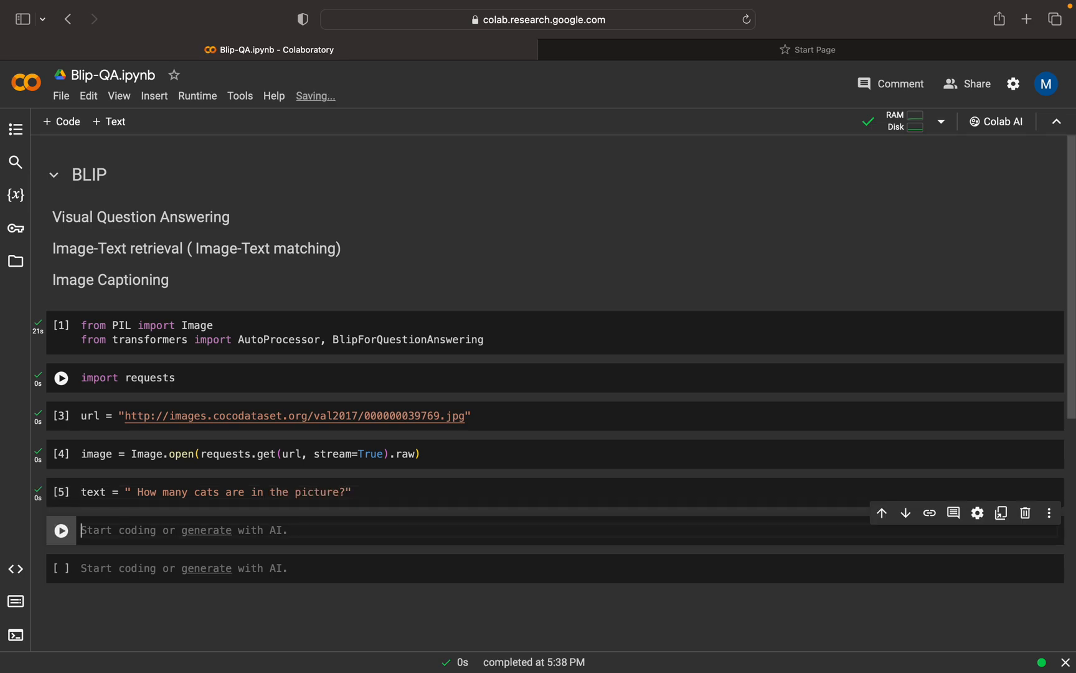
- Begin typing inuts = processor(images=image, text=text, return_tensors=...)
text(inu)
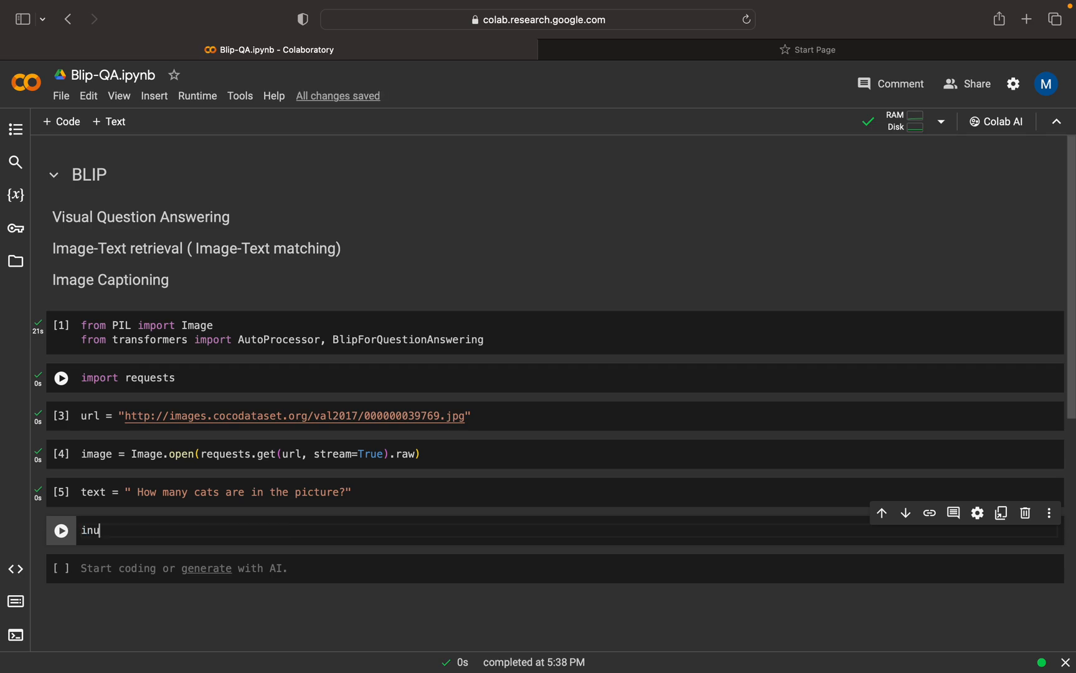
text(ts = pro)
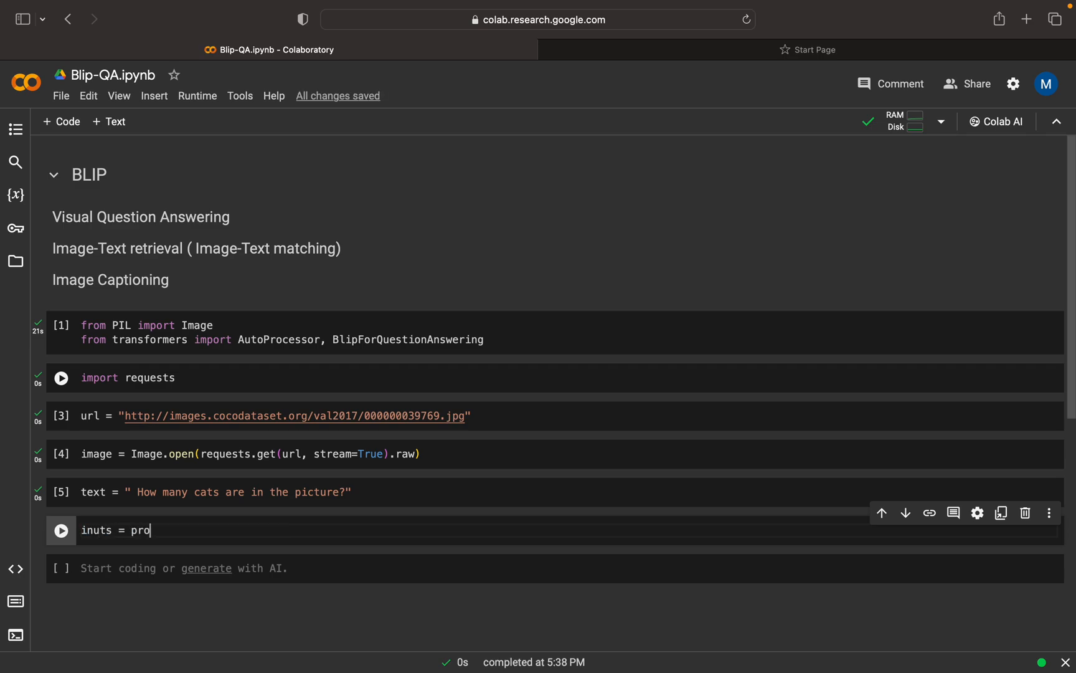
text(cessor)
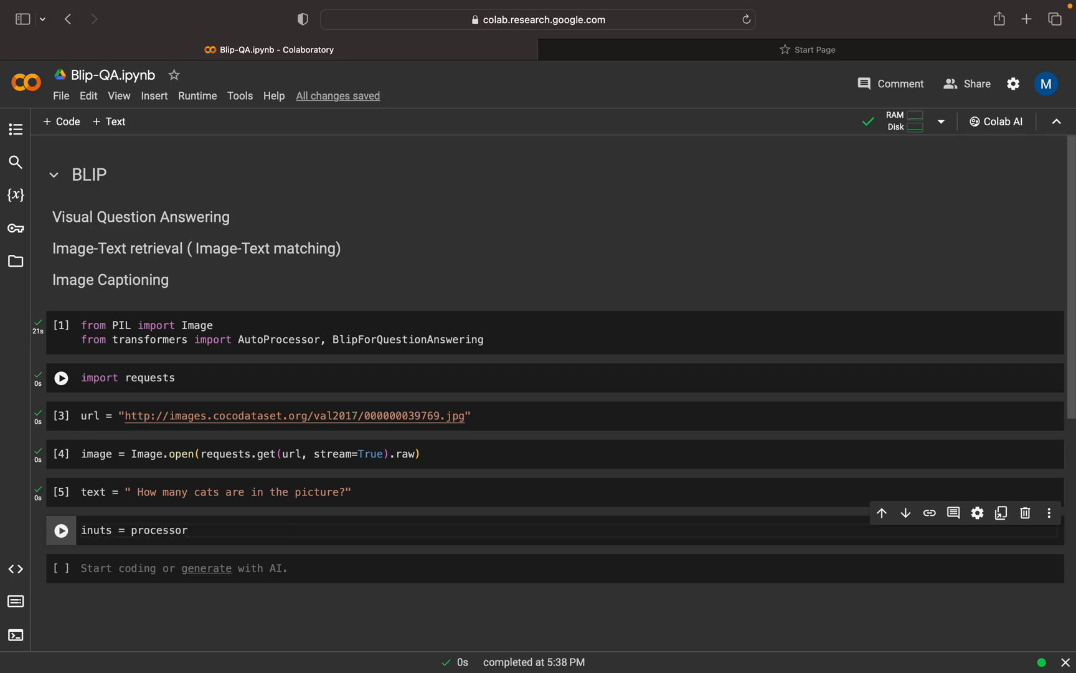
text((image))
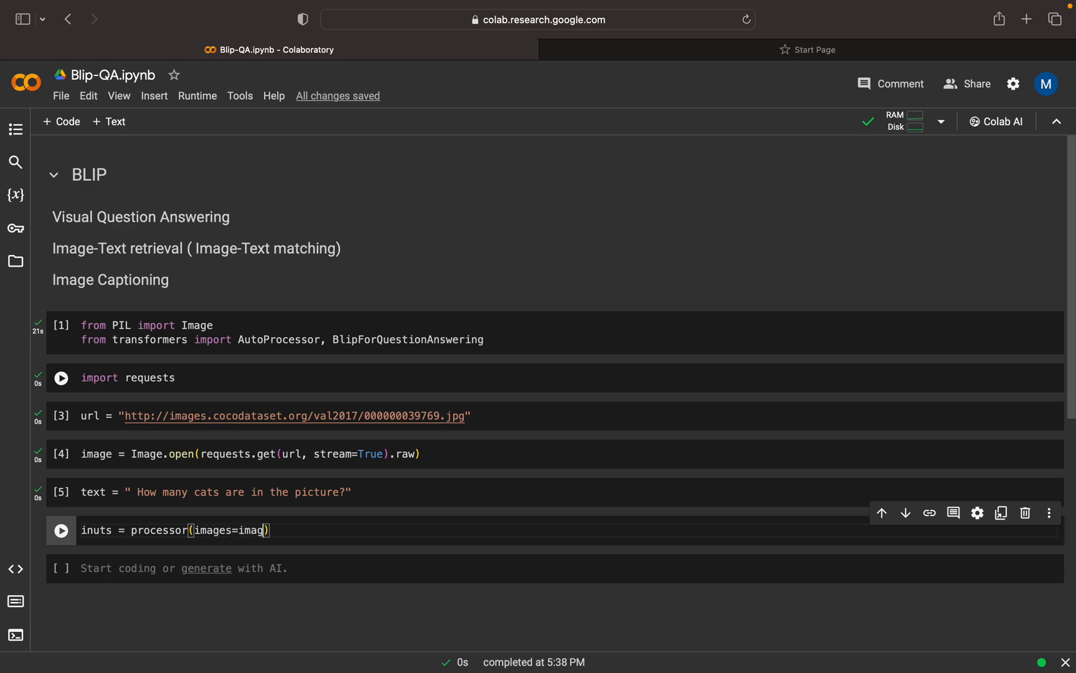
text(, text=text)
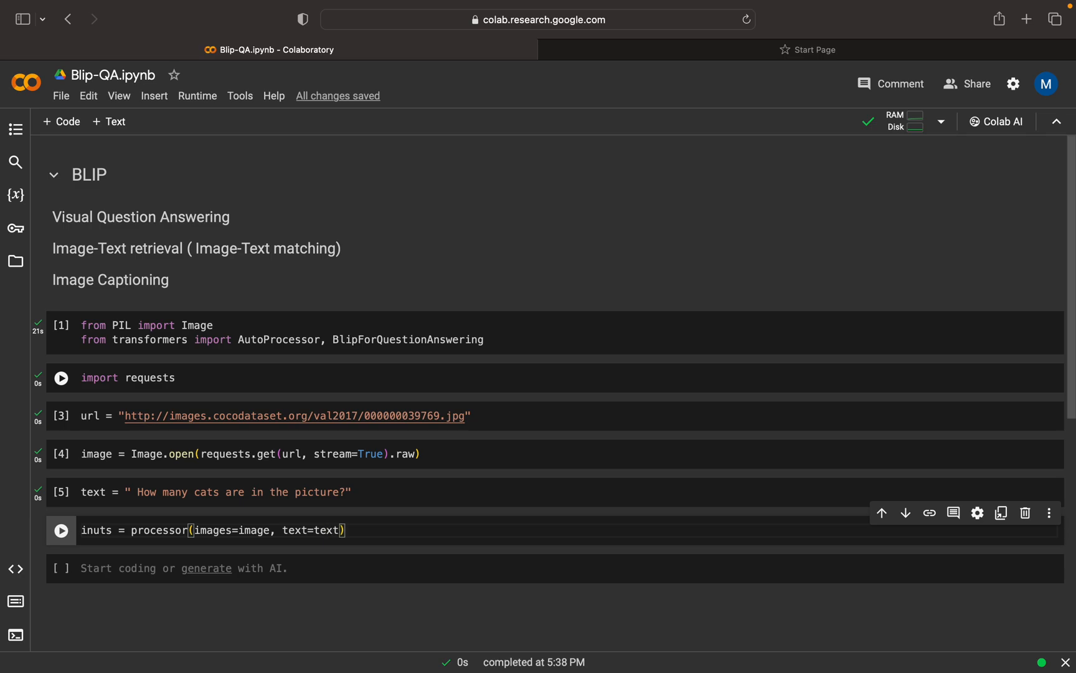
text(, r)
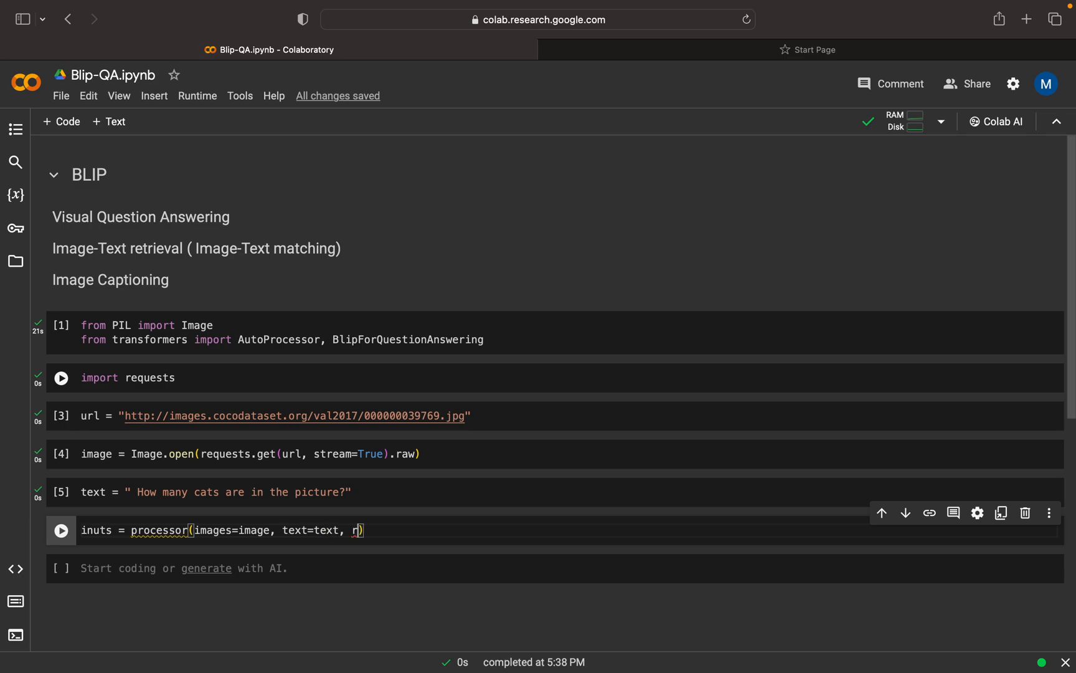
text(eturn_tensors="p)
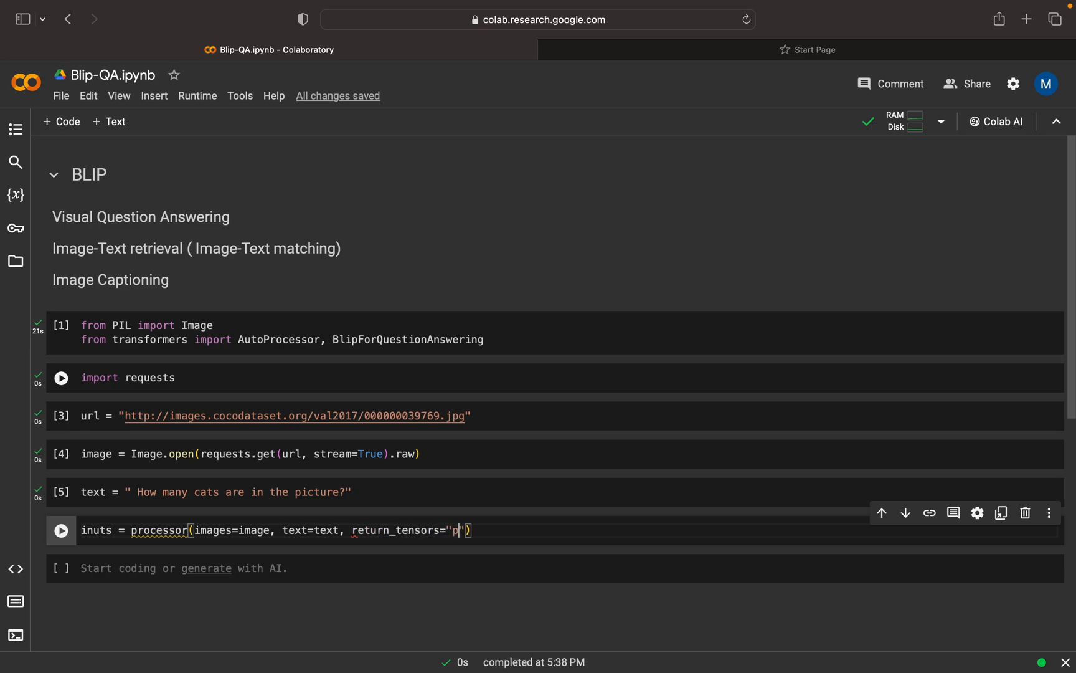
- Run the inputs cell, then start processor = AutoProcessor.from_pretrained() in a new cell above
click(60, 529)
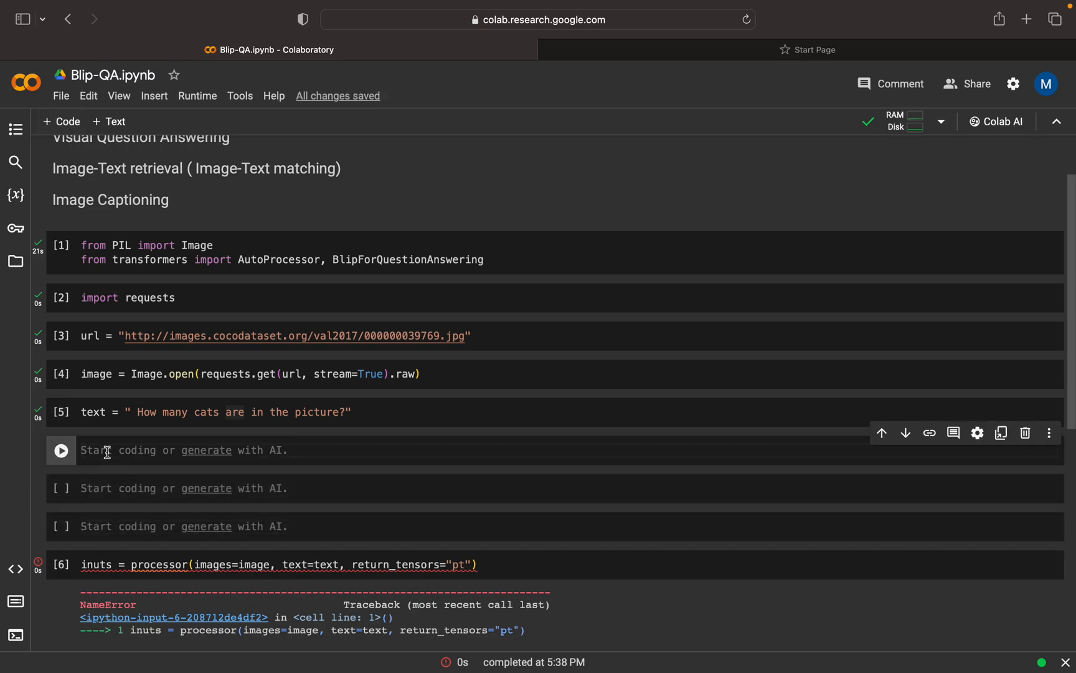
text(processor =)
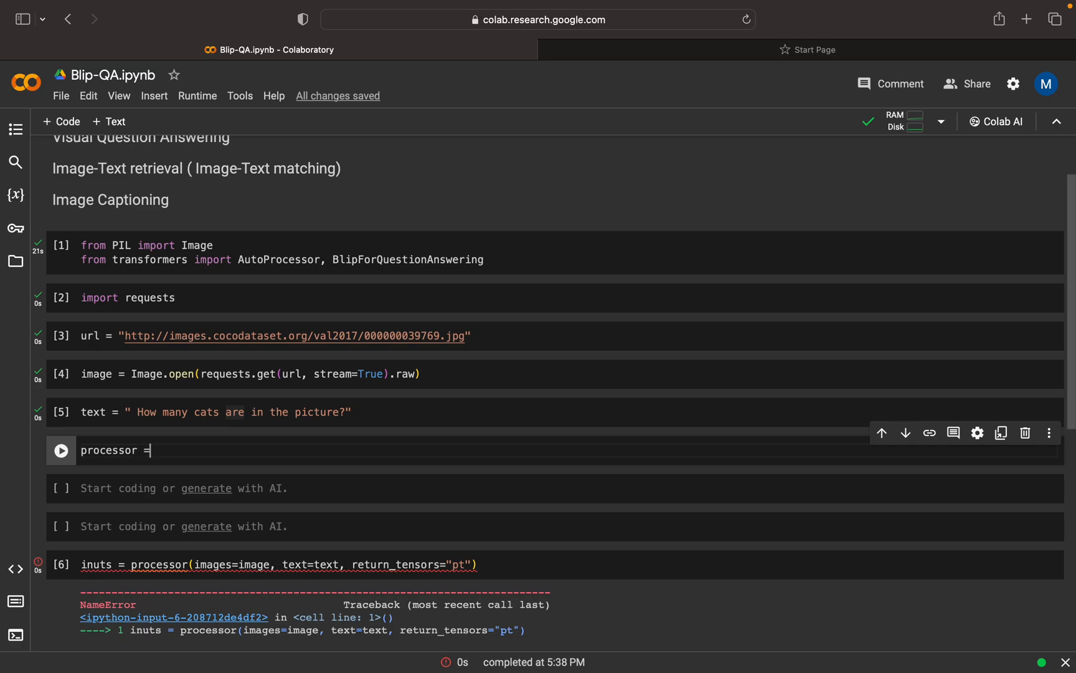
text(Auto)
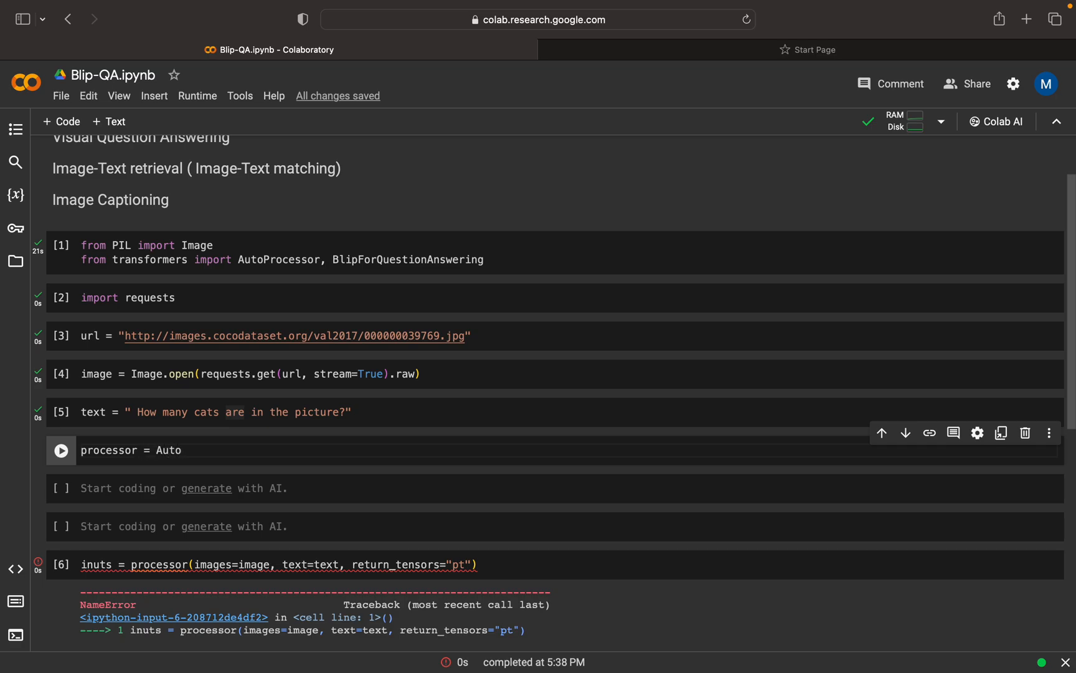
text(Processor.)
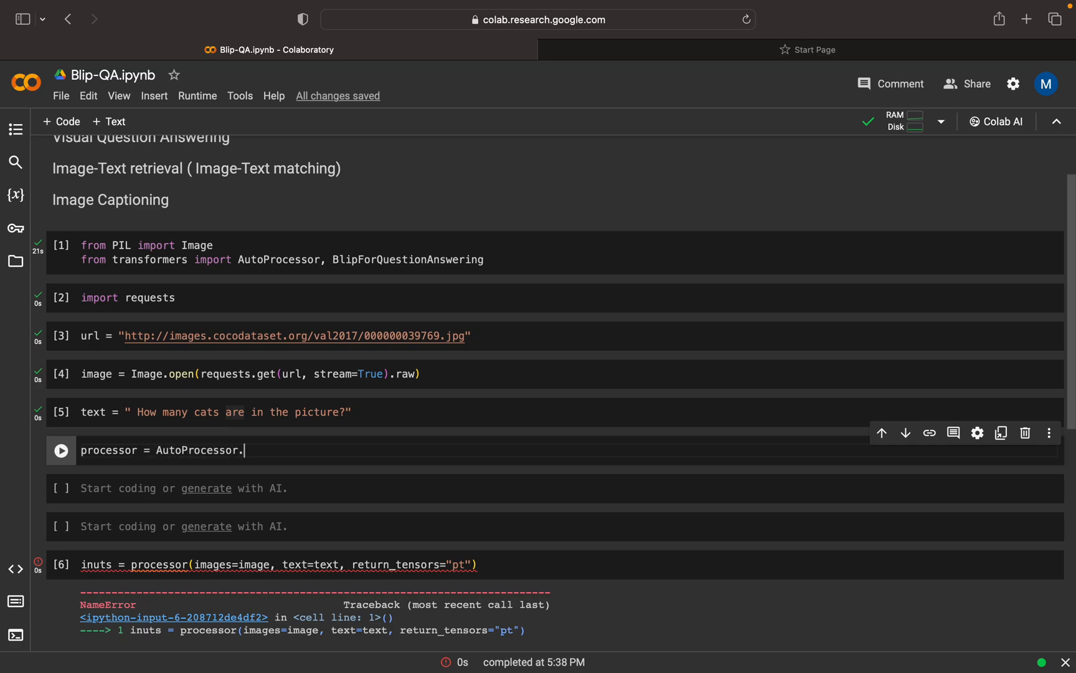
text(from_pretr)
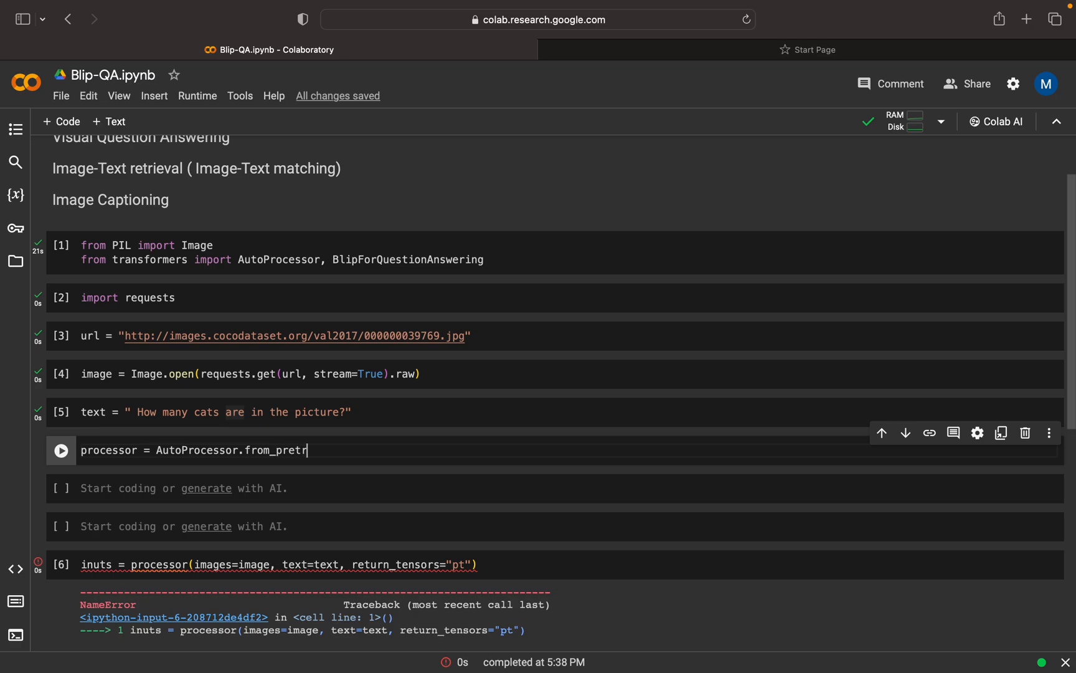
text(ained())
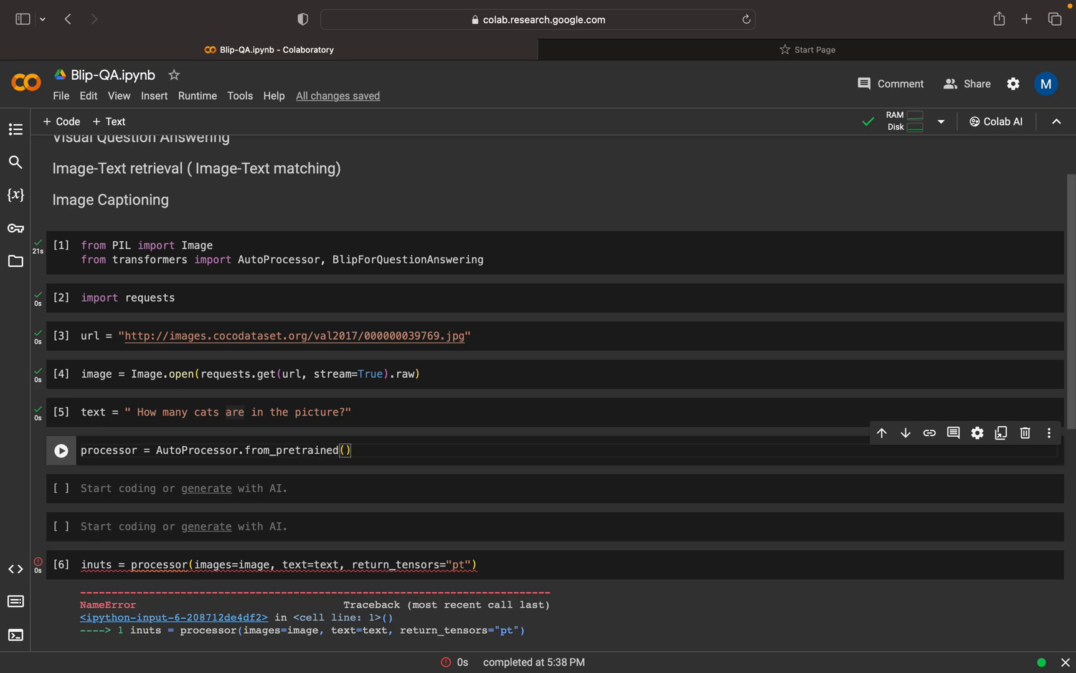
- Fill in the "Salesforce/blip-vqa-base" checkpoint name in the processor call
text("Sa)
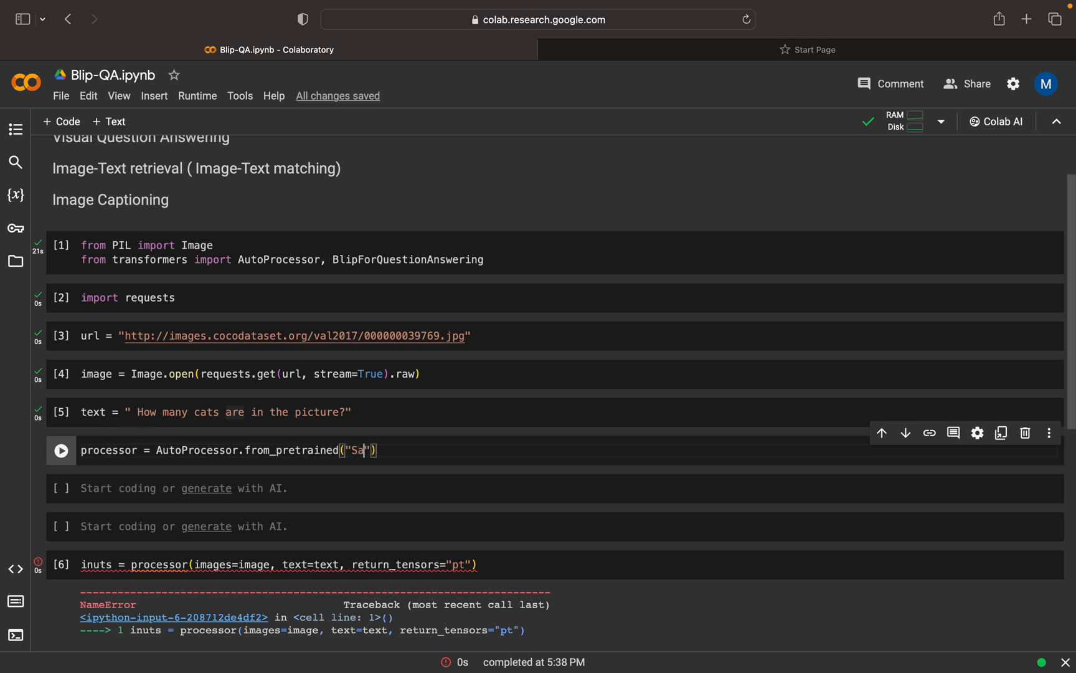
text(esforce)
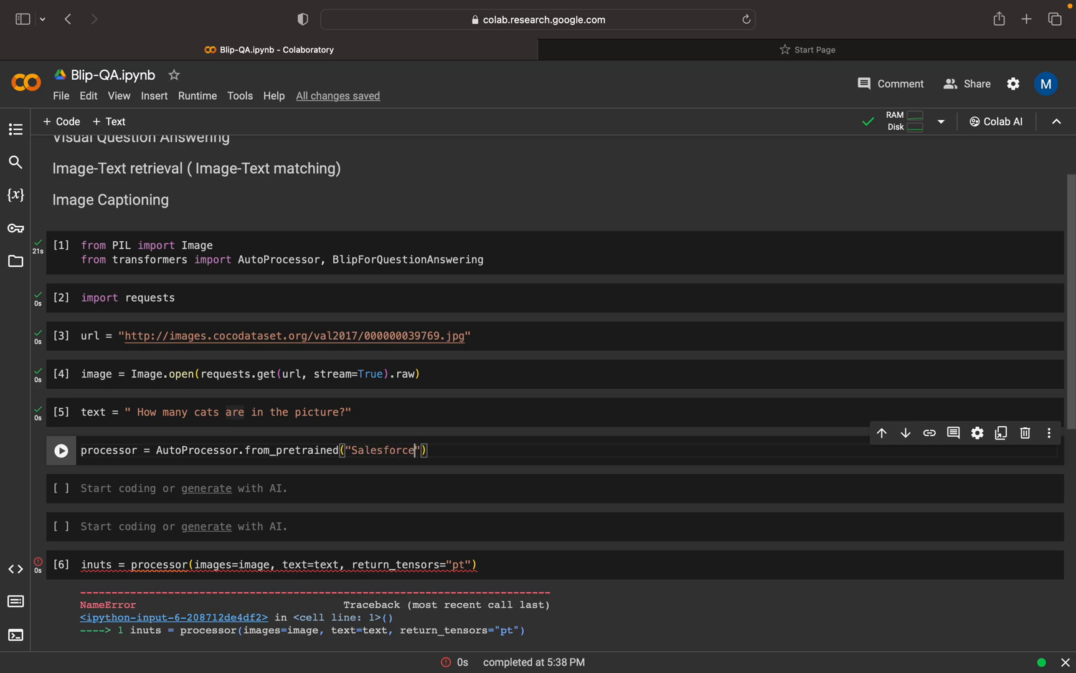
text(/)
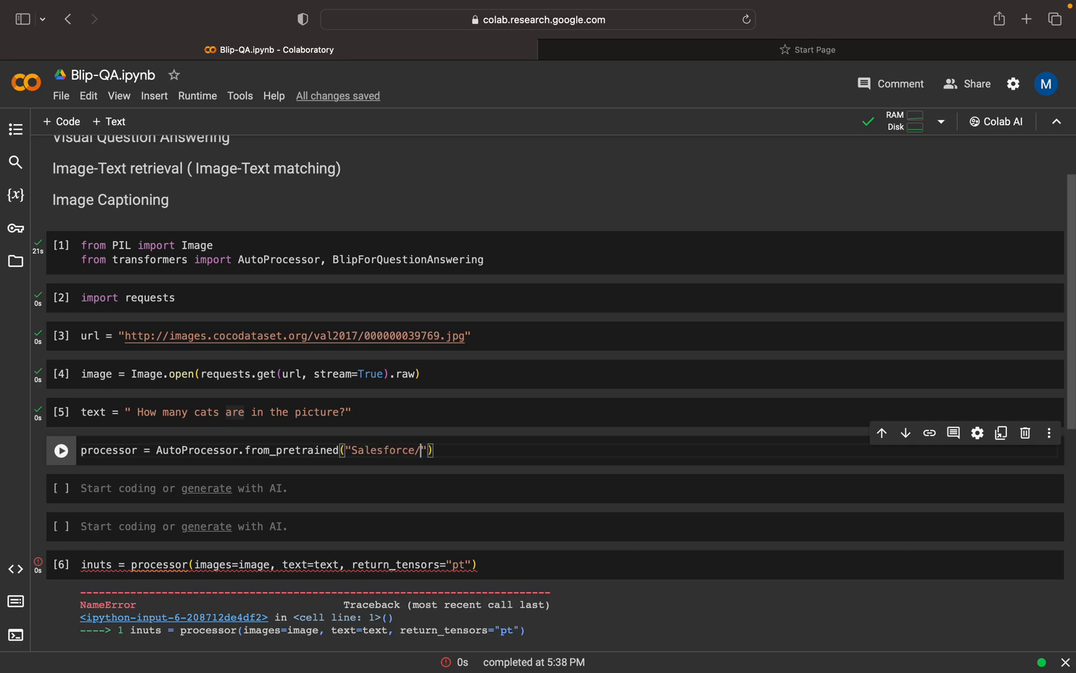
text(bli)
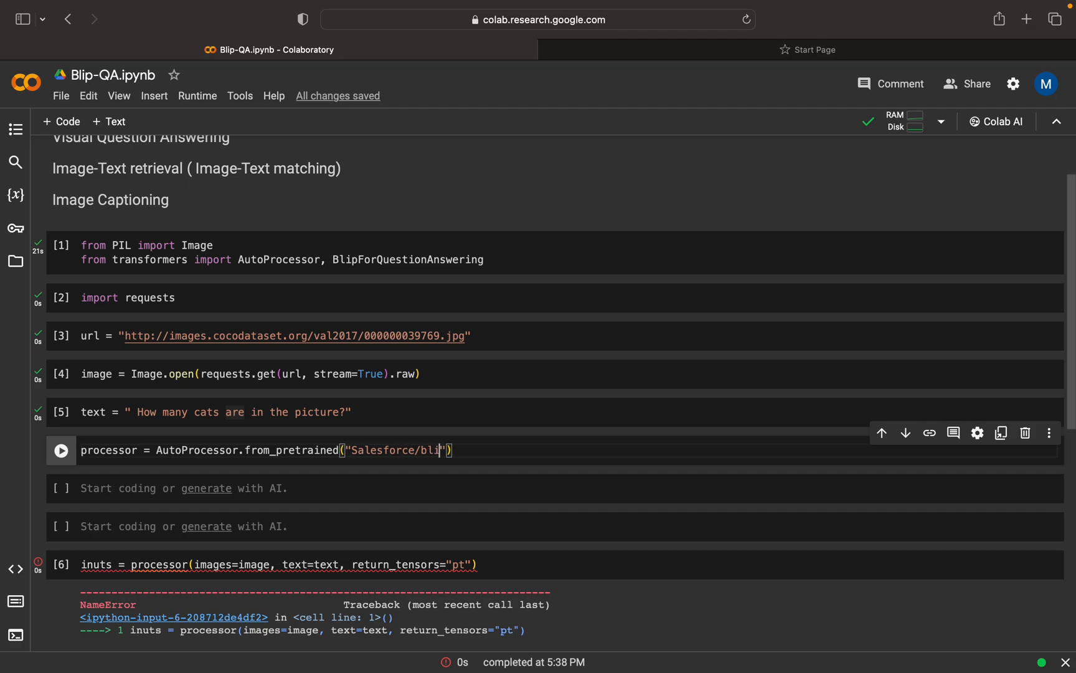
text(p-)
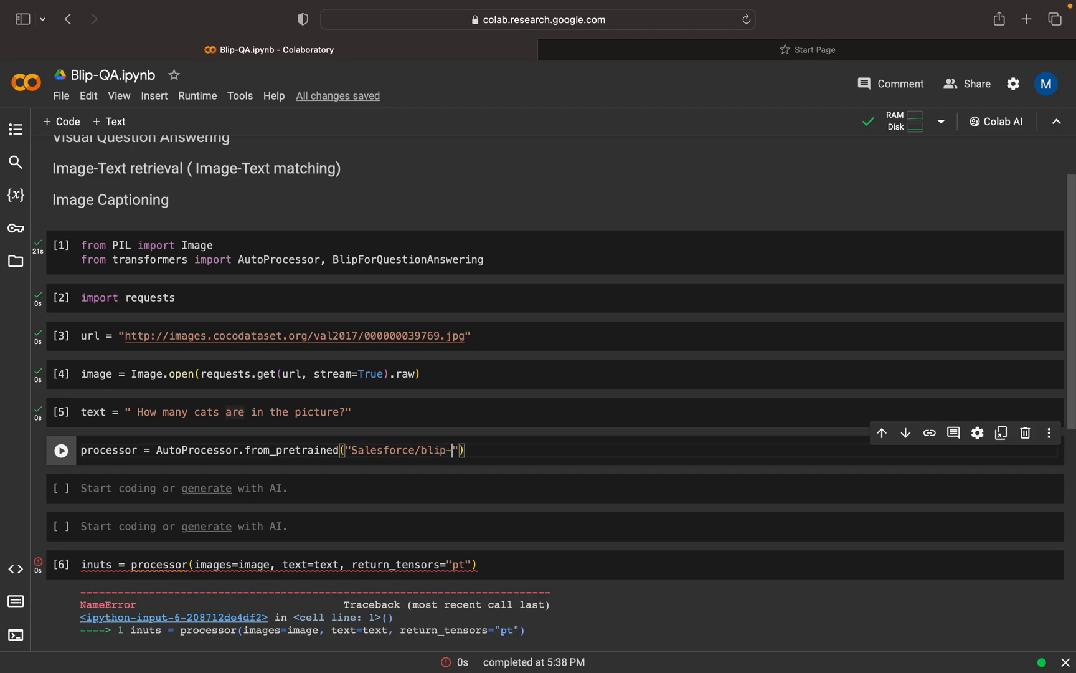
text(vqa-)
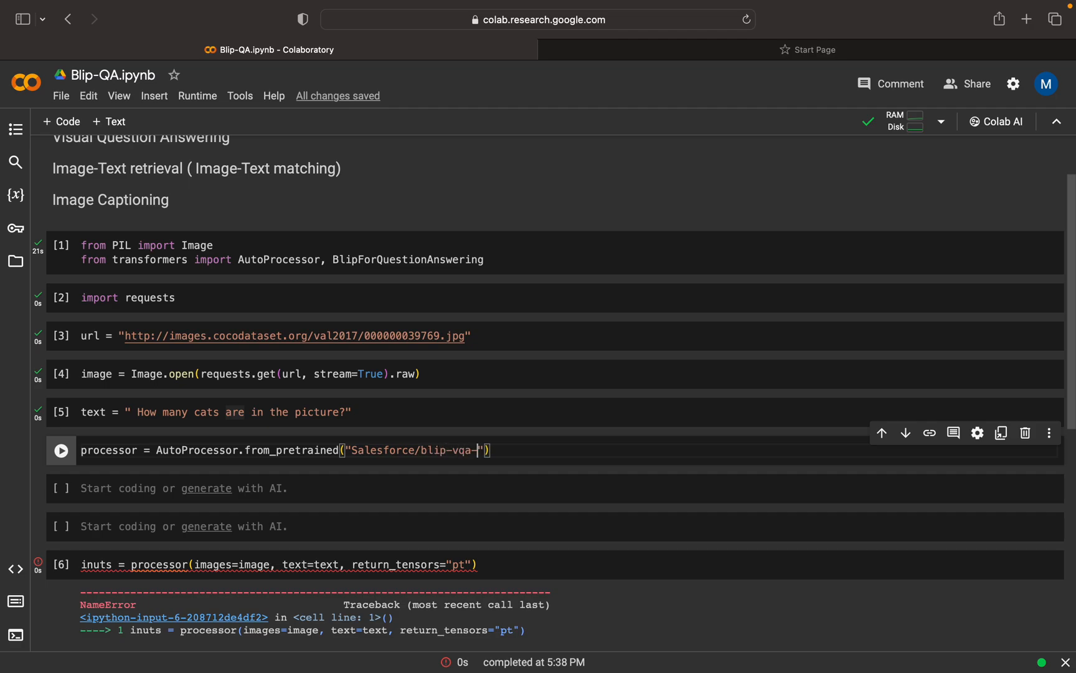
text(base)
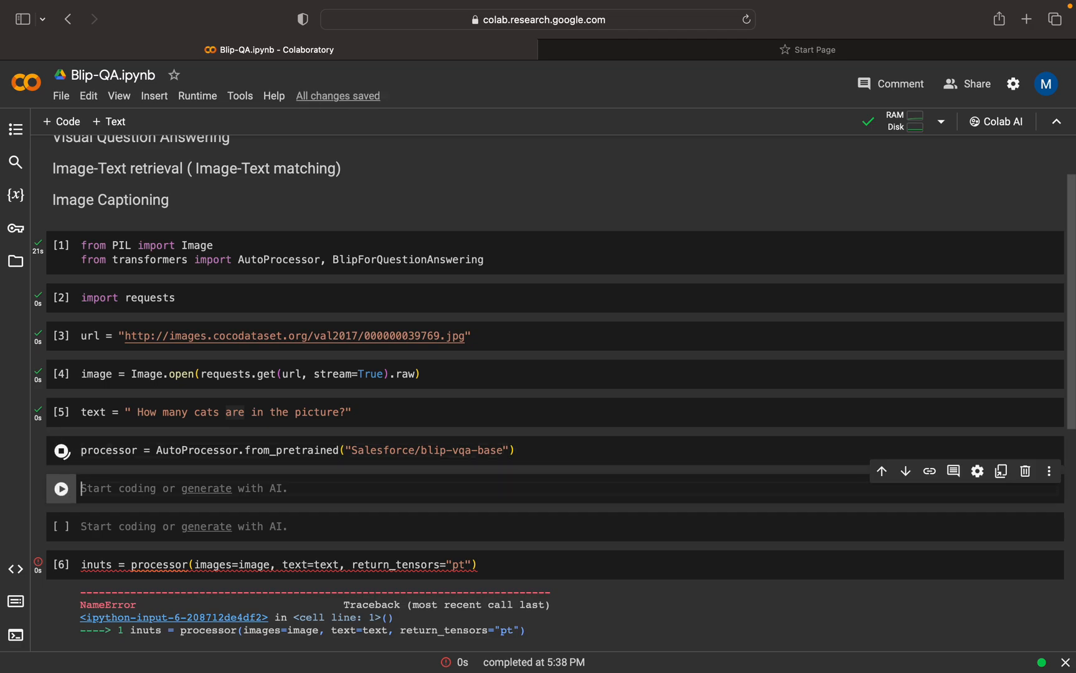
click(61, 451)
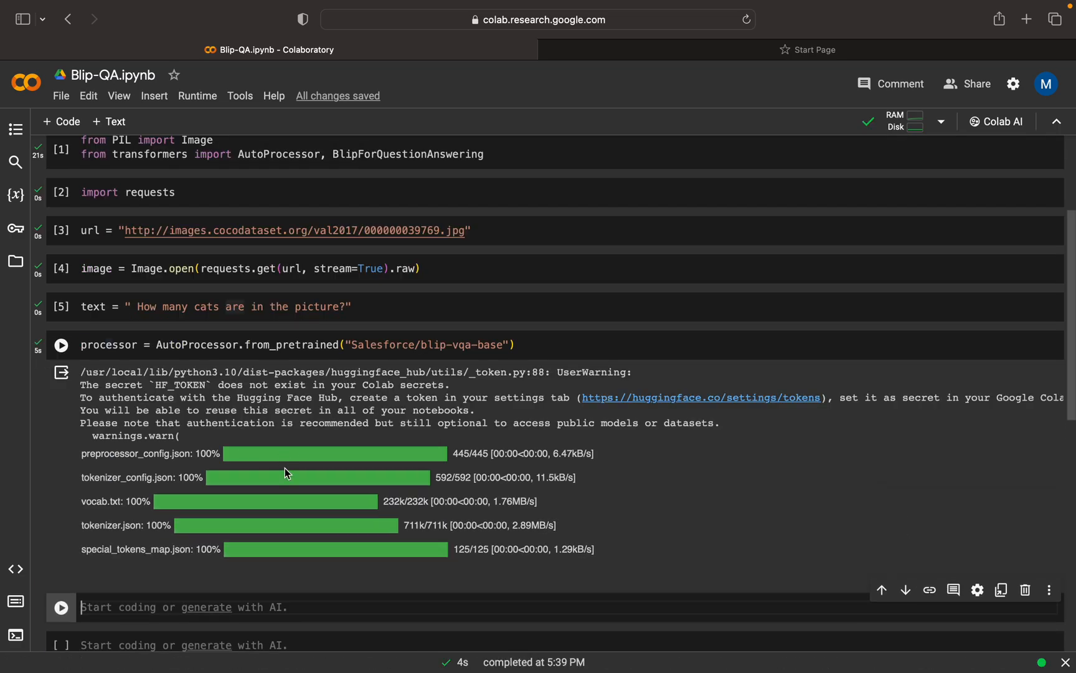
- Type model = BlipForQuestionAnswering("Salesforce/blip-vqa-base") in a new cell and run it
text(model)
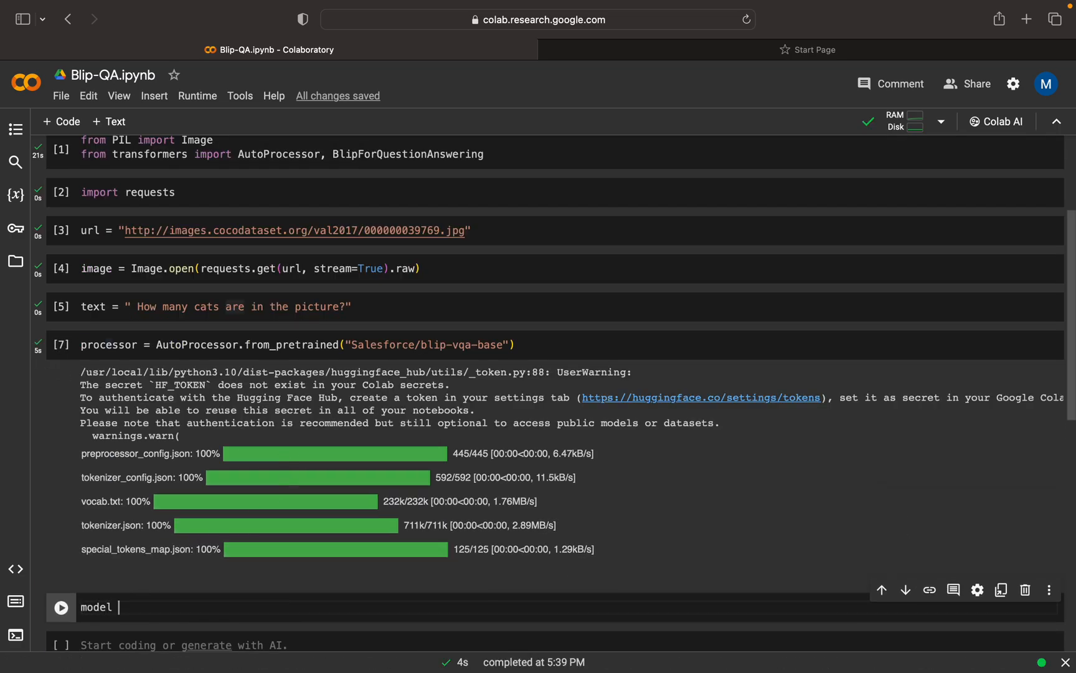
text(=)
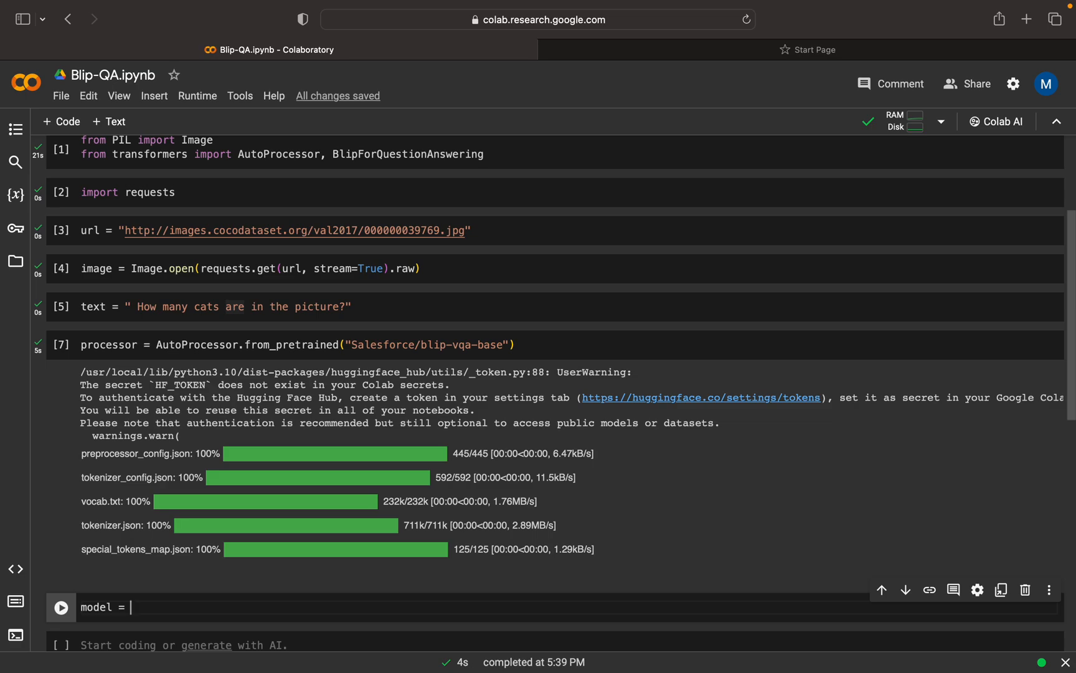
text(Bli)
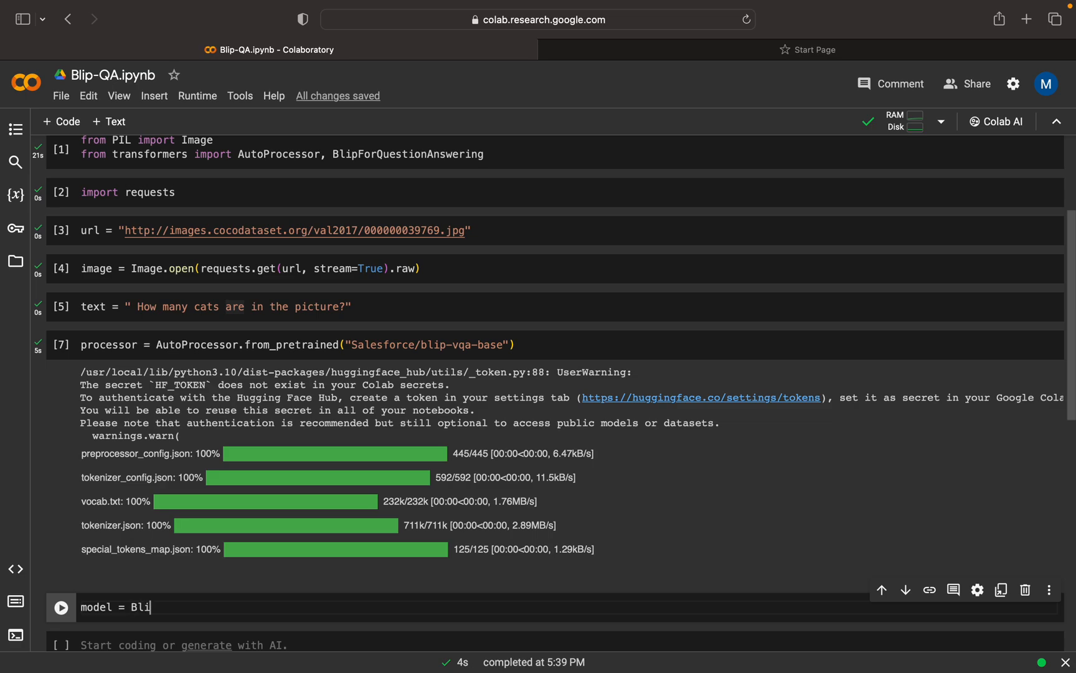
text(p)
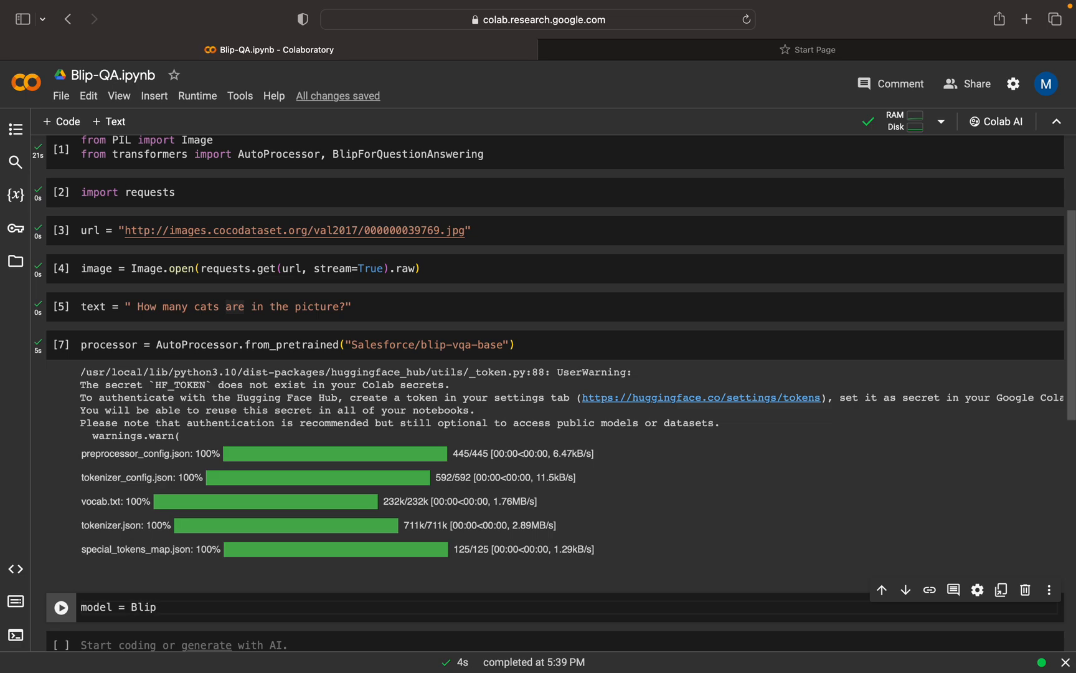
text(ForQuestionAnswering)
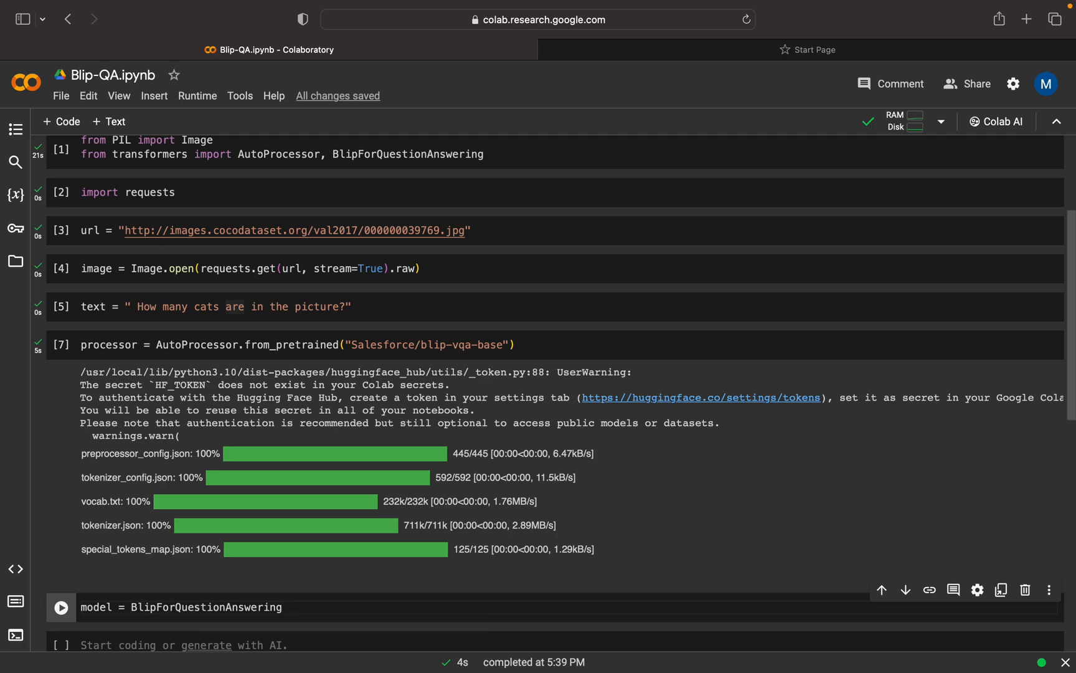
text(("sa")
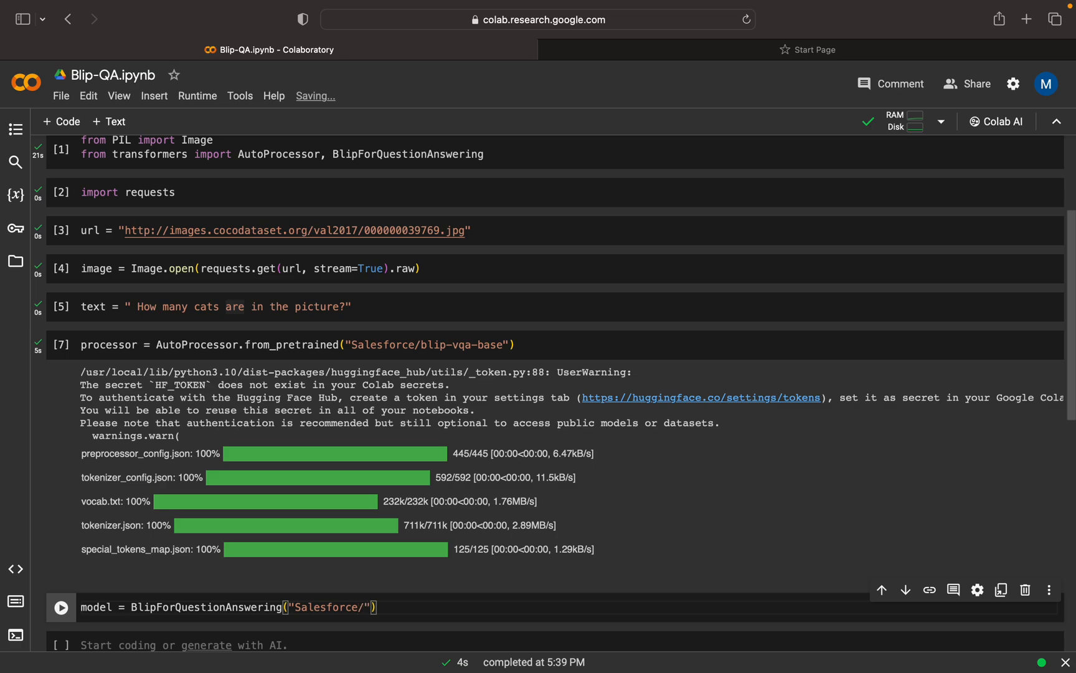
text(blip-)
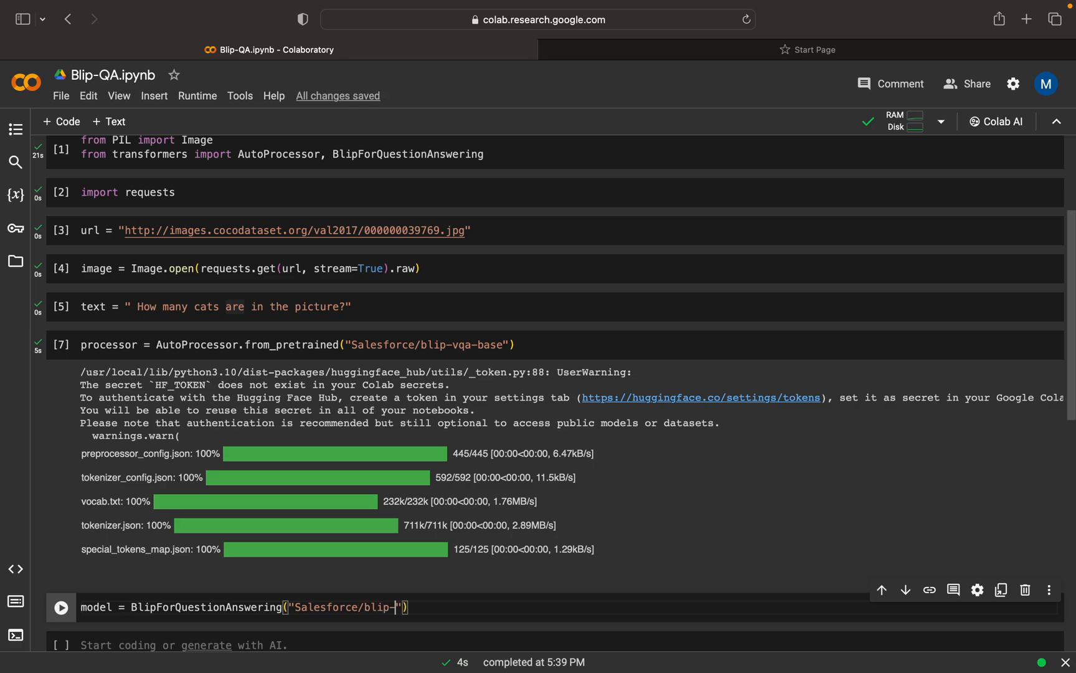
text(vqa-base)
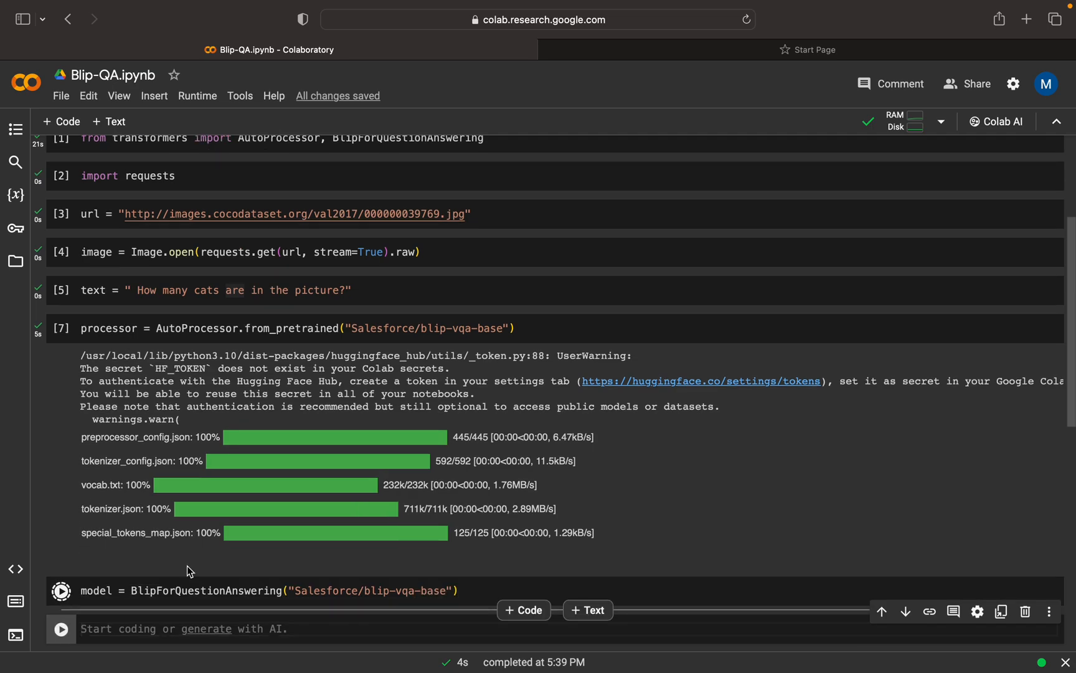
click(61, 591)
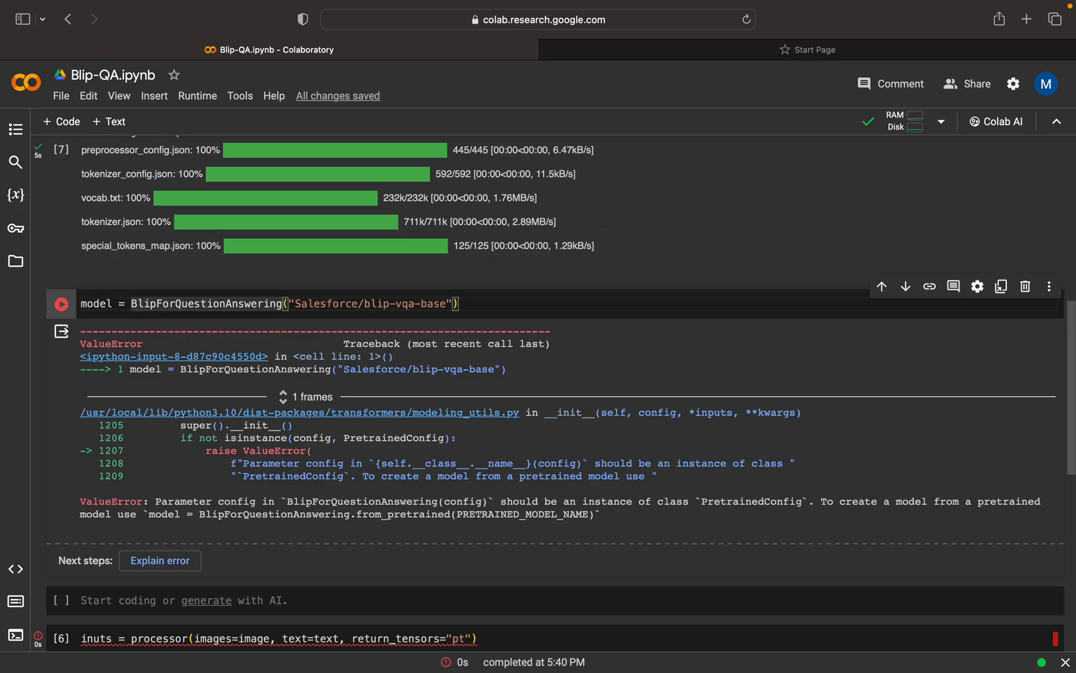
- Add .from_pretrained to the model call, rerun it, and rerun the processor inputs cell
text(.from_pretrained)
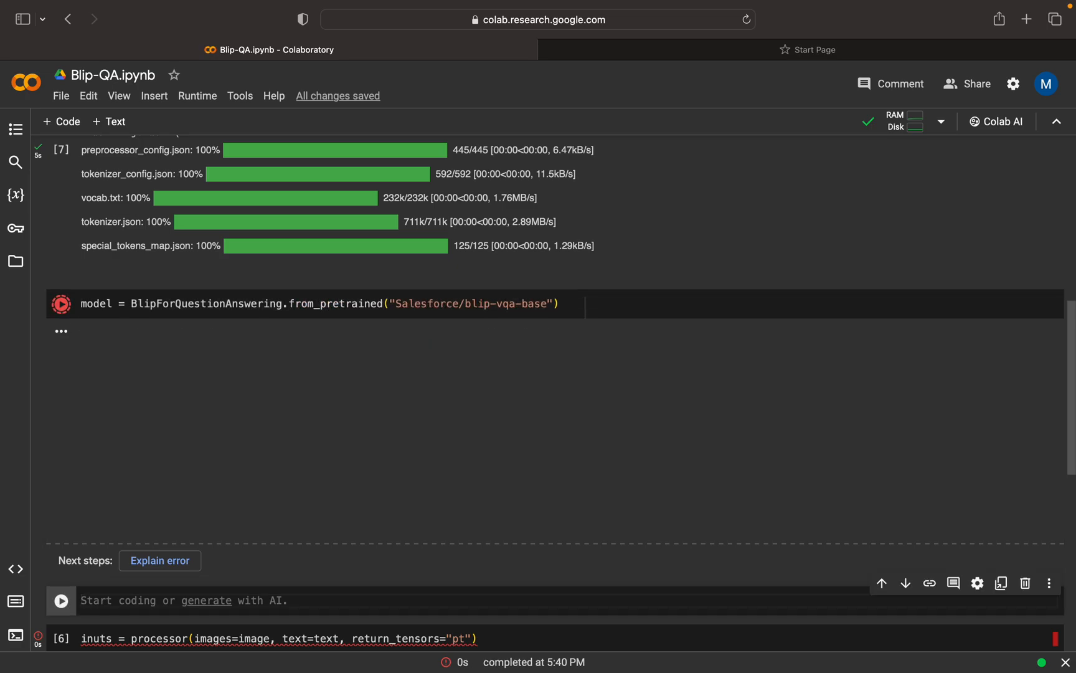
click(61, 303)
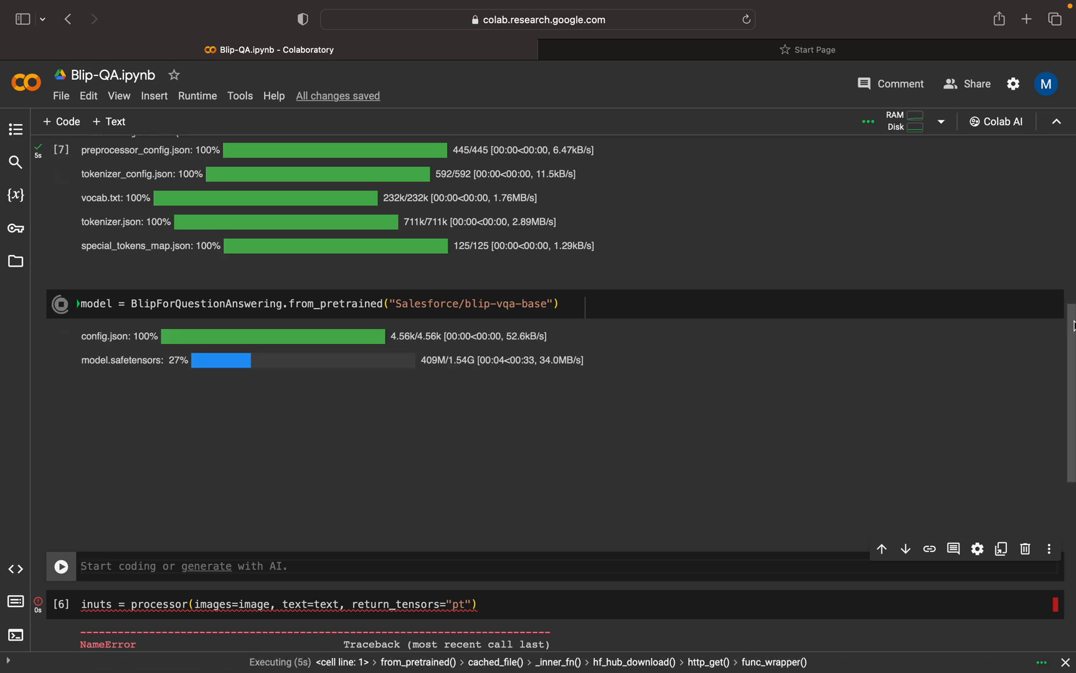
scroll(down, 3)
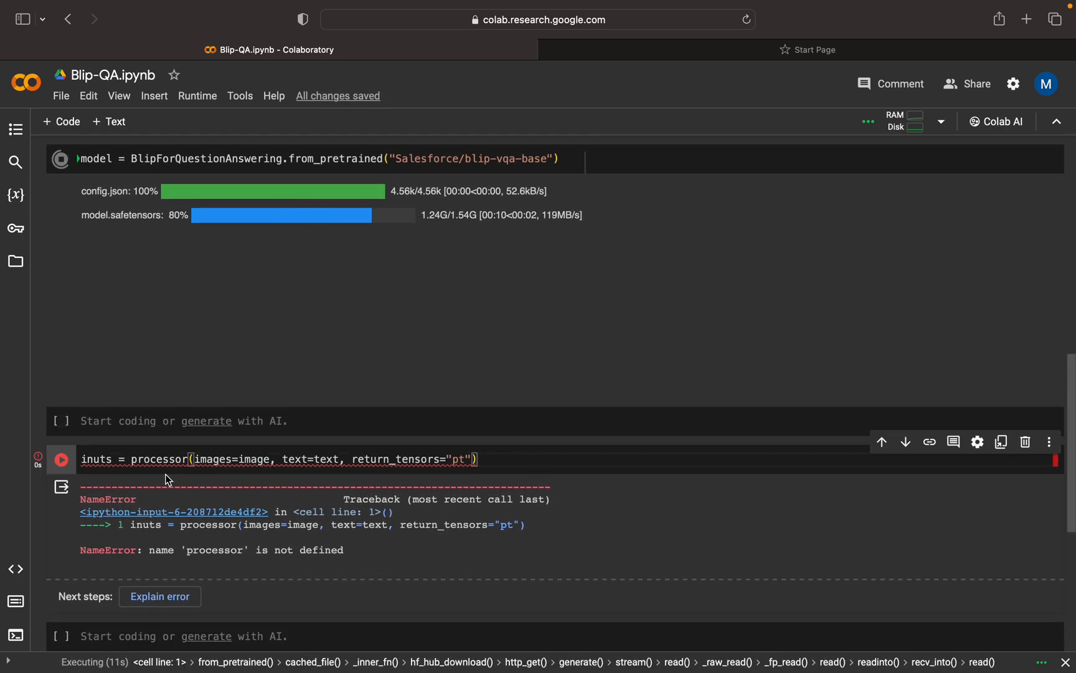
click(61, 458)
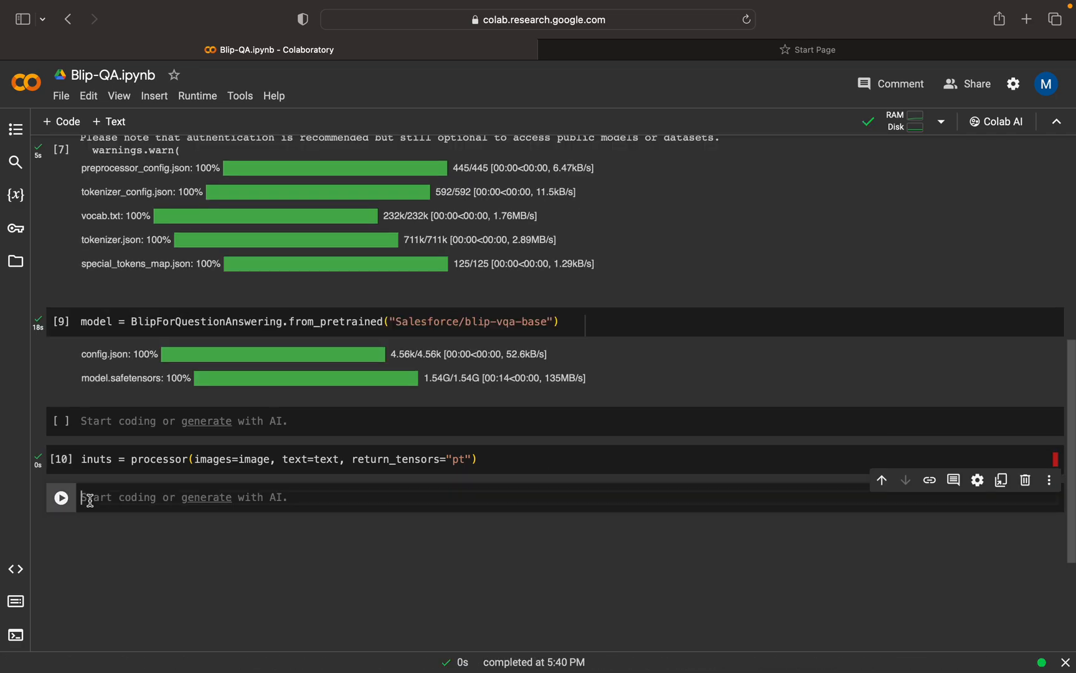
- Add and run output = model.generate(**inuts), then select the next empty cell
text(output)
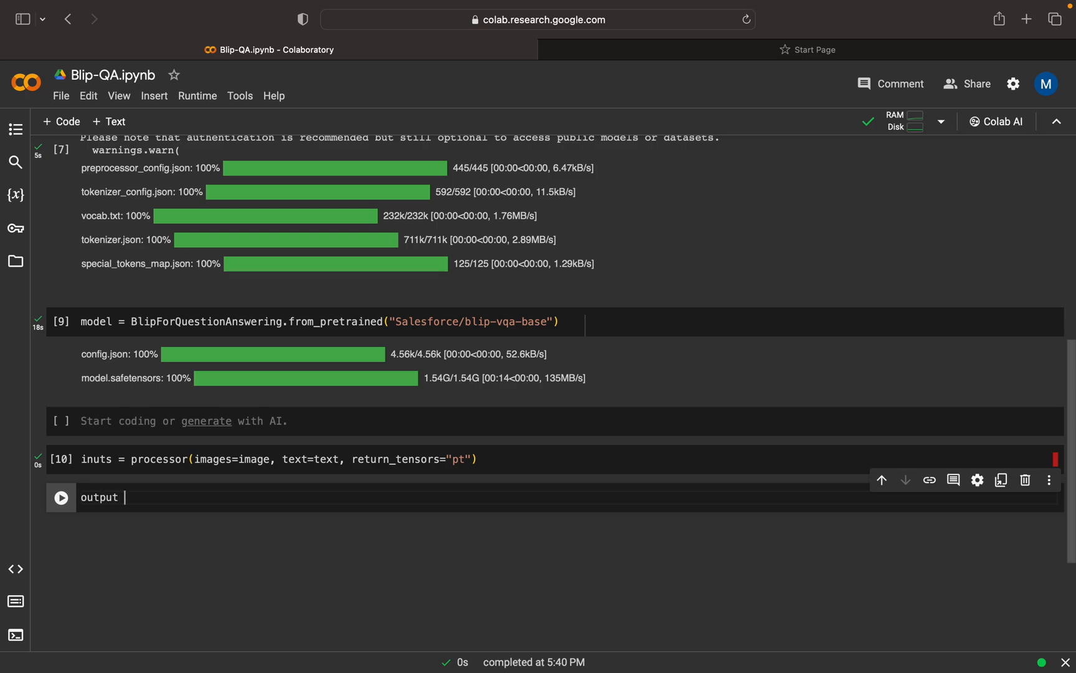
text(= model.g)
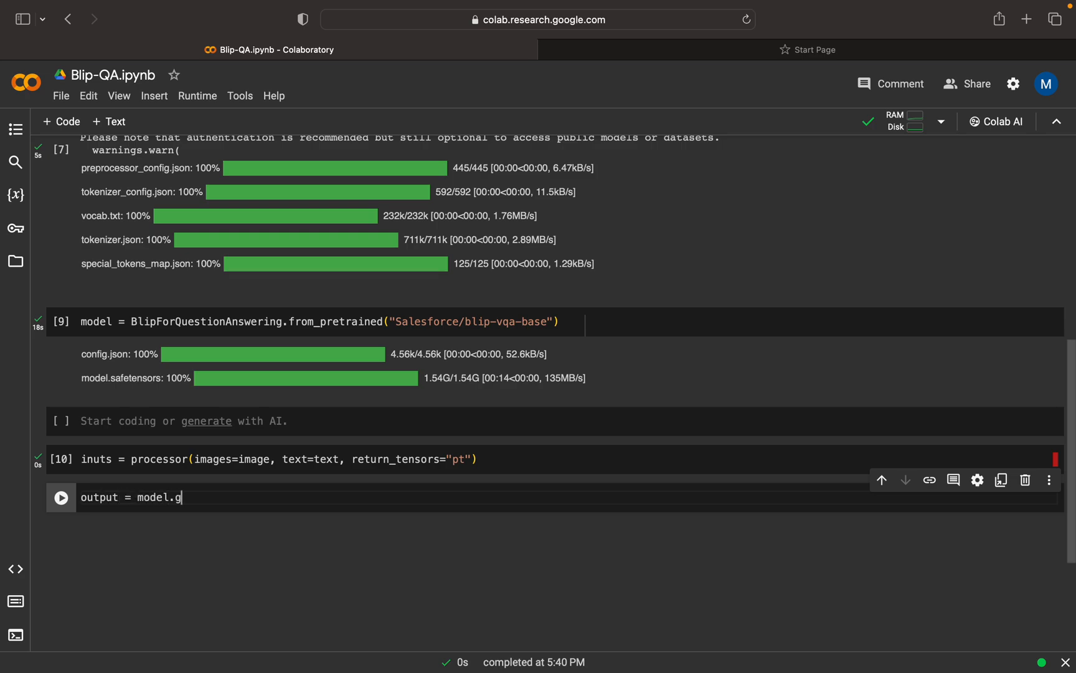
text(enerate())
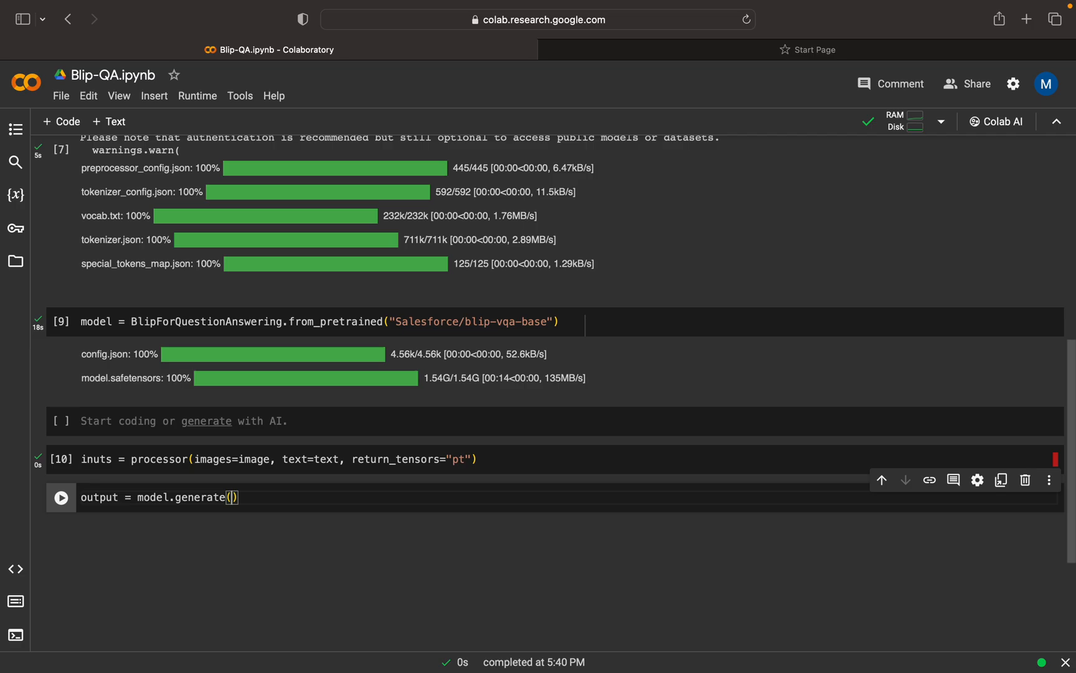
text(**i)
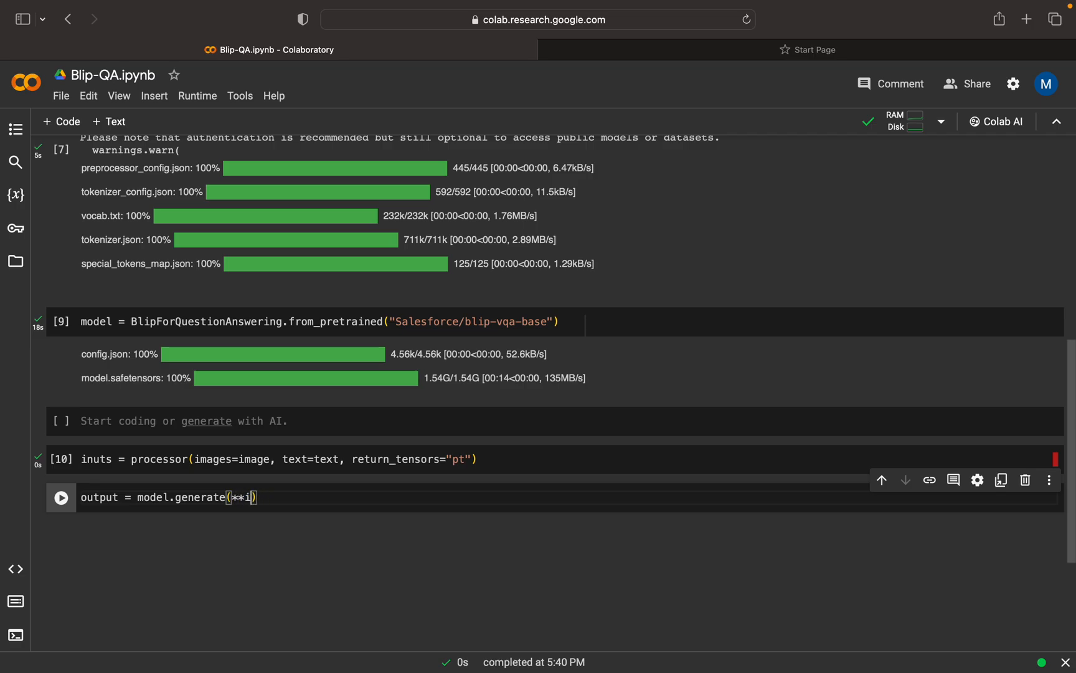
text(np)
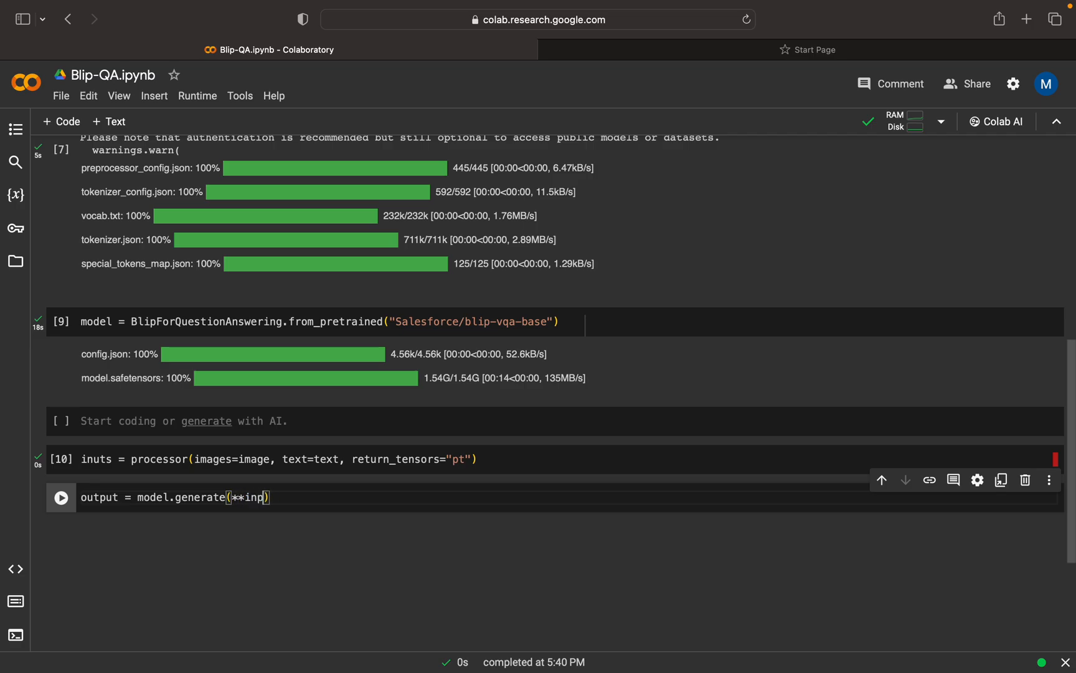
text(ts)
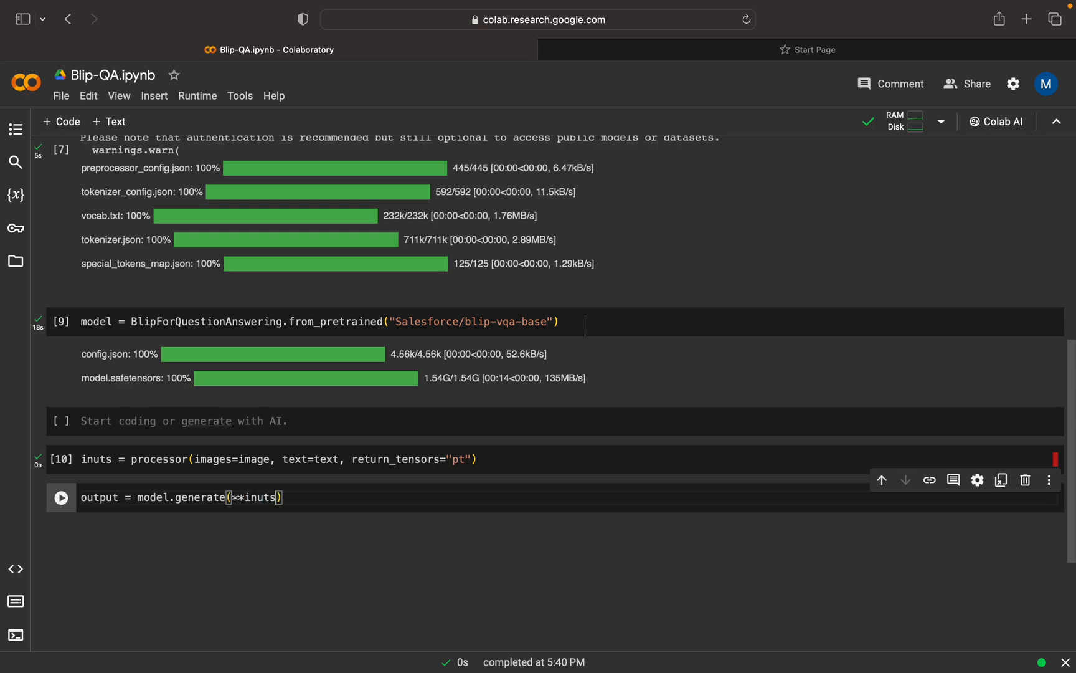
click(60, 497)
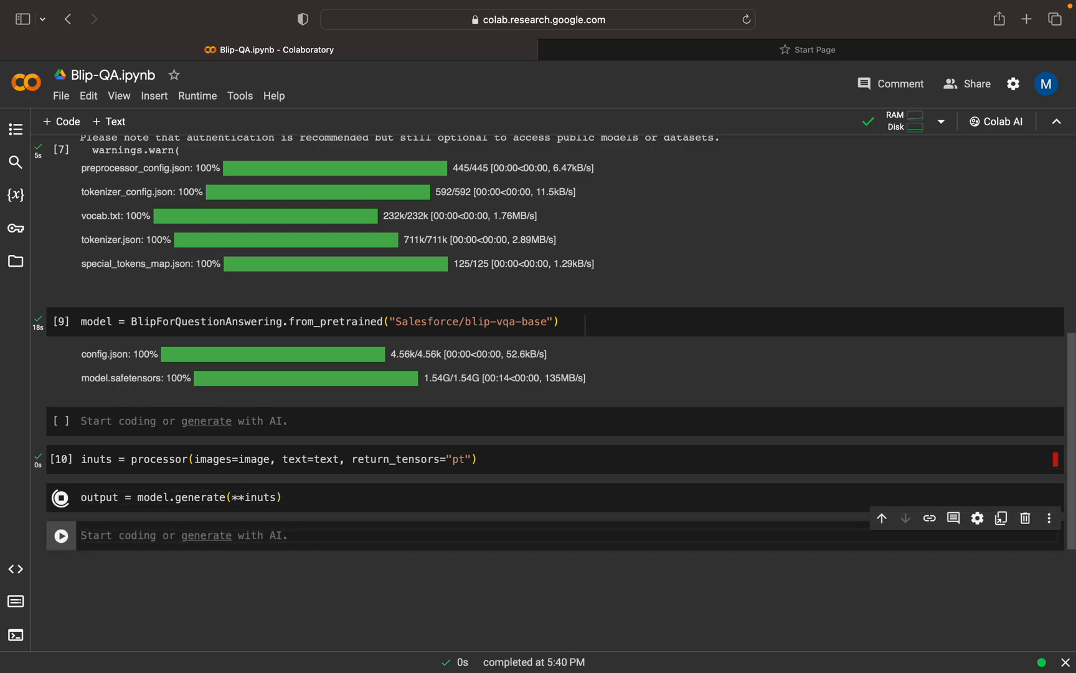
click(60, 497)
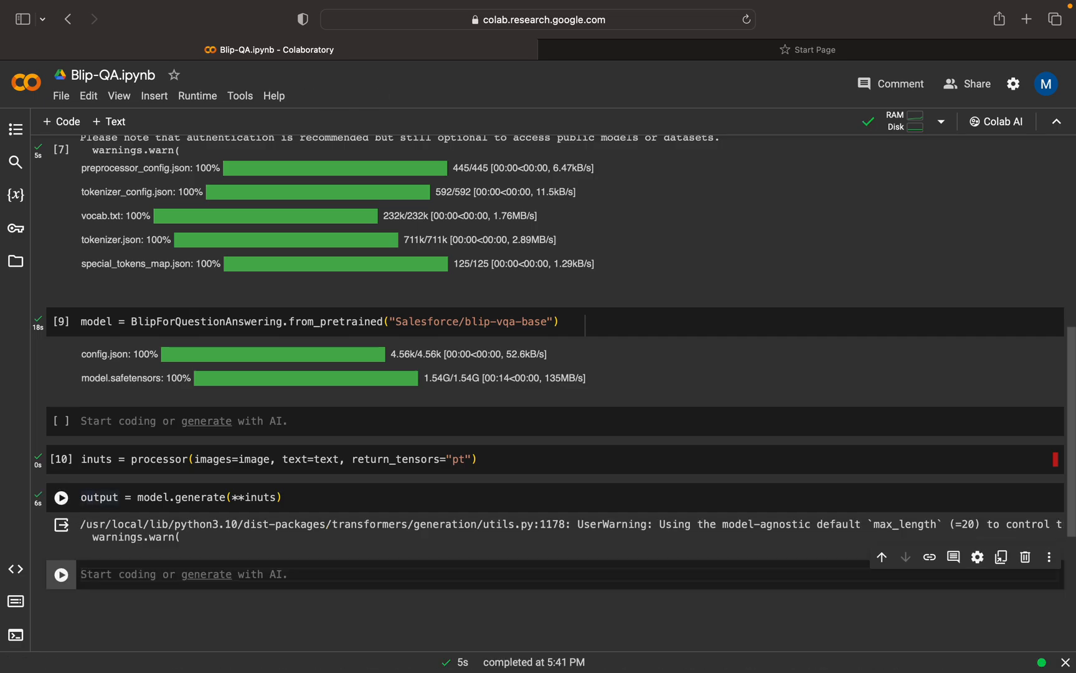
- Add print(processor.decode(output[0], skip_special_tokens=True)) in a new cell and run it
text(print(processor)
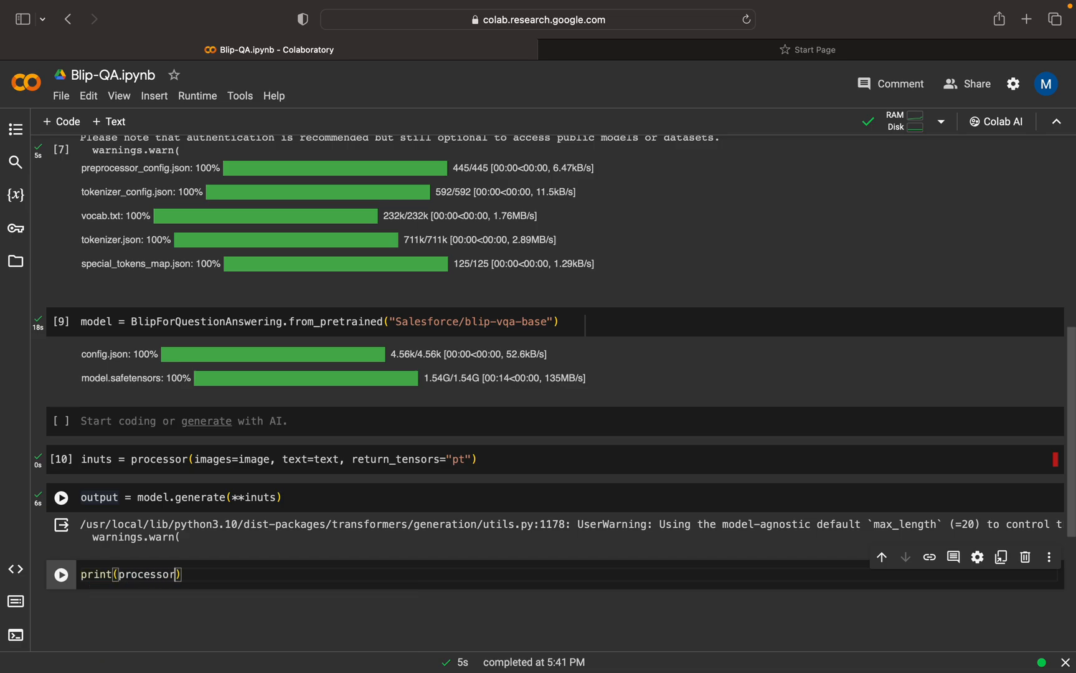
text(.decde())
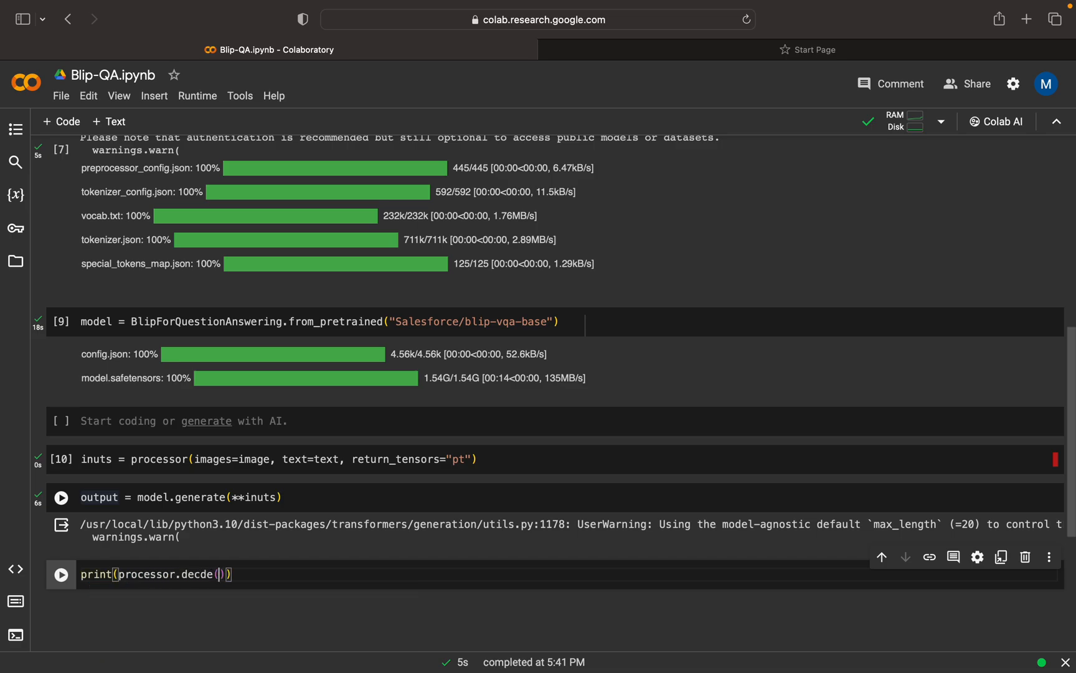
text(outpu)
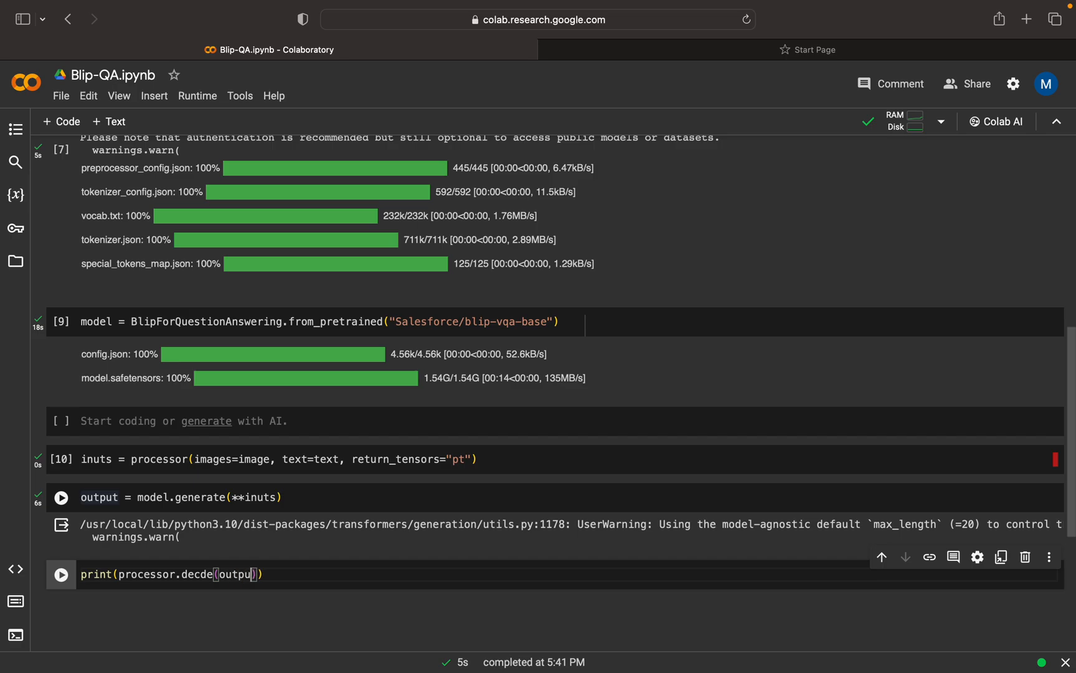
text([0])
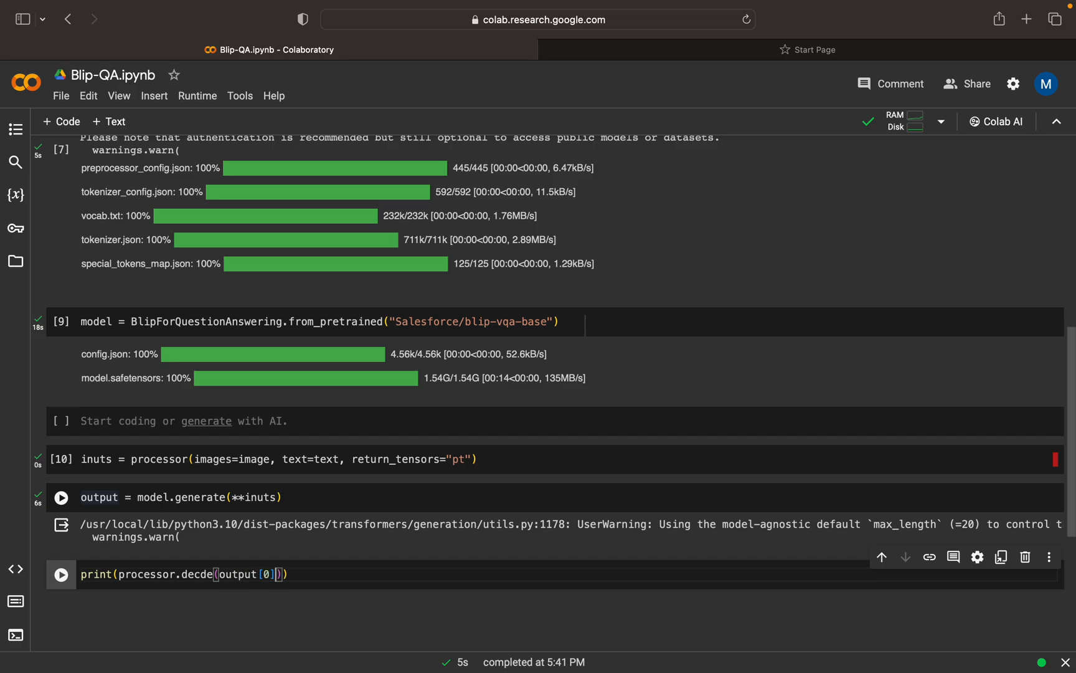
text(, skip)
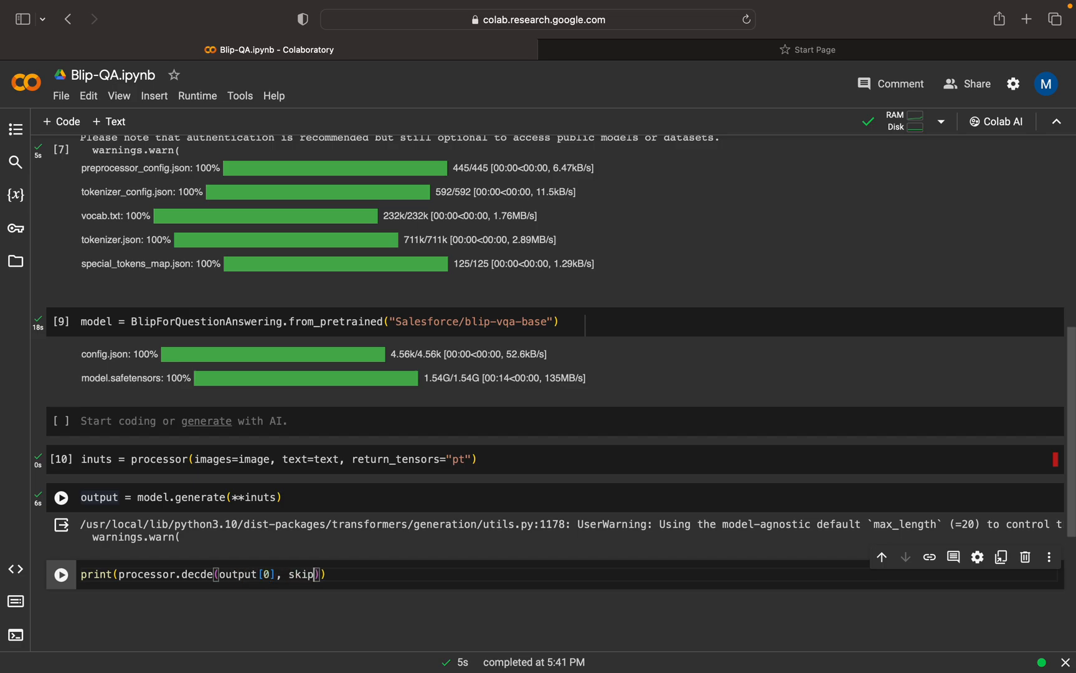
text(_spec)
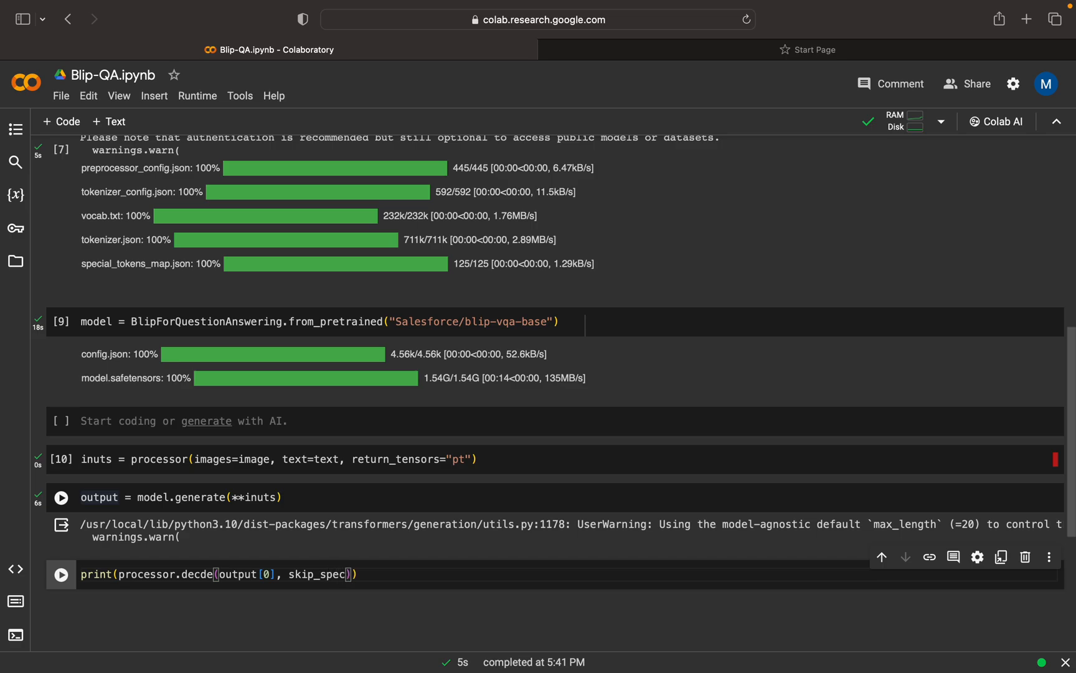
text(ial_)
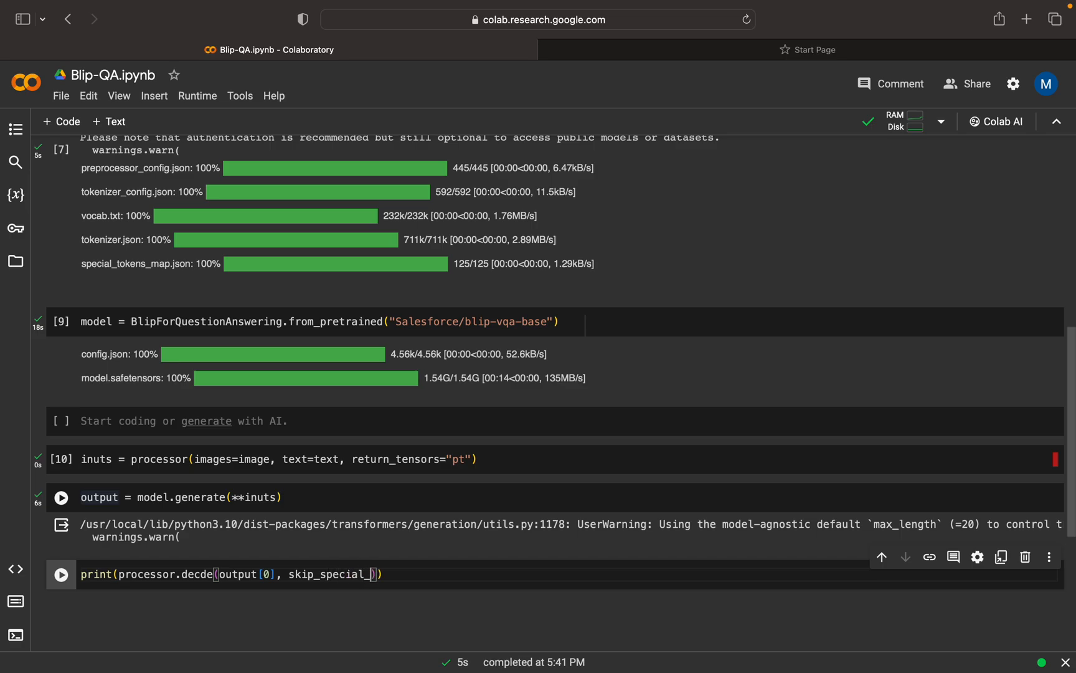
text(tokens)
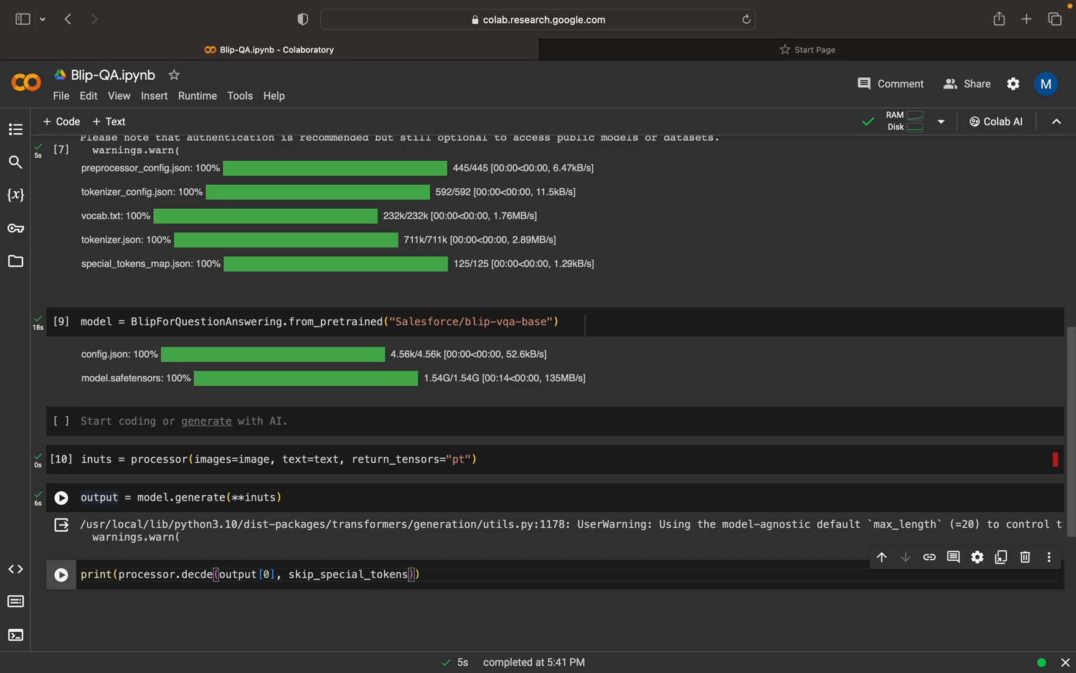
text(=True))
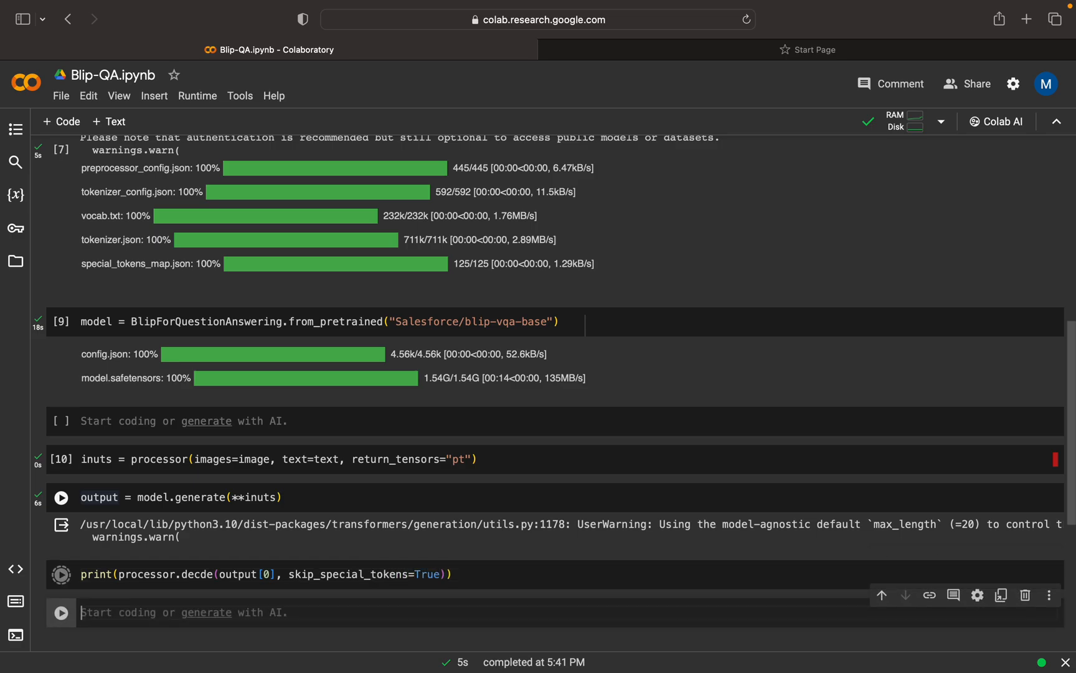
click(61, 574)
text(o)
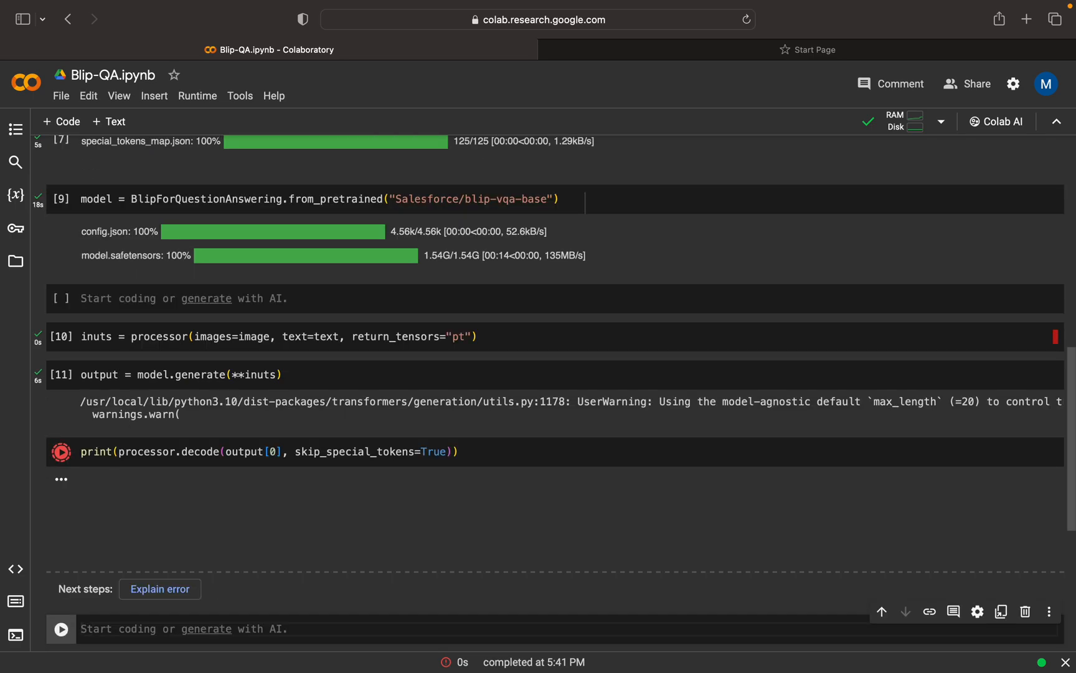
click(61, 452)
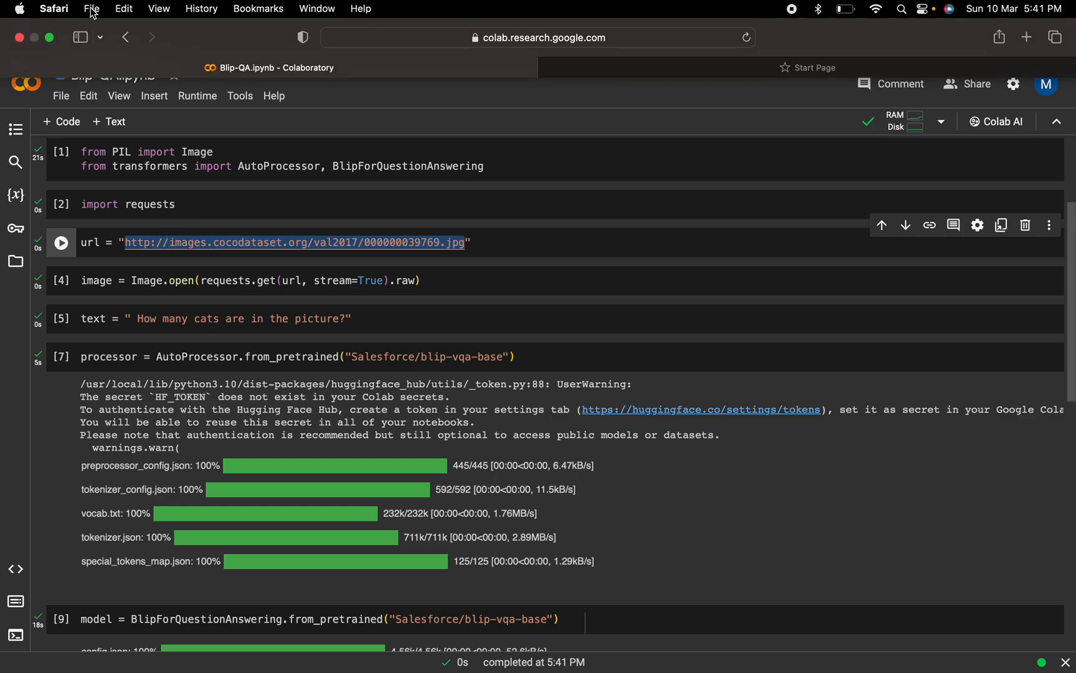
- View the COCO image in a new Safari tab, confirming two cats, then return to Colab
click(90, 8)
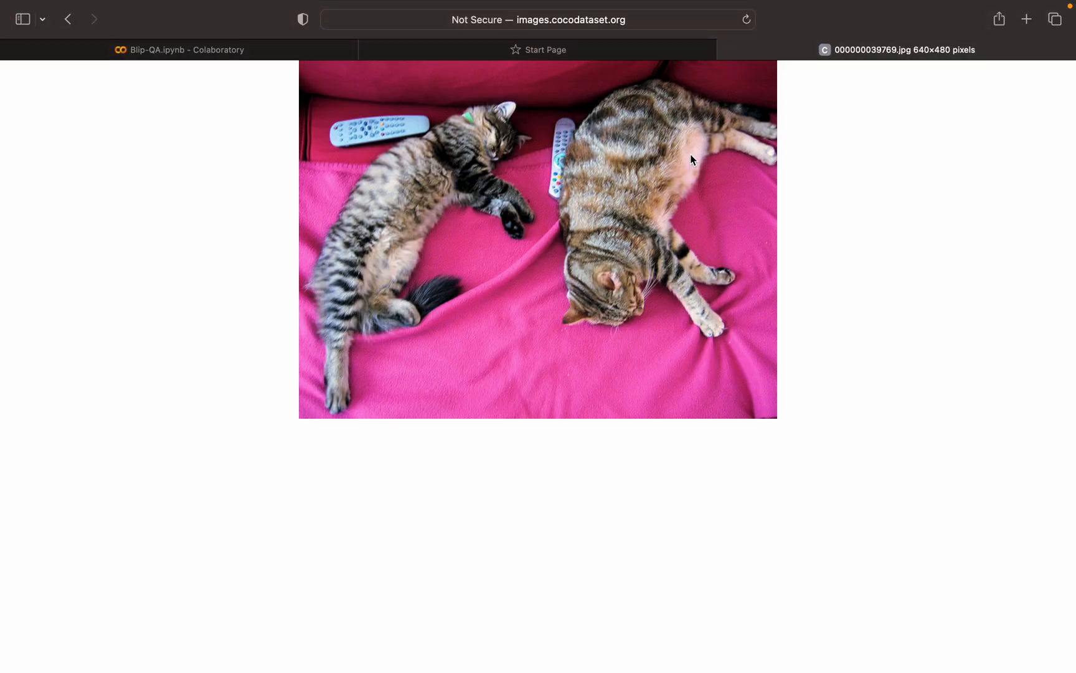
mouse_move(543, 218)
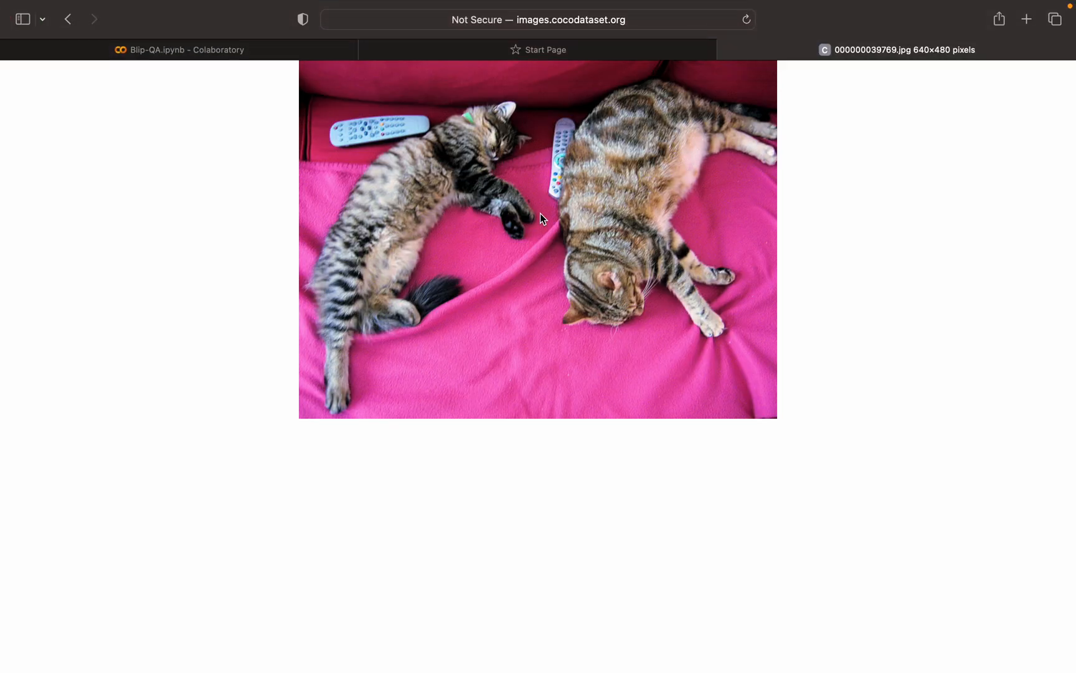
click(178, 50)
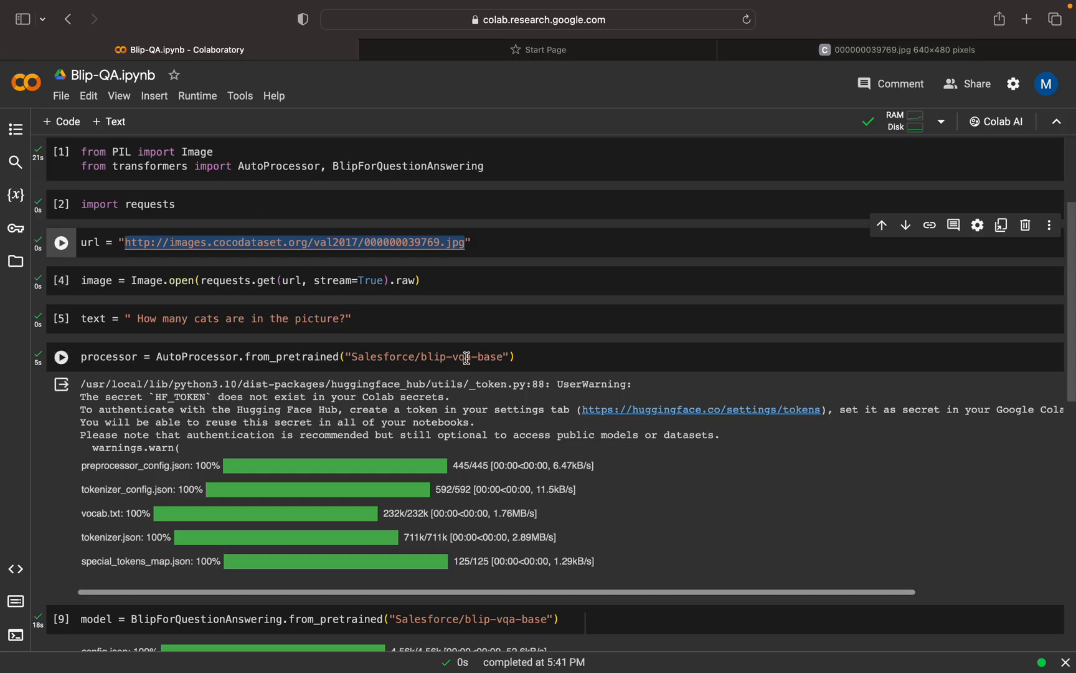
- Scroll down to the decode print cell's output showing the answer 2
scroll(down, 3)
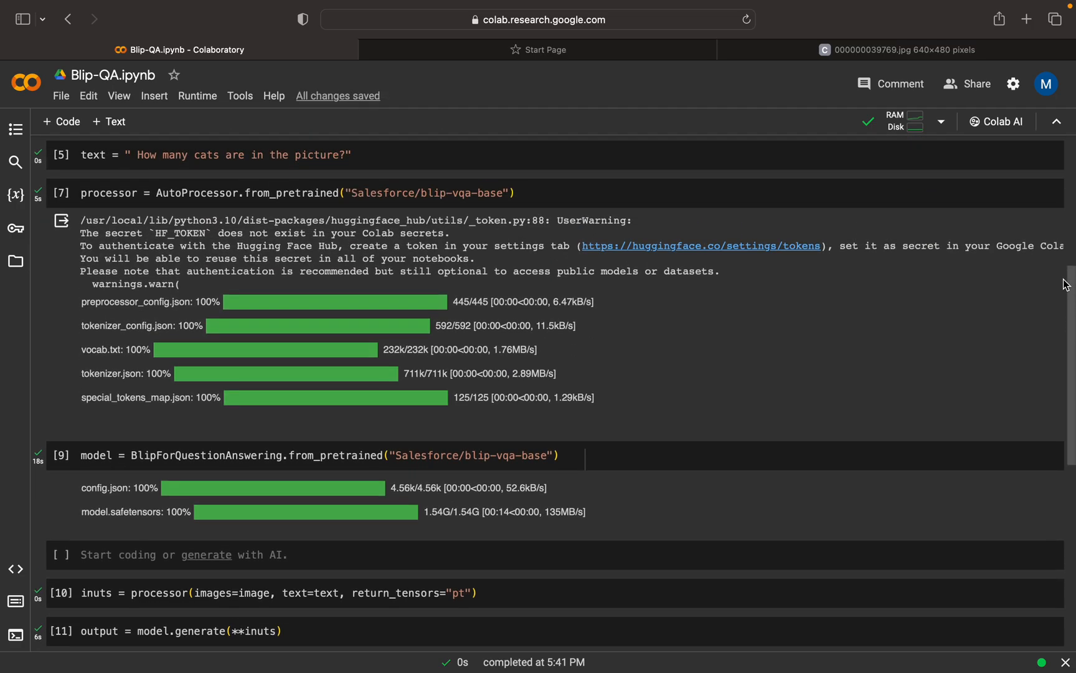
scroll(down, 3)
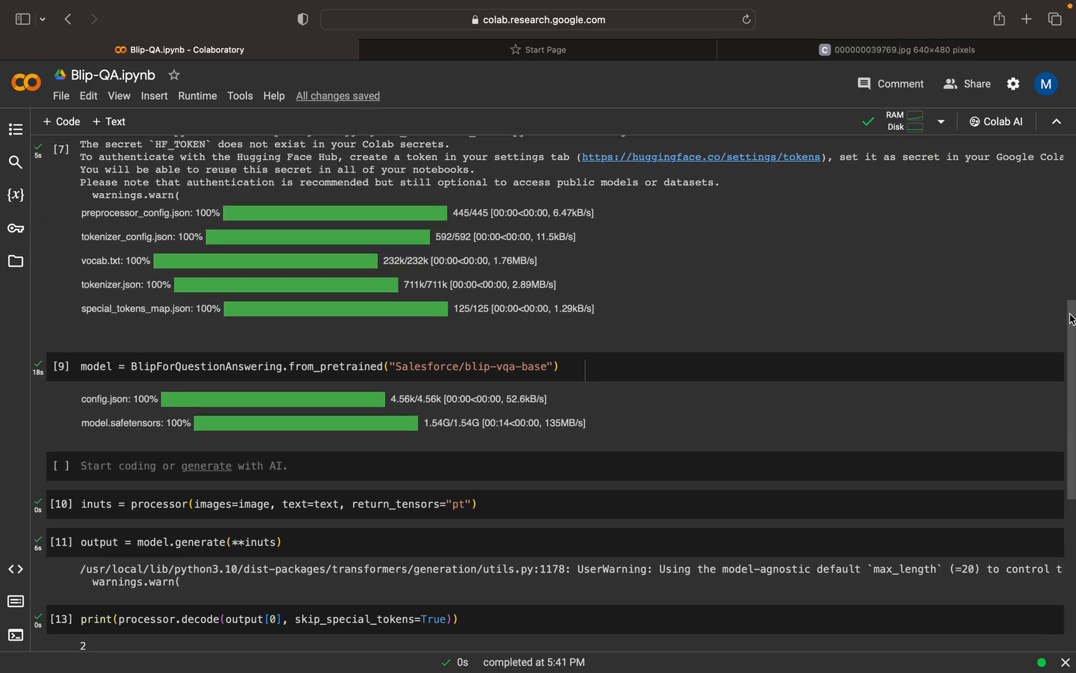
scroll(down, 3)
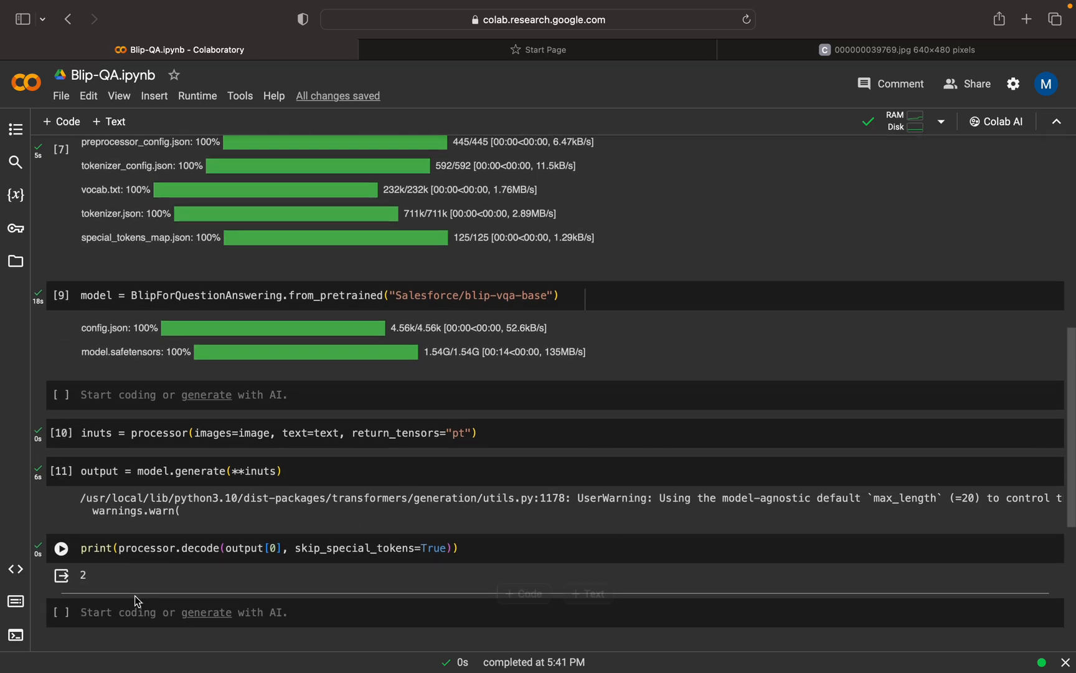